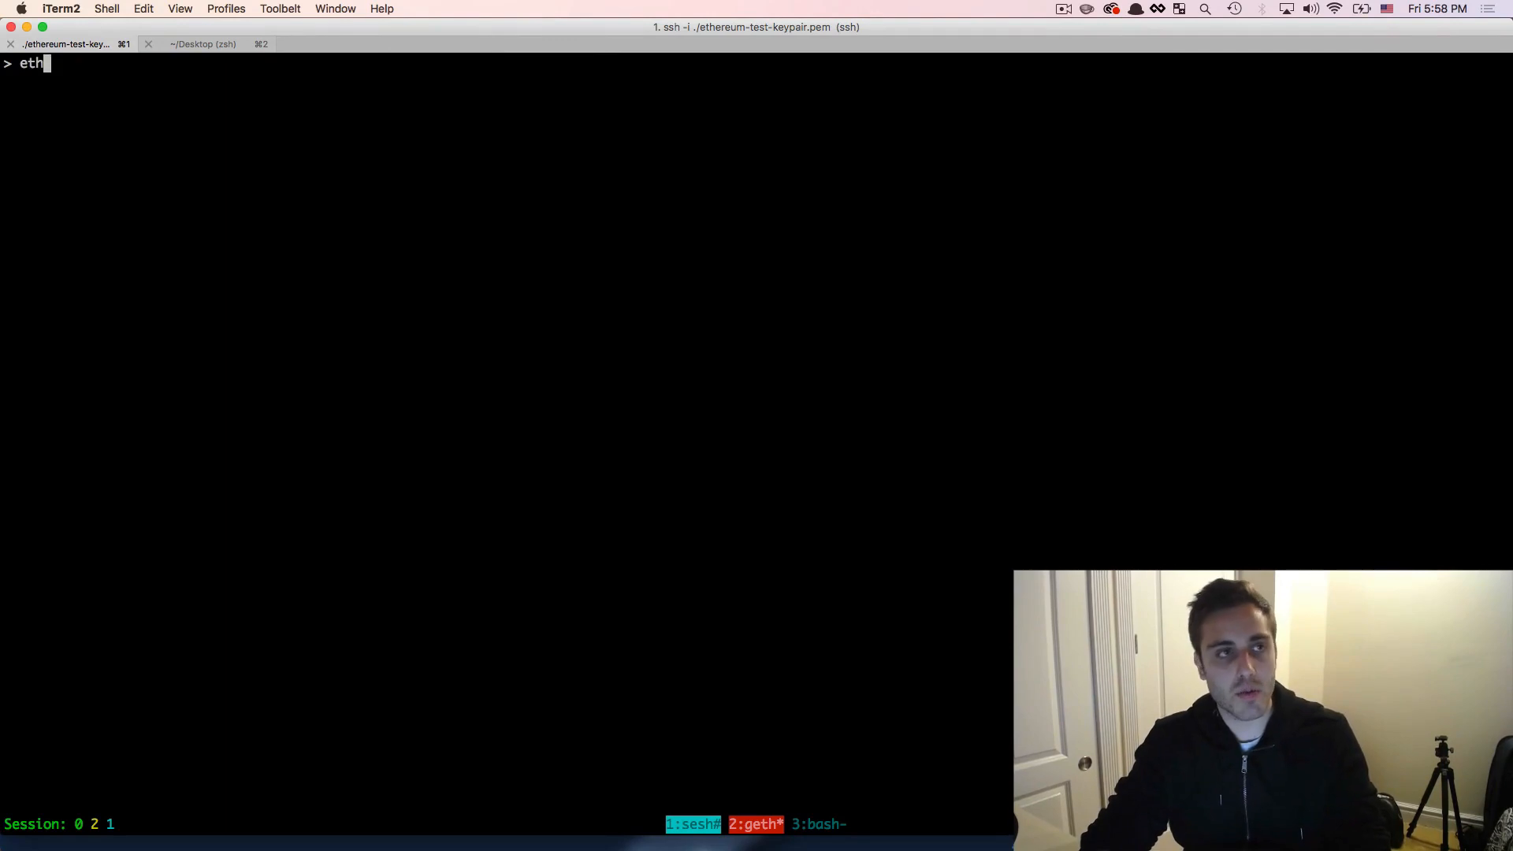
Run eth.accounts in the geth console and confirm it returns null.
{"action": "key", "text": "Return"}
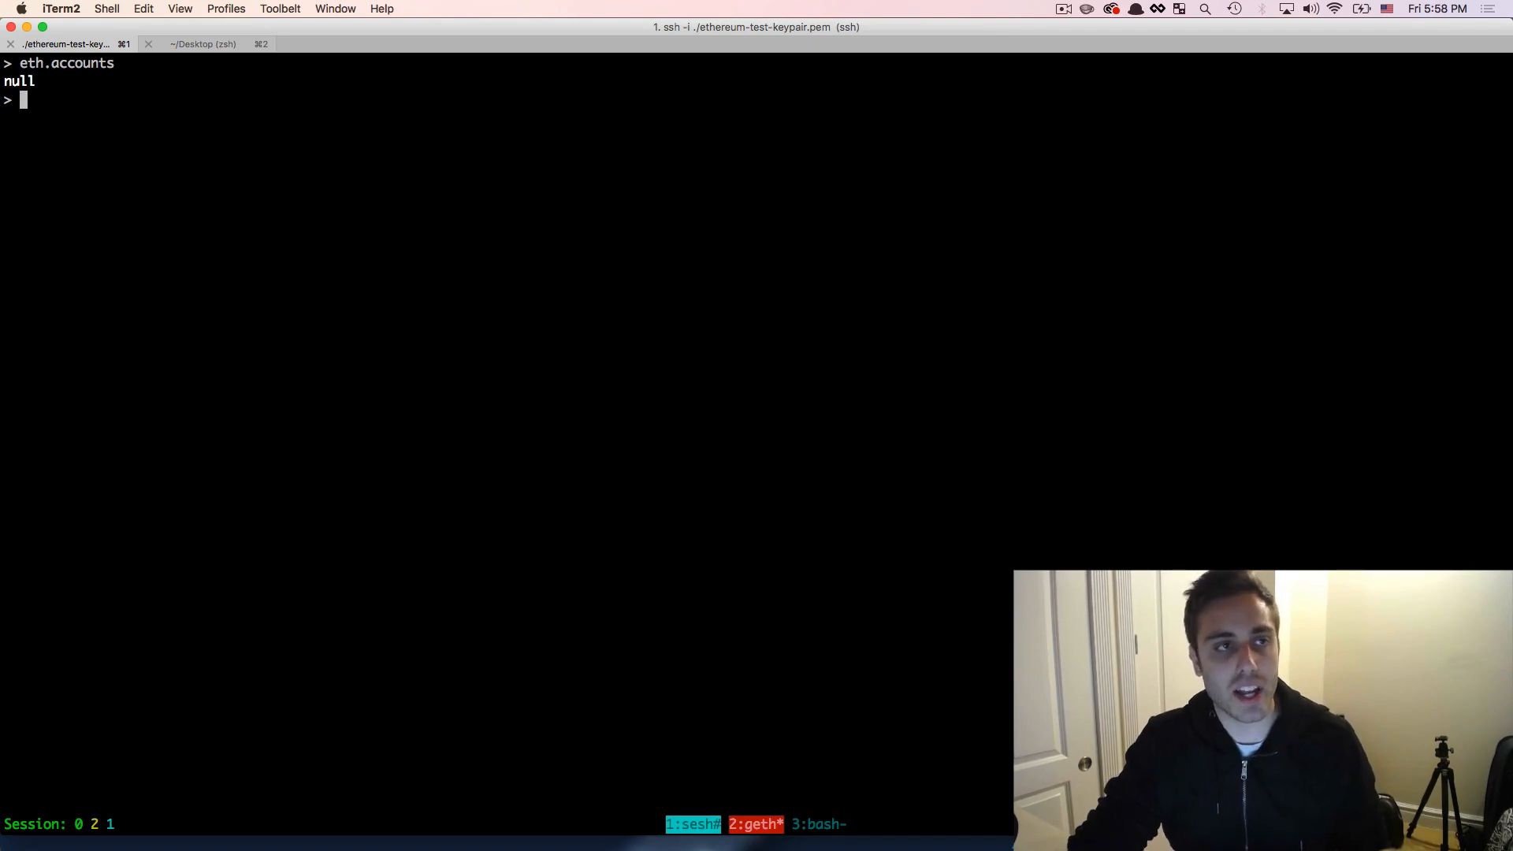
{"action": "type", "text": "eth.accounts"}
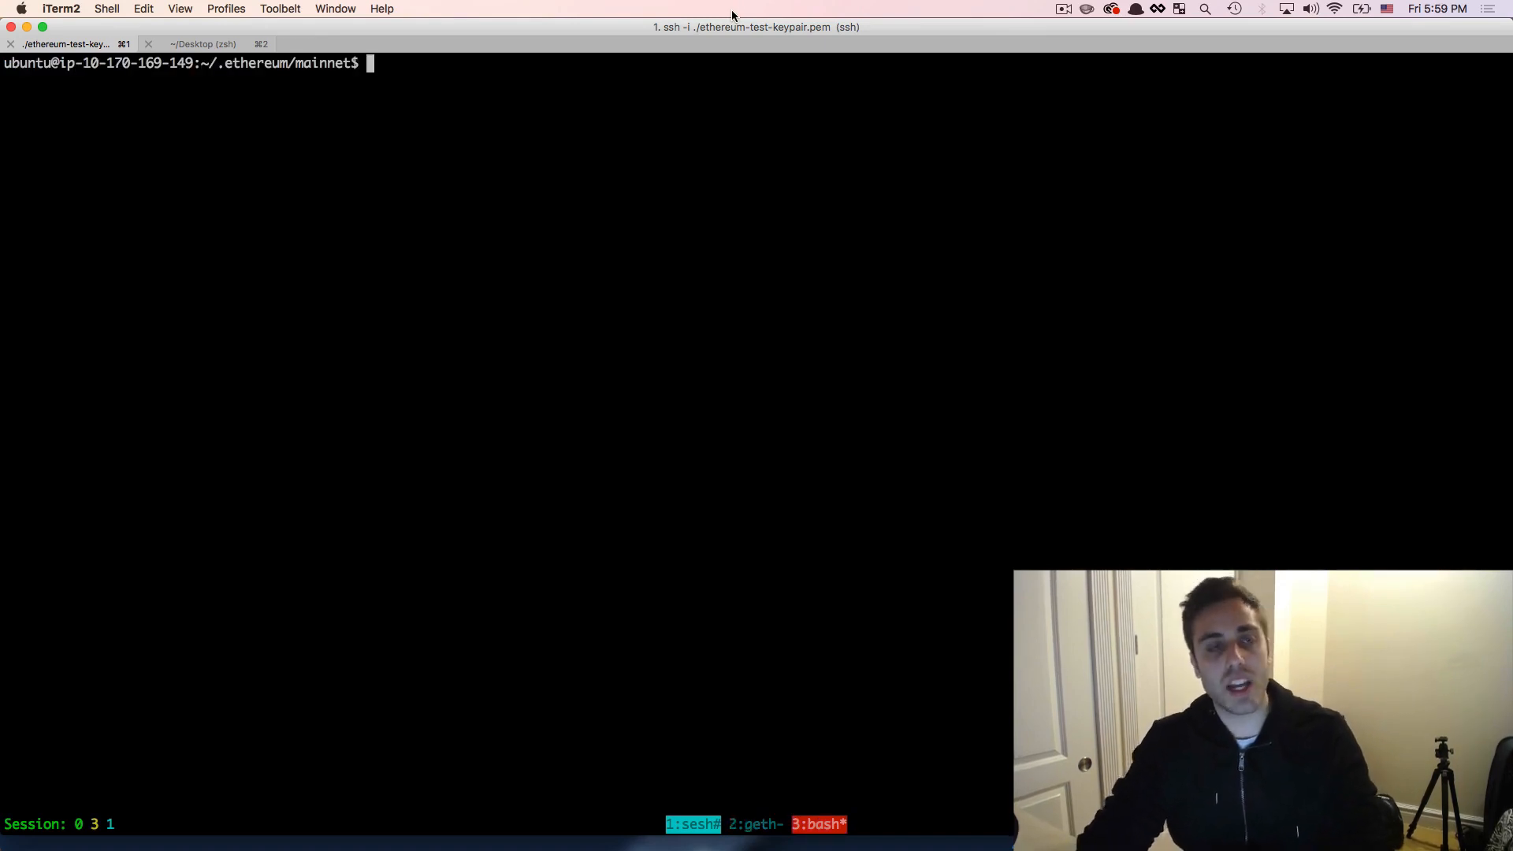
In the server shell, enter the mainnet keystore/ folder and confirm it is empty.
{"action": "type", "text": "geth a"}
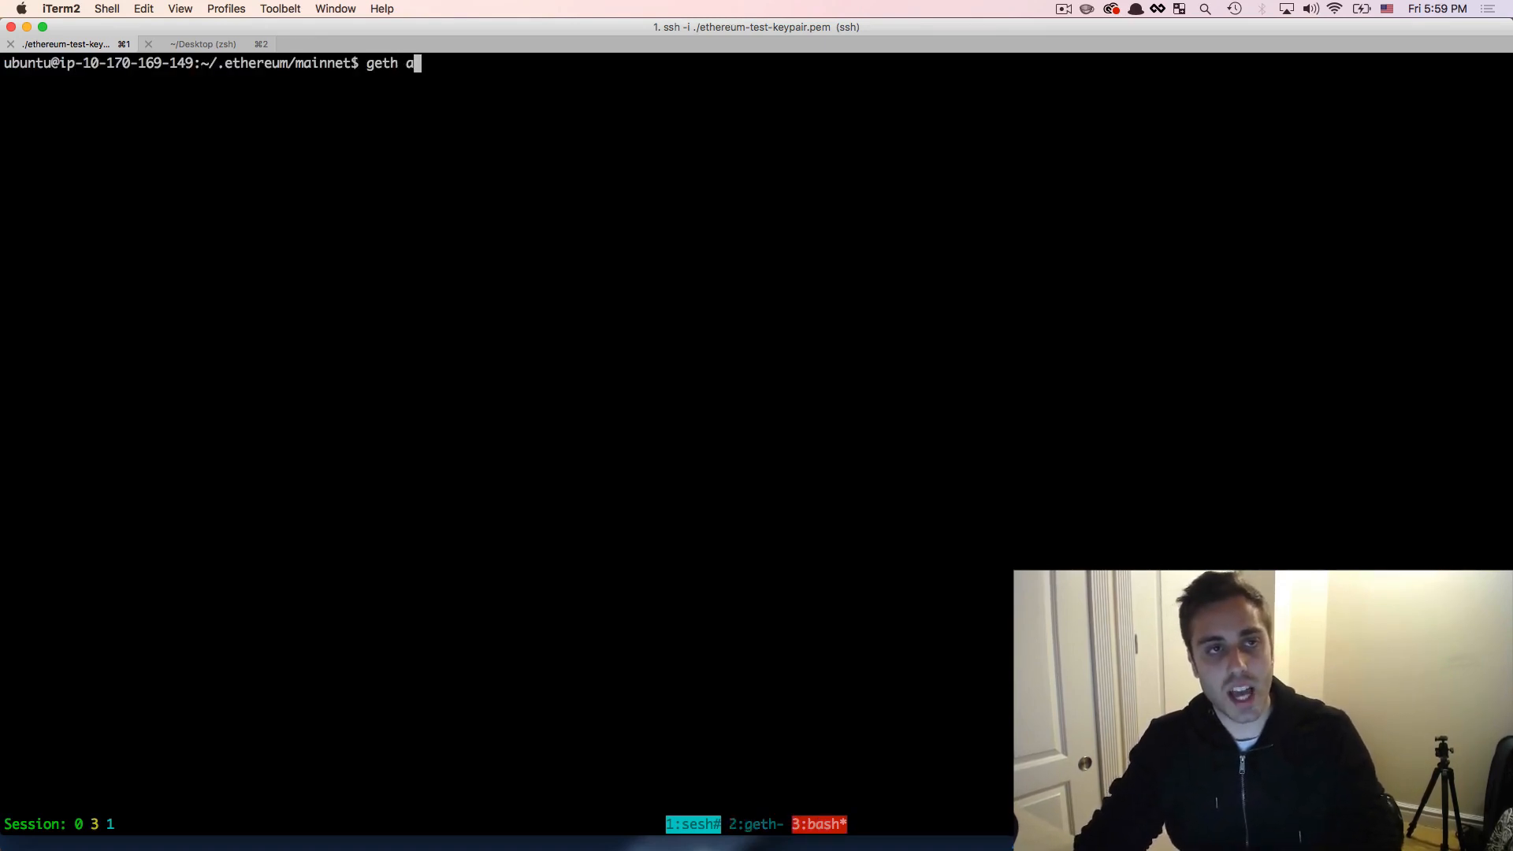
{"action": "type", "text": "ccount new"}
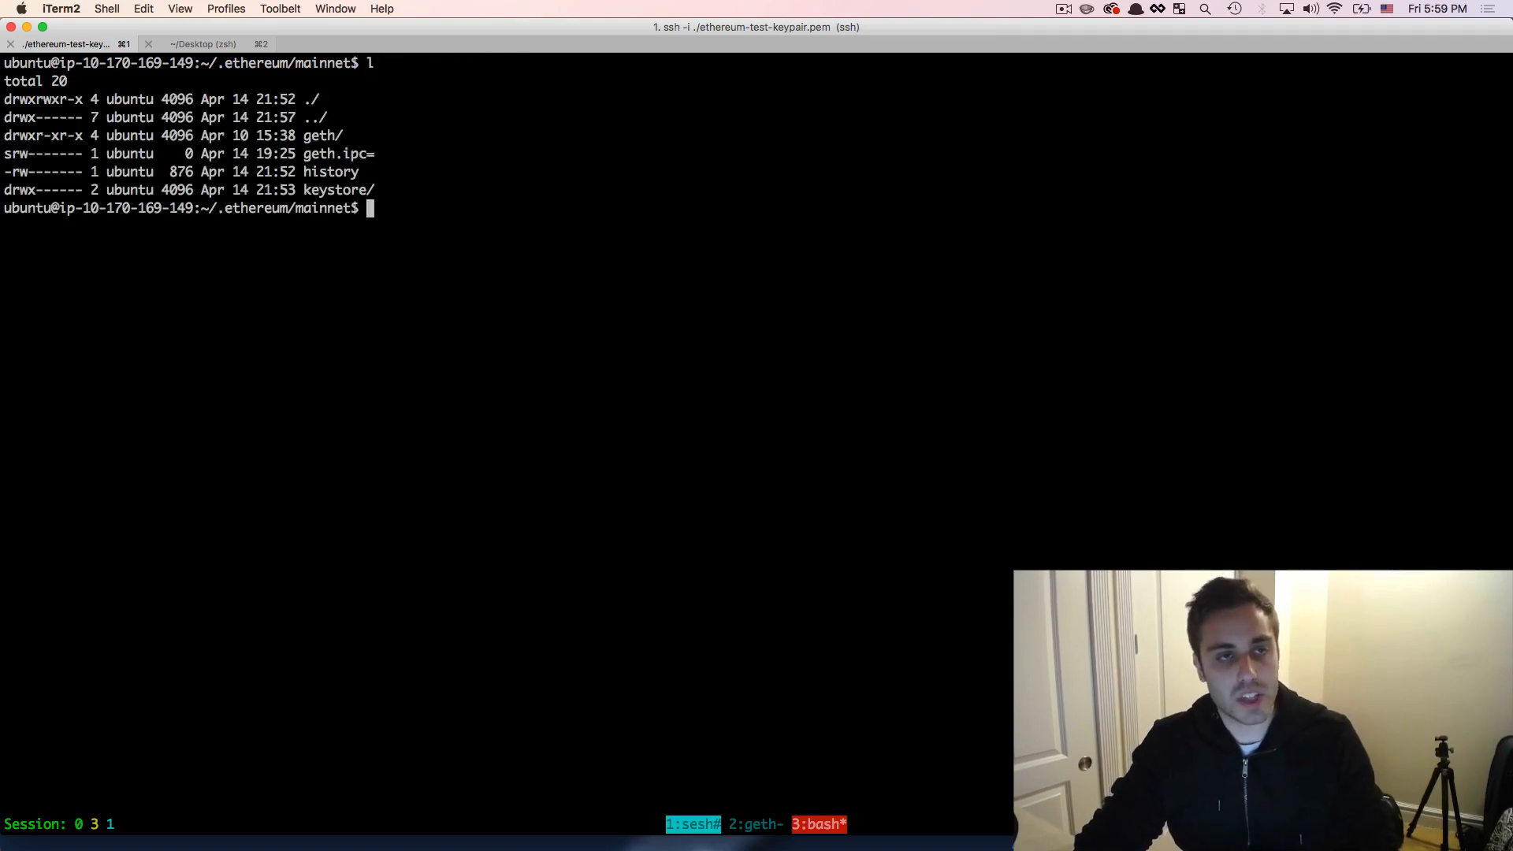
{"action": "type", "text": "cd keystore/"}
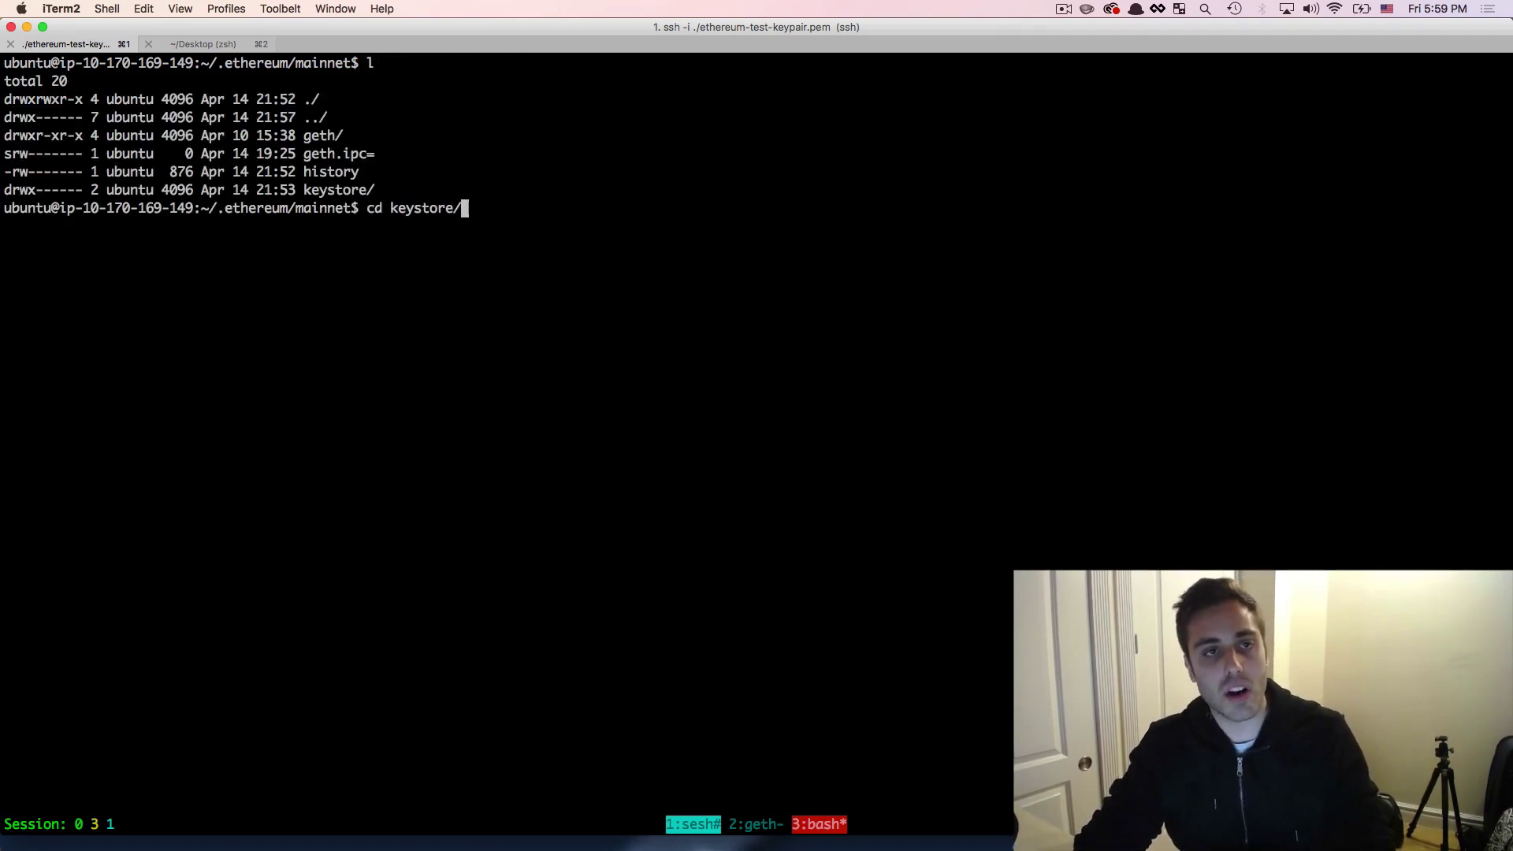
{"action": "key", "text": "Return"}
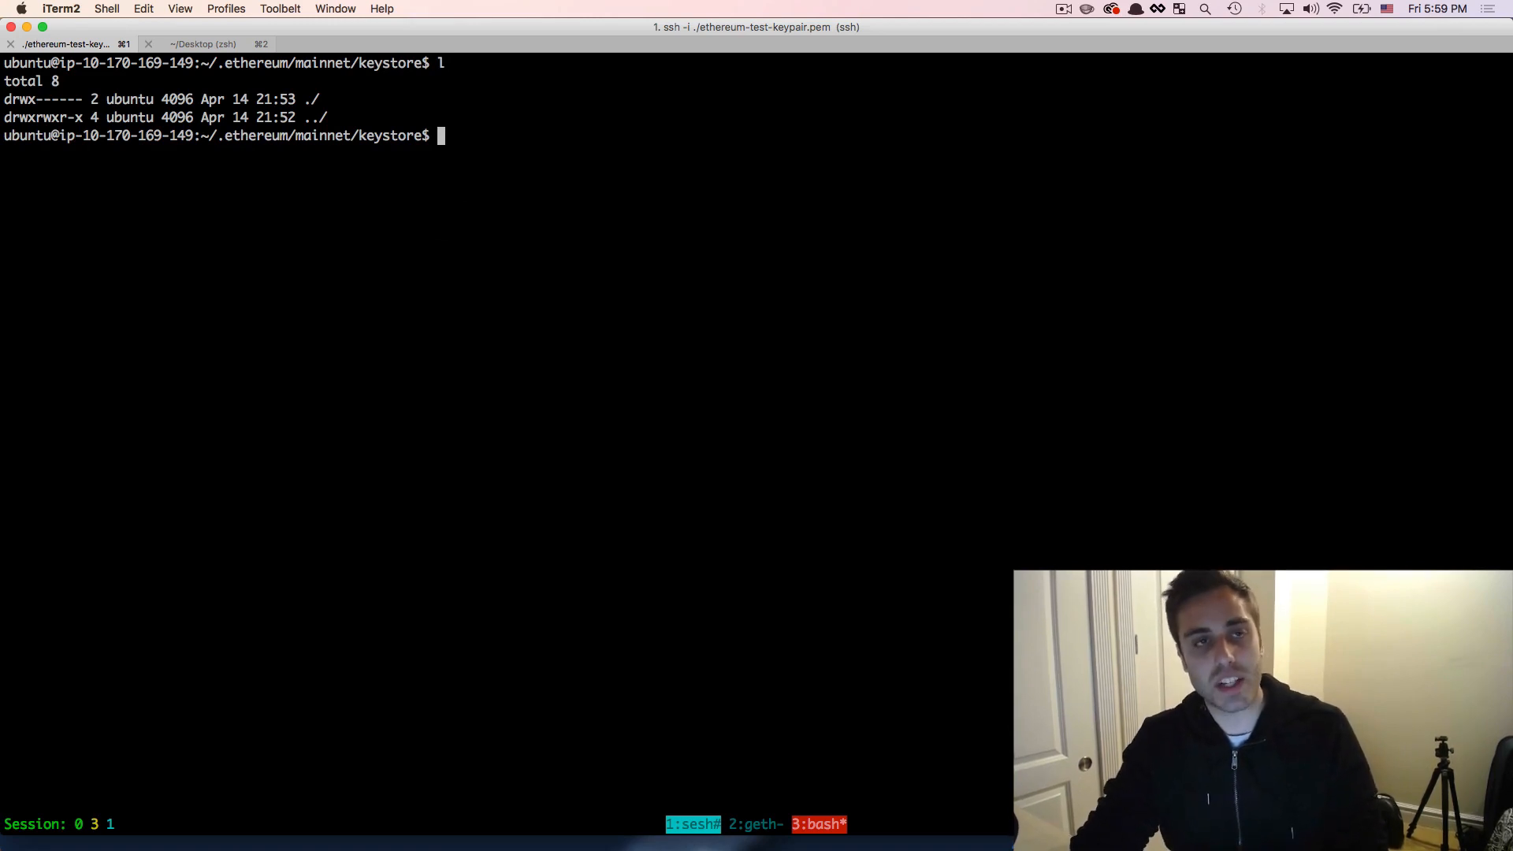
{"action": "type", "text": "geth --datadir"}
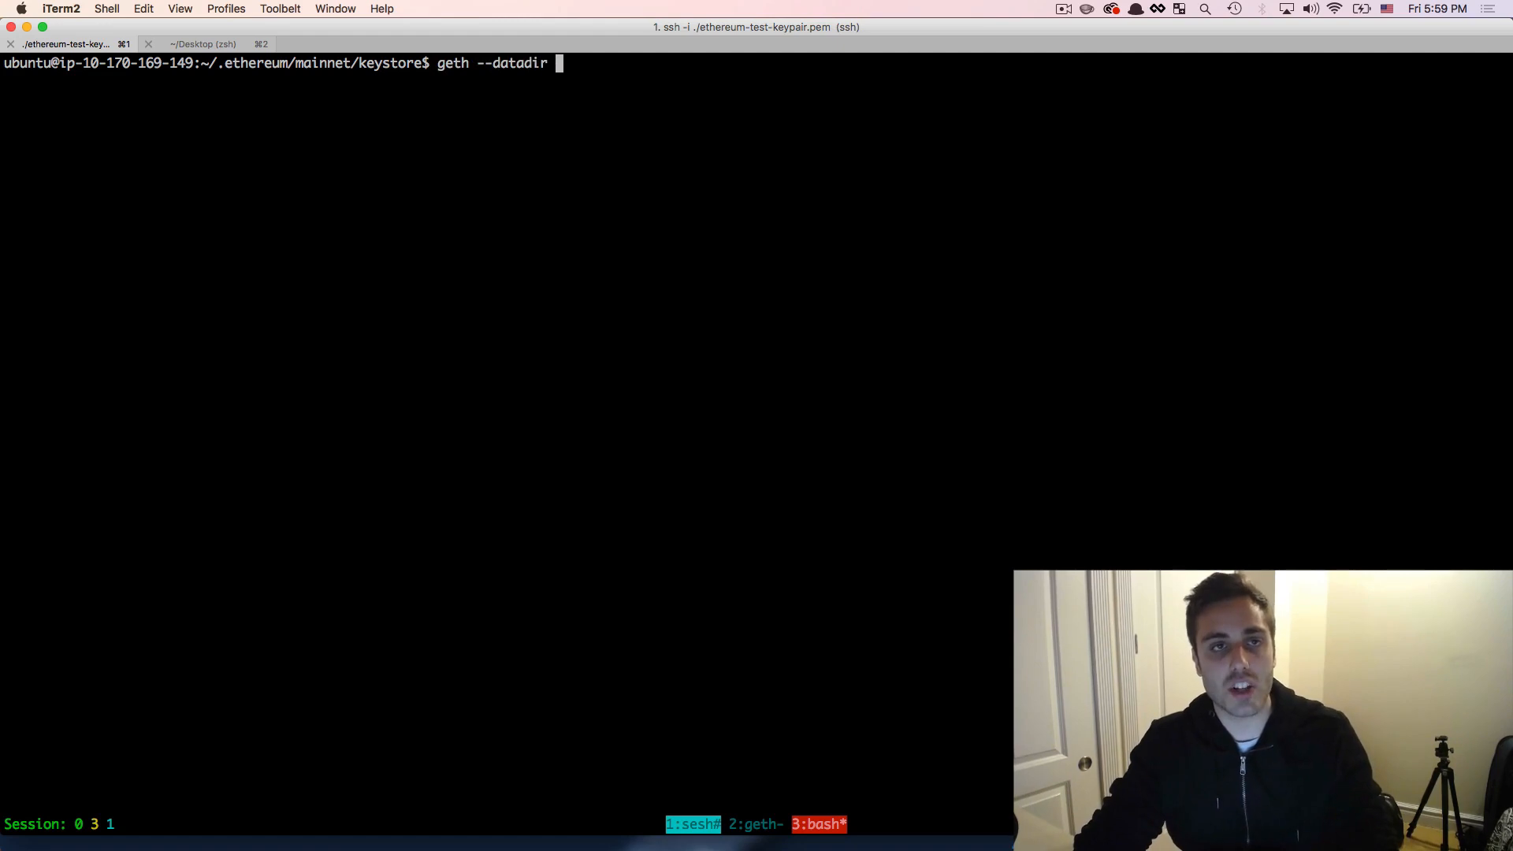
Create a geth account in /home/ubuntu/.ethereum/mainnet with a passphrase, then list its key file.
{"action": "type", "text": "/home/u"}
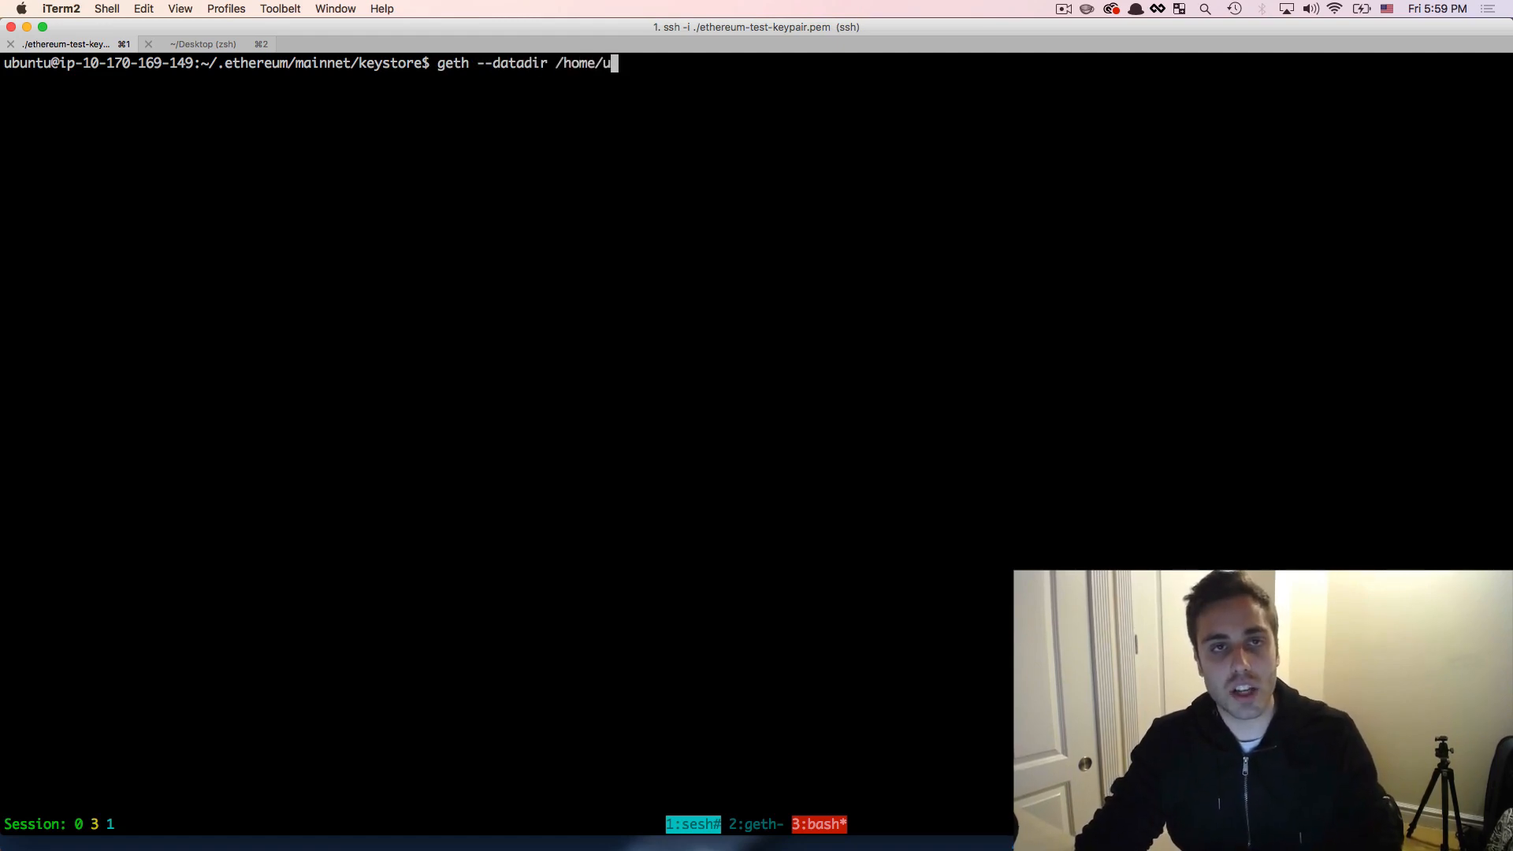
{"action": "type", "text": "buntu/"}
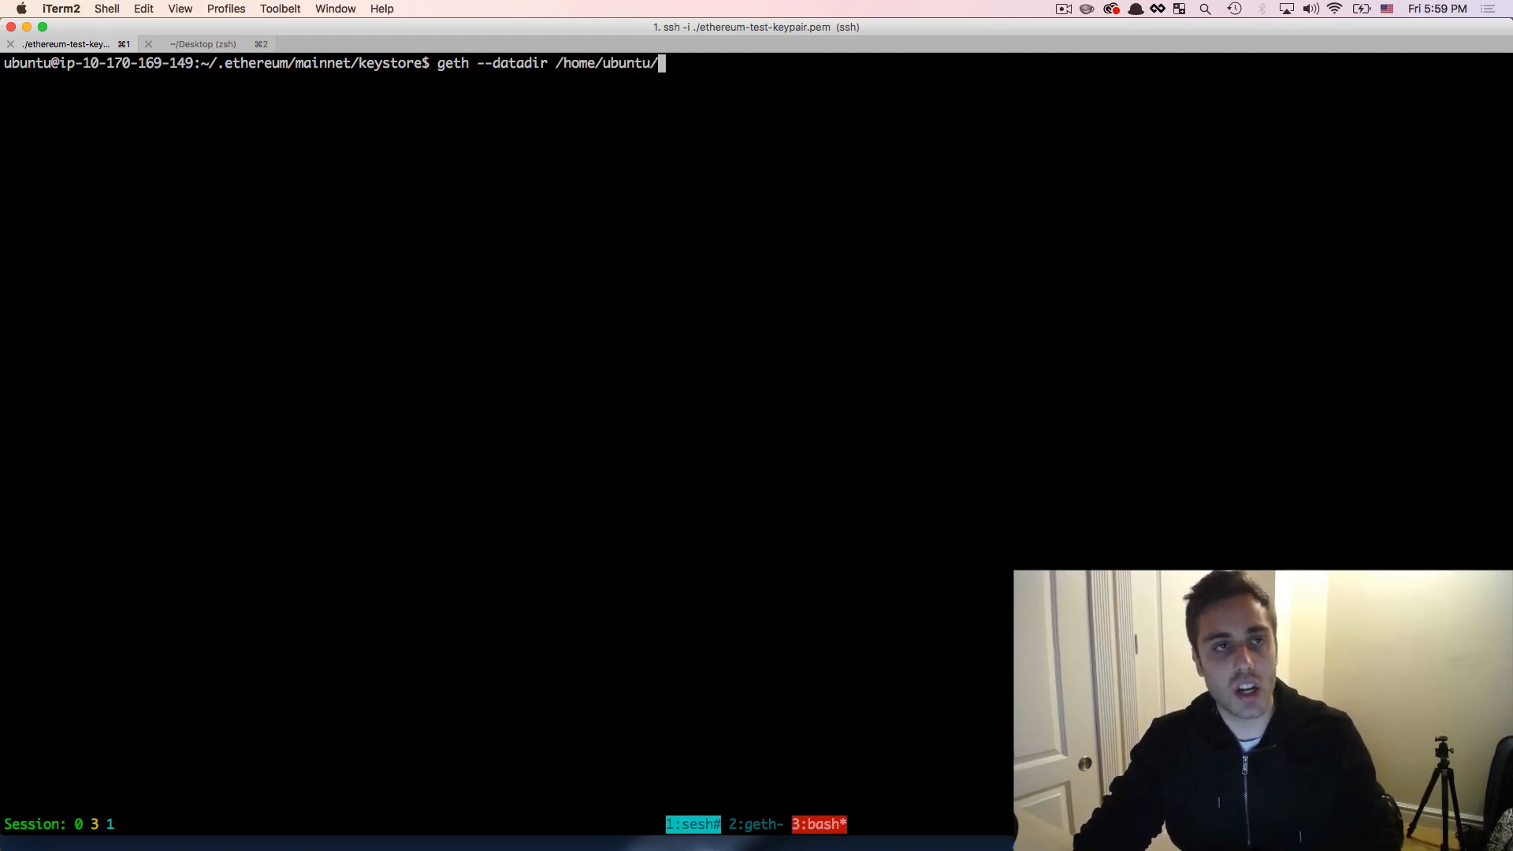
{"action": "type", "text": ".ethereum/main"}
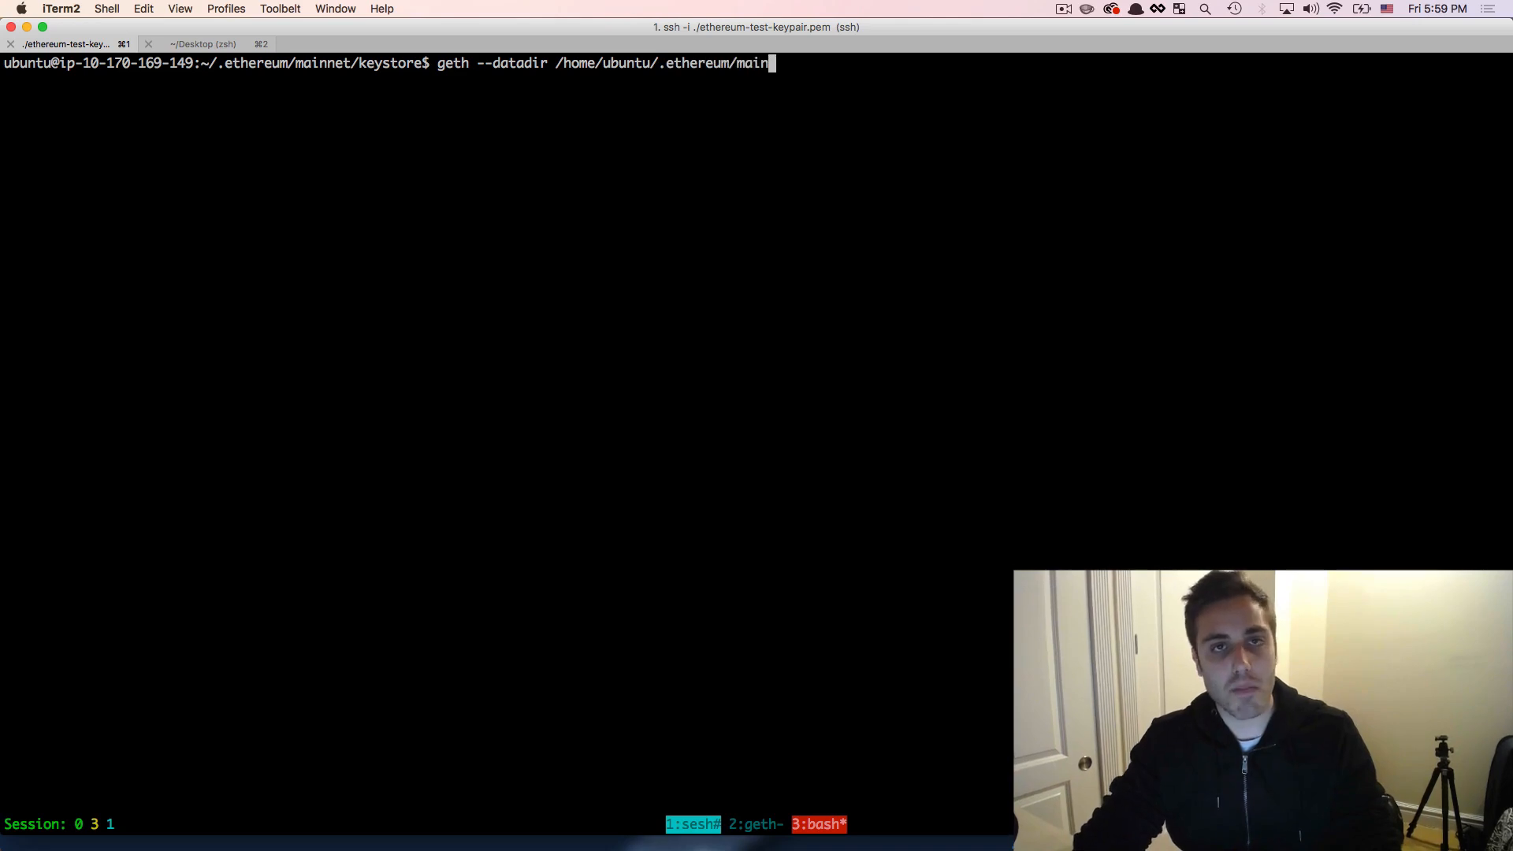
{"action": "type", "text": "net --keys"}
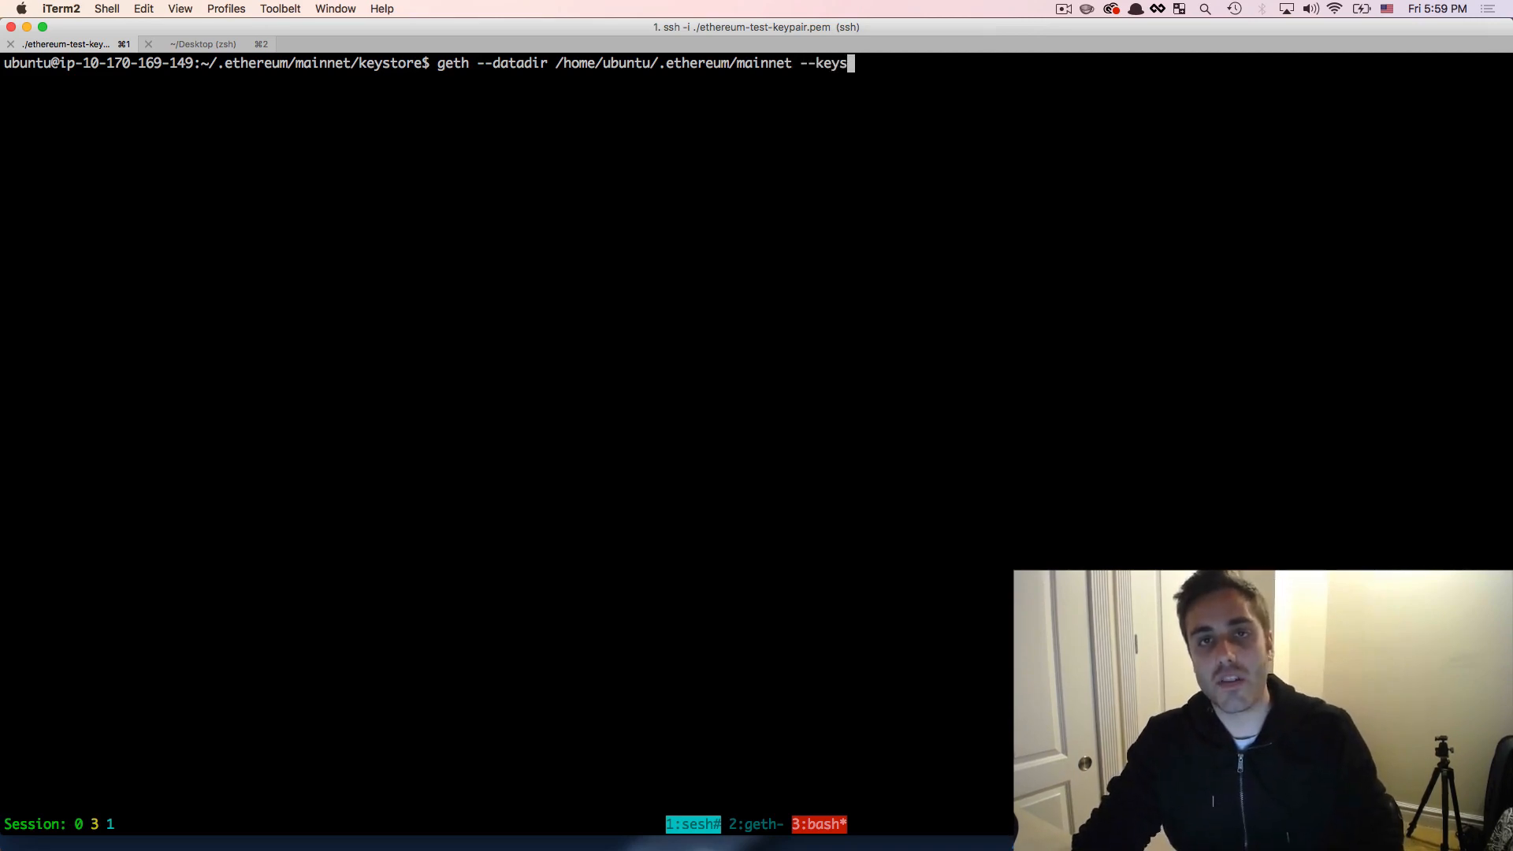
{"action": "type", "text": "tore"}
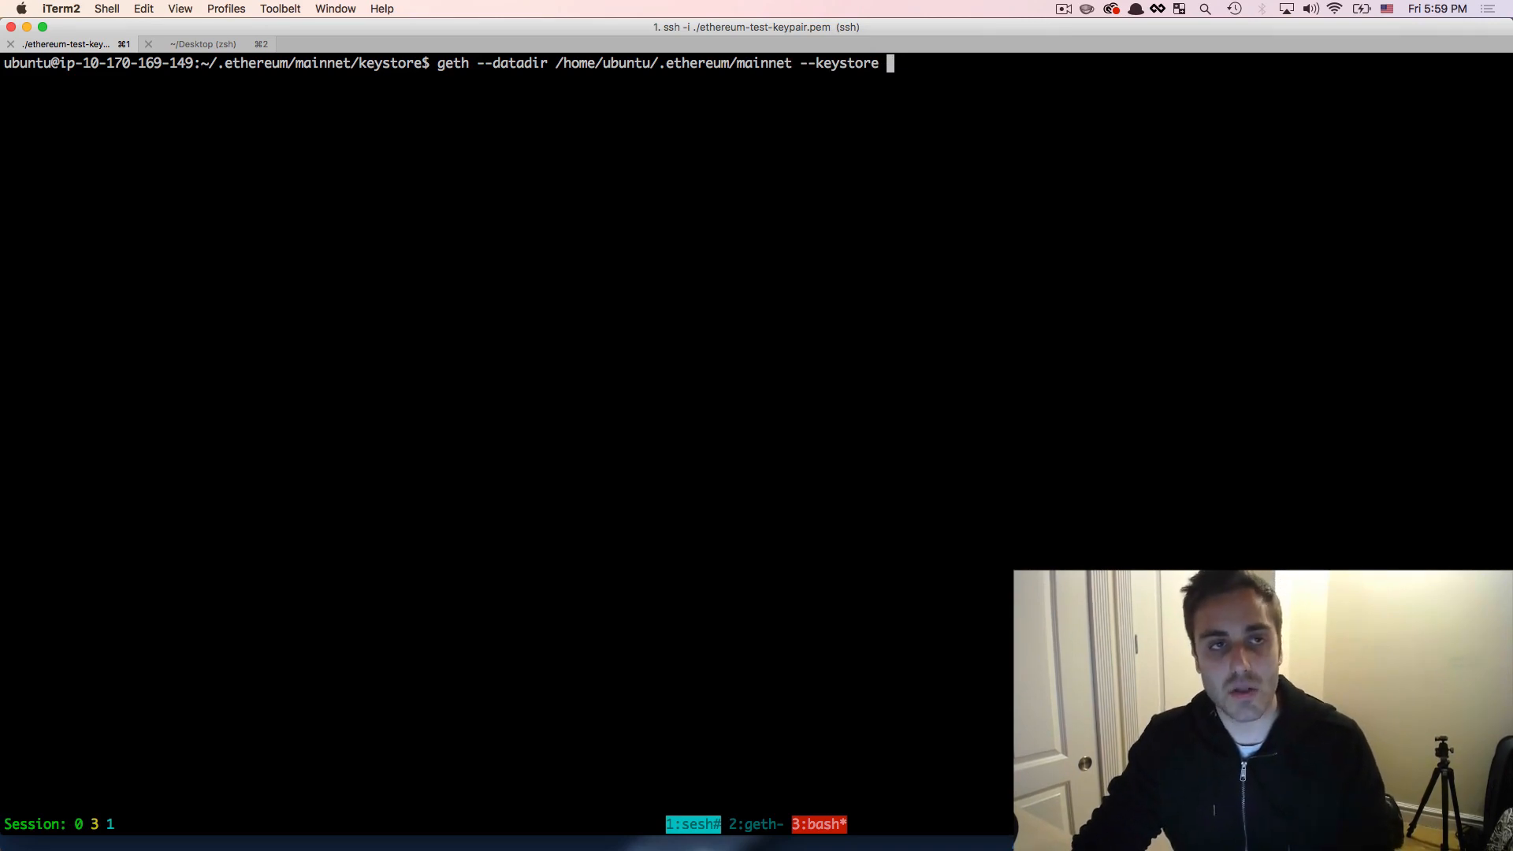
{"action": "key", "text": "backspace"}
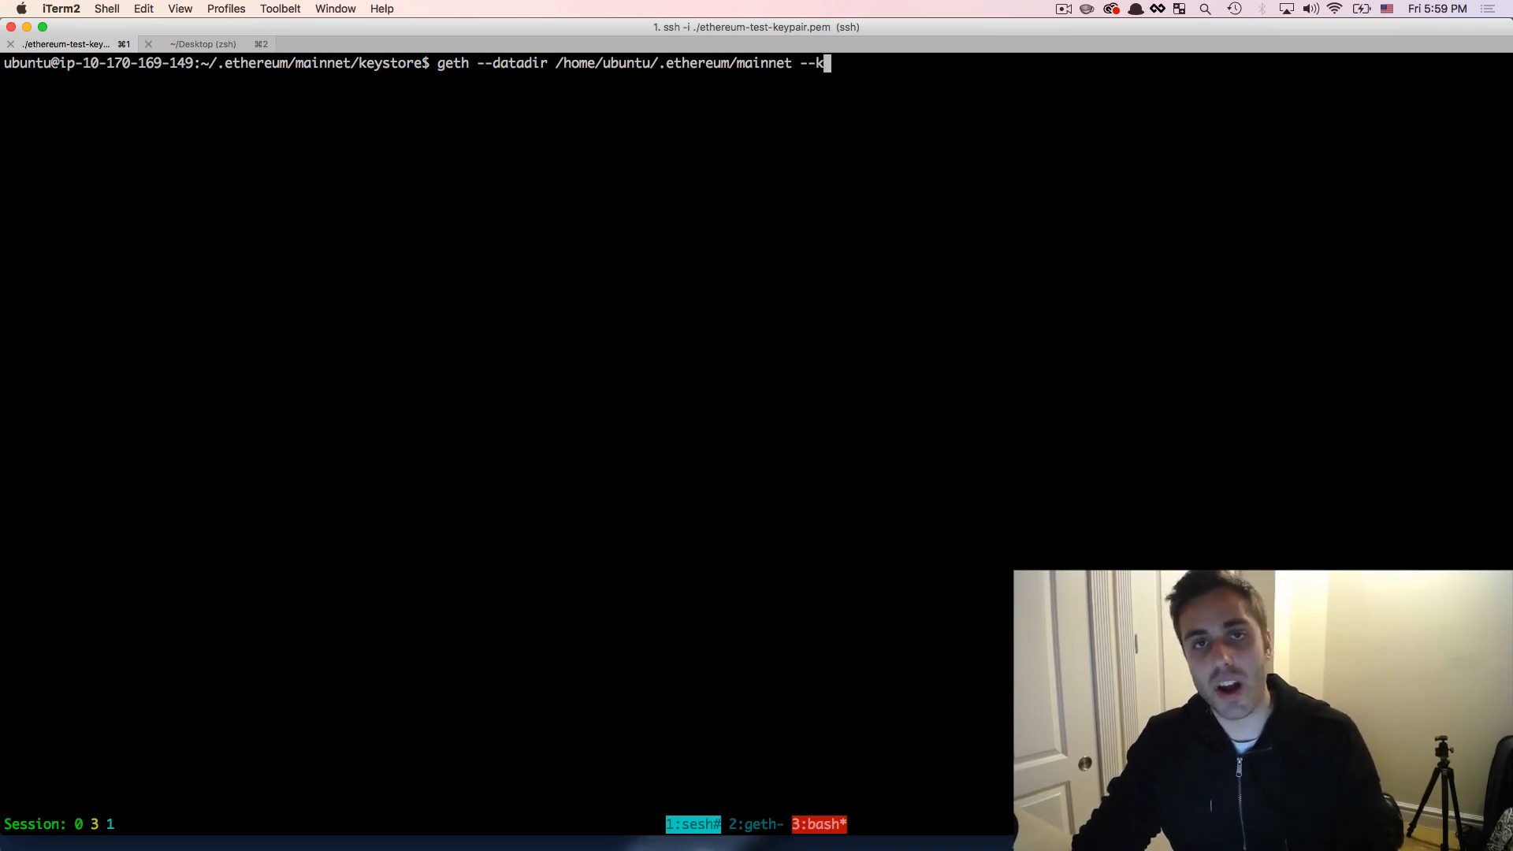
{"action": "key", "text": "Backspace"}
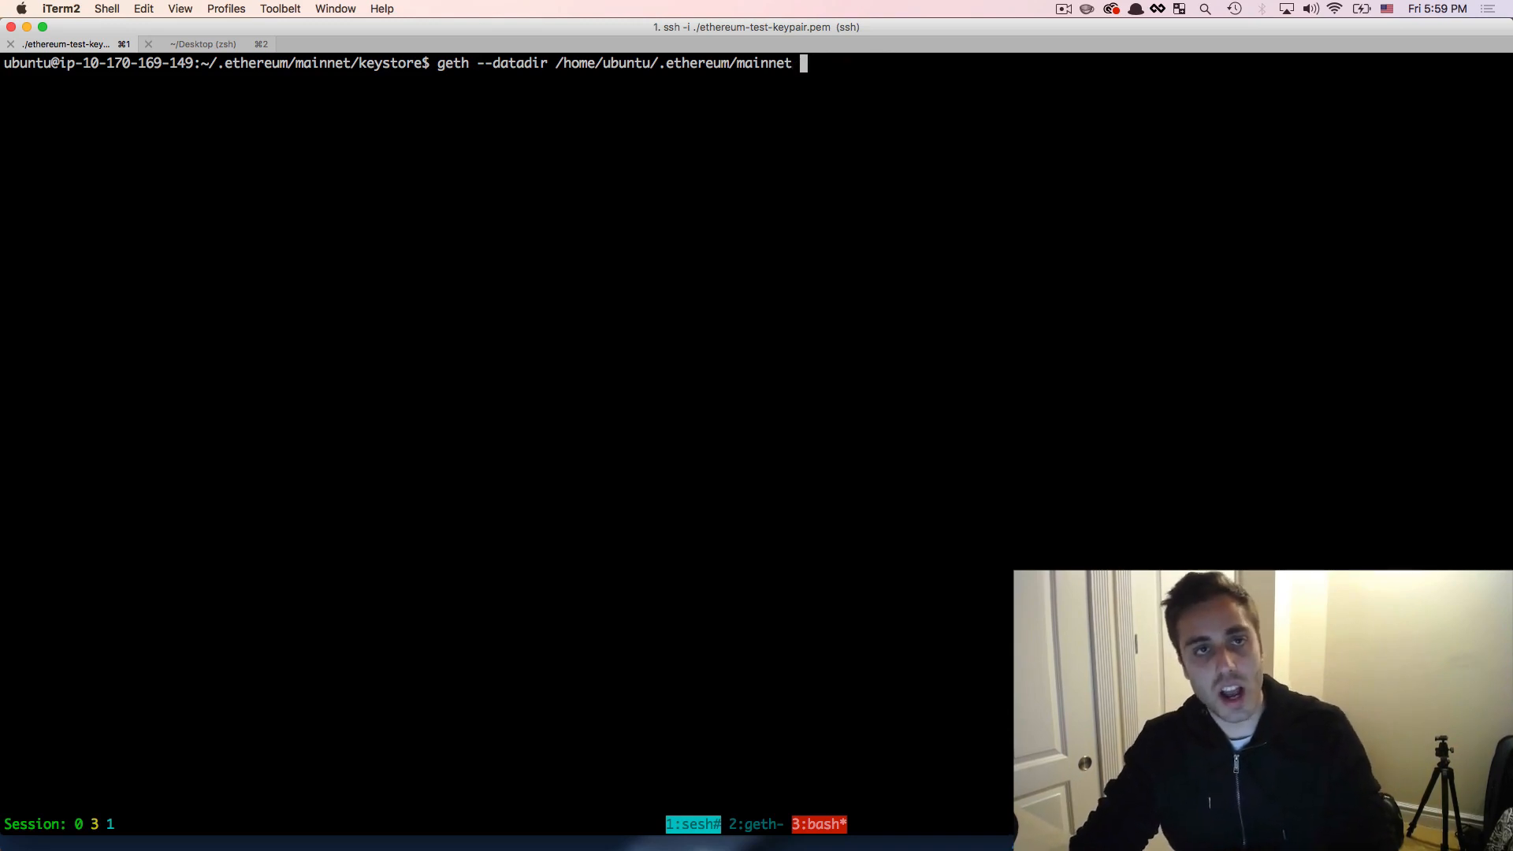
{"action": "type", "text": "account new"}
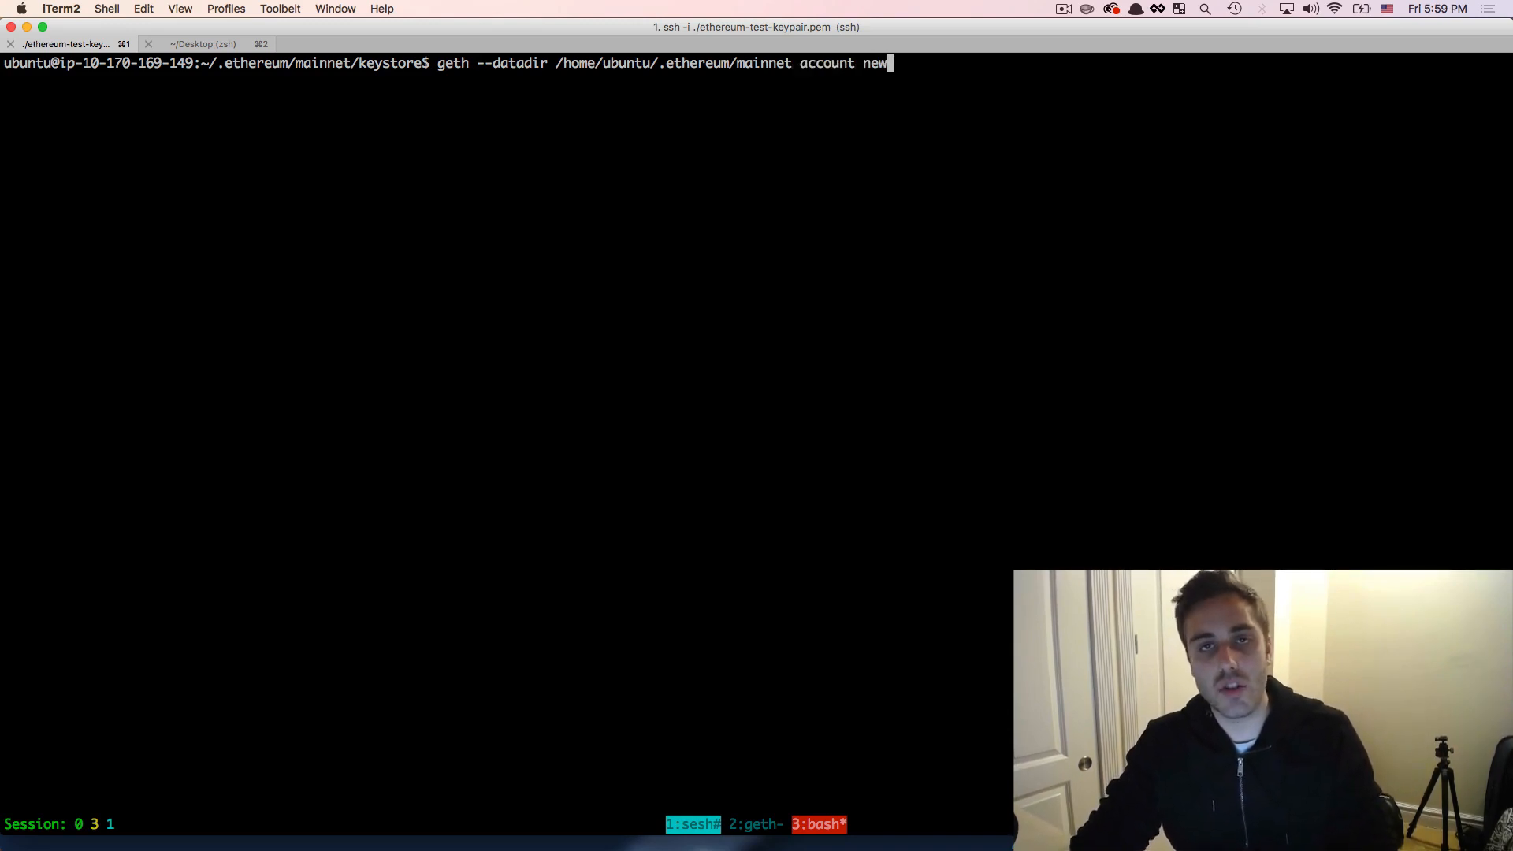
{"action": "key", "text": "Return"}
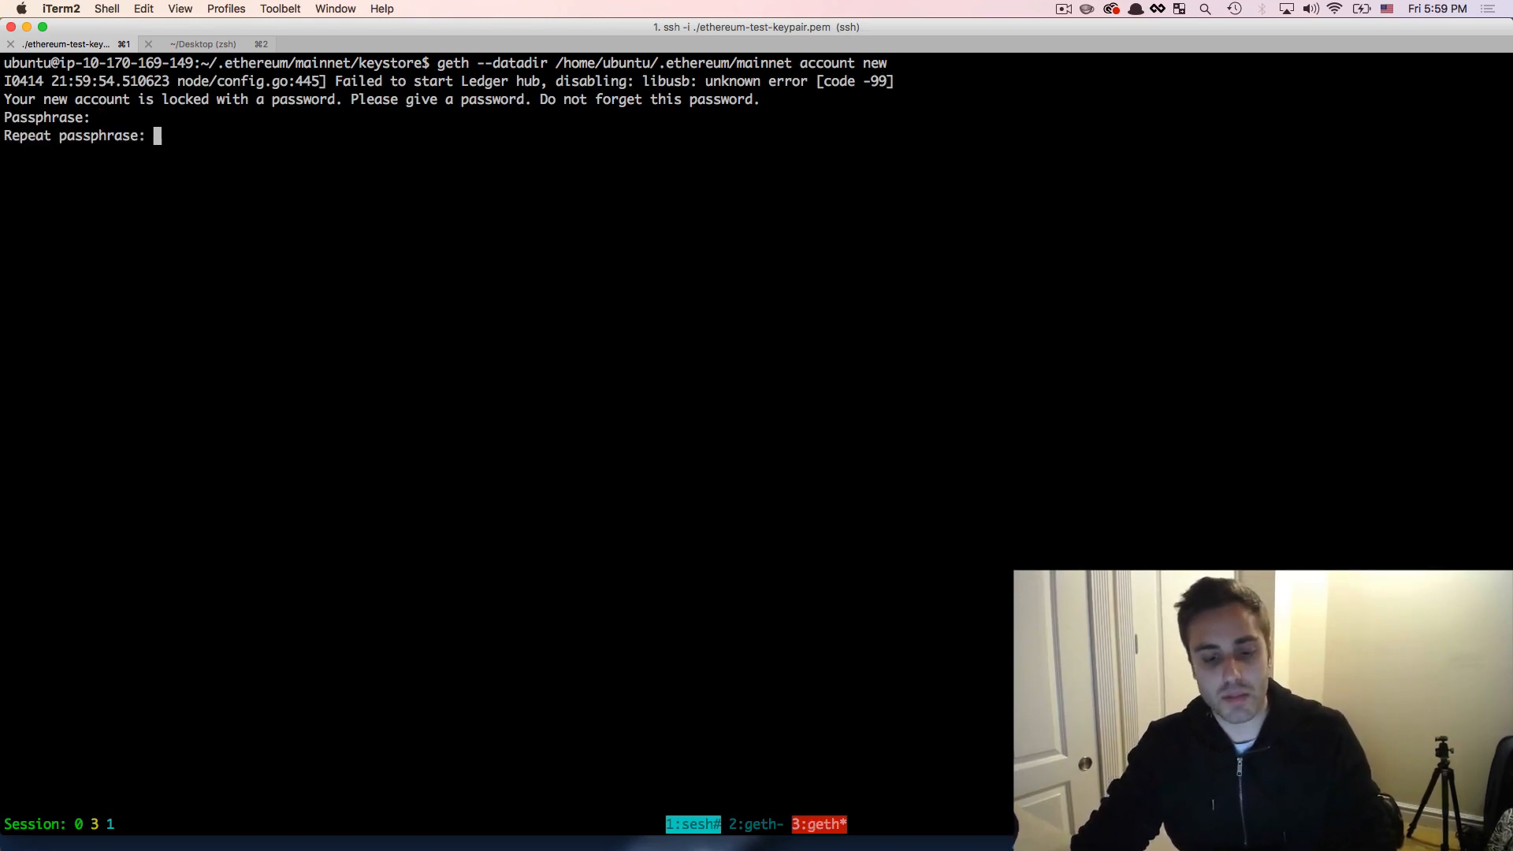
{"action": "key", "text": "Return"}
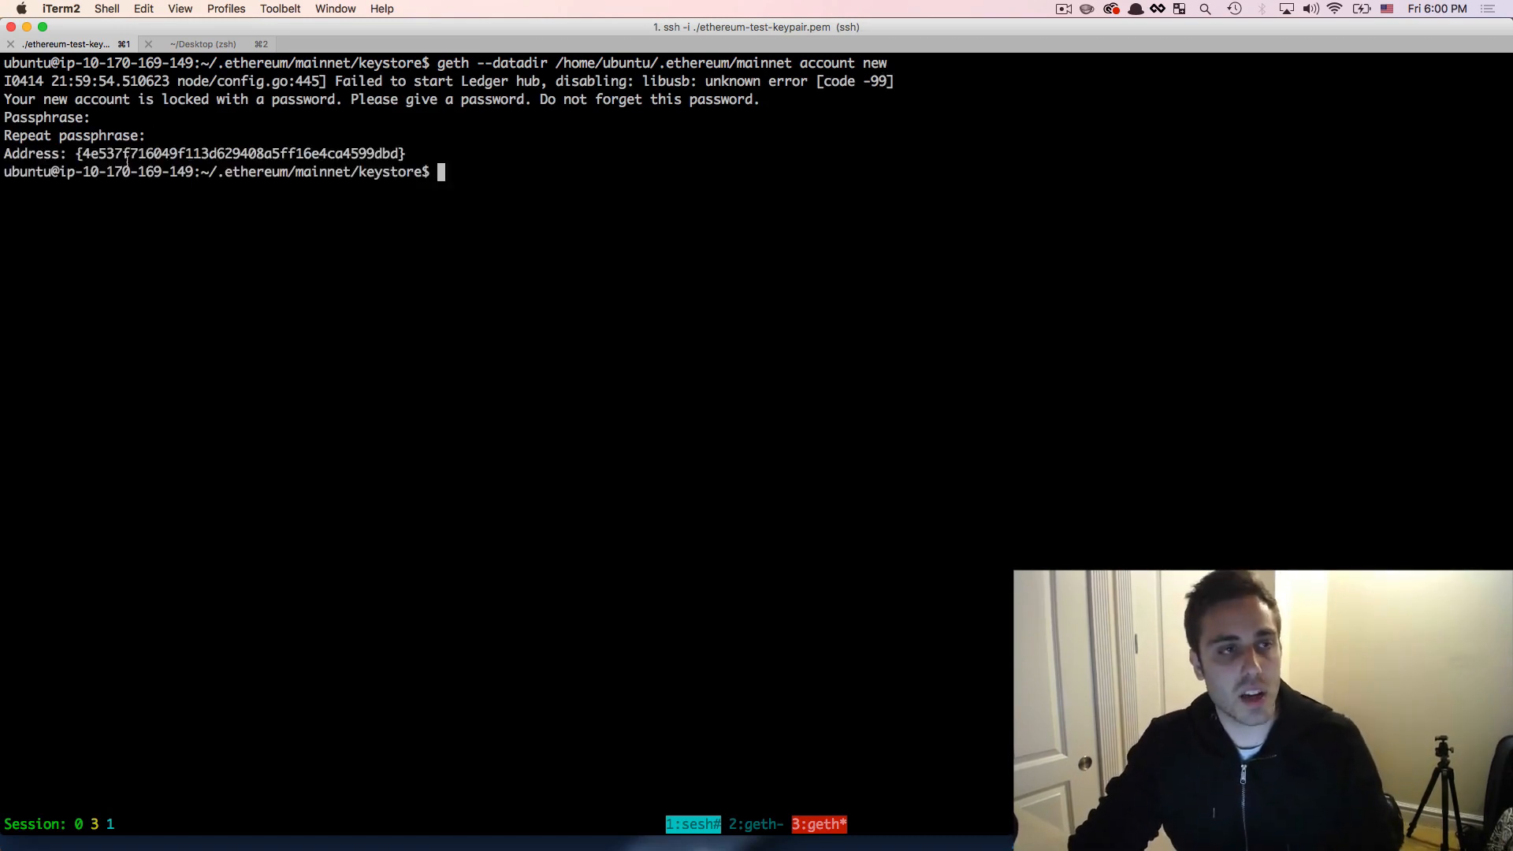
{"action": "double_click", "coordinate": [242, 152]}
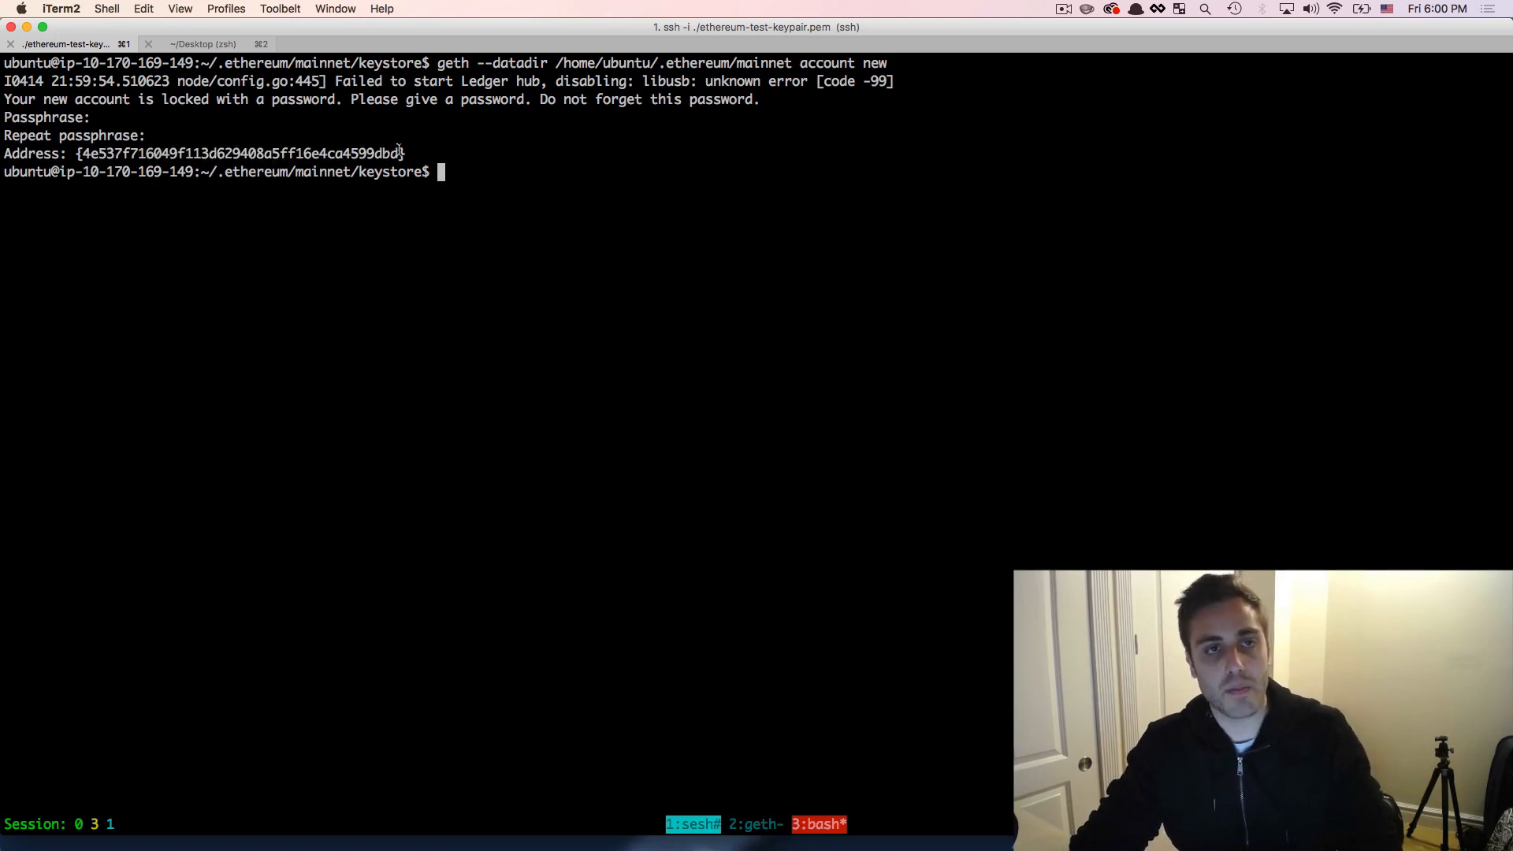
{"action": "key", "text": "Return"}
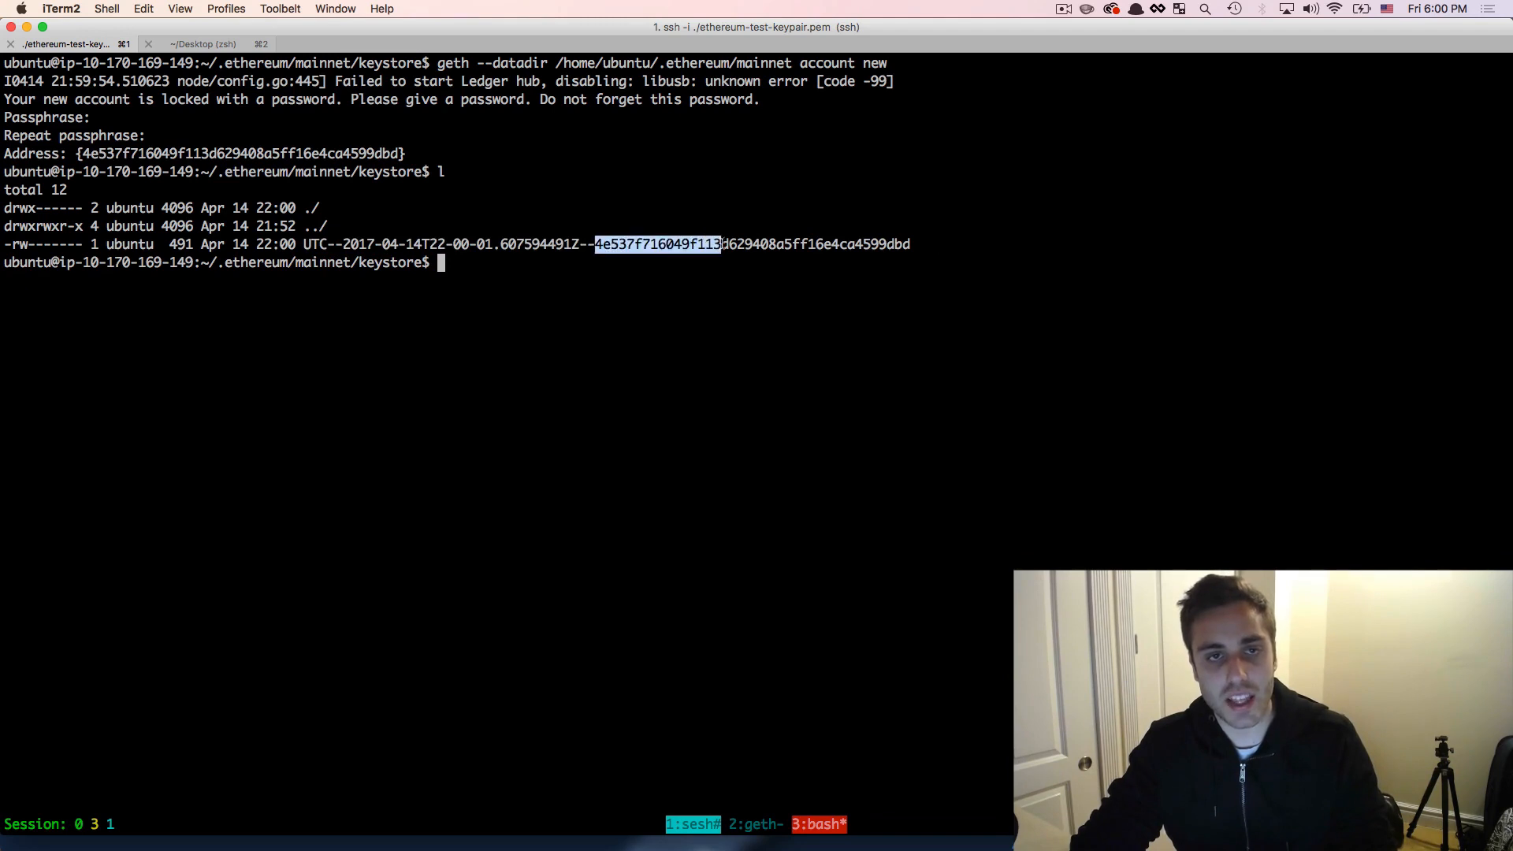
Open the new account's UTC-- keystore file in vi to view its JSON.
{"action": "left_click", "coordinate": [951, 280]}
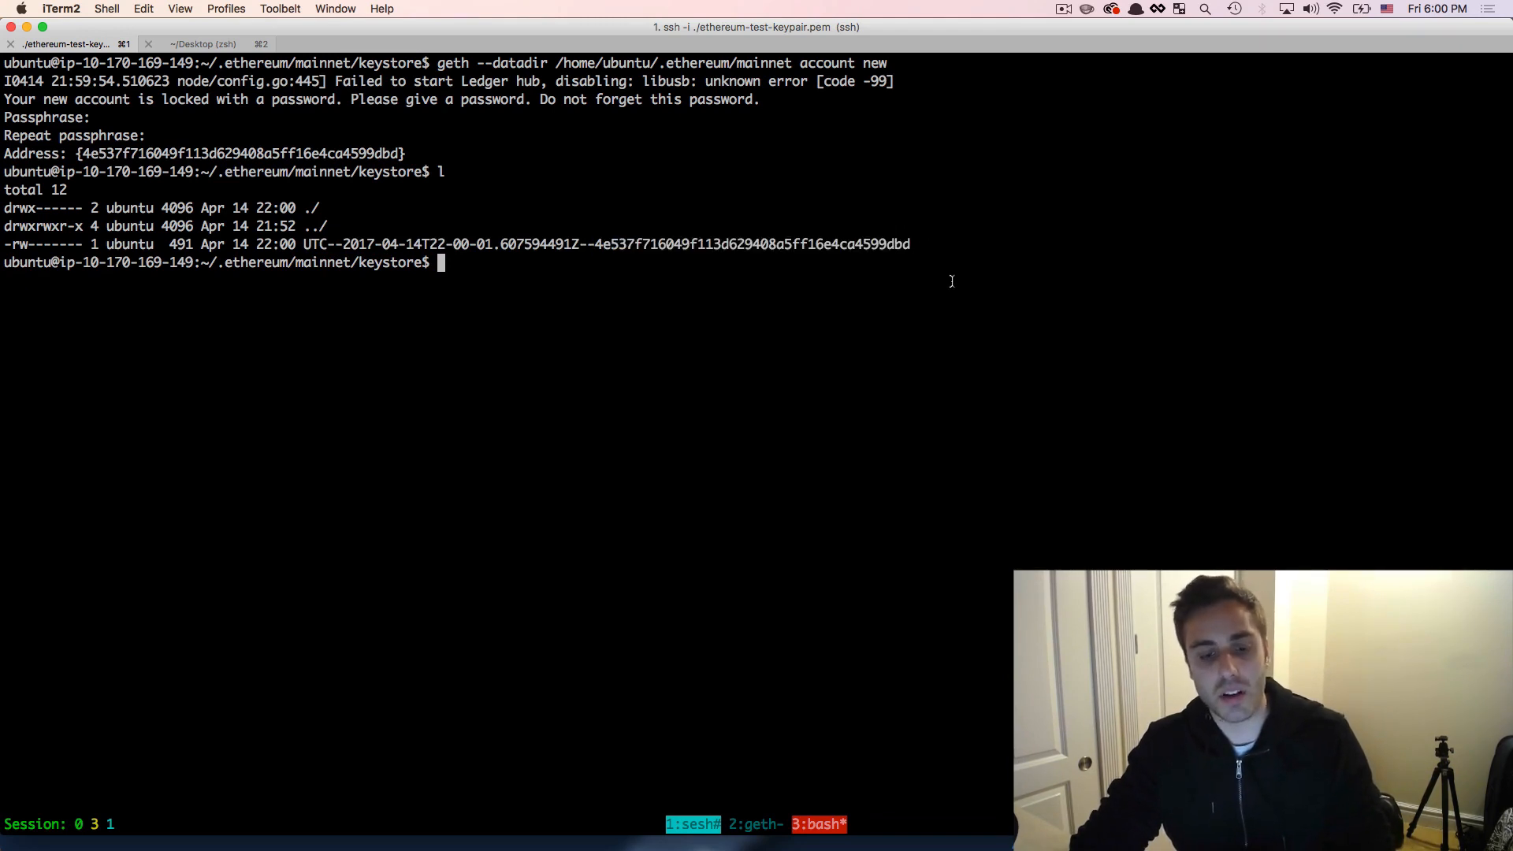
{"action": "type", "text": "vi"}
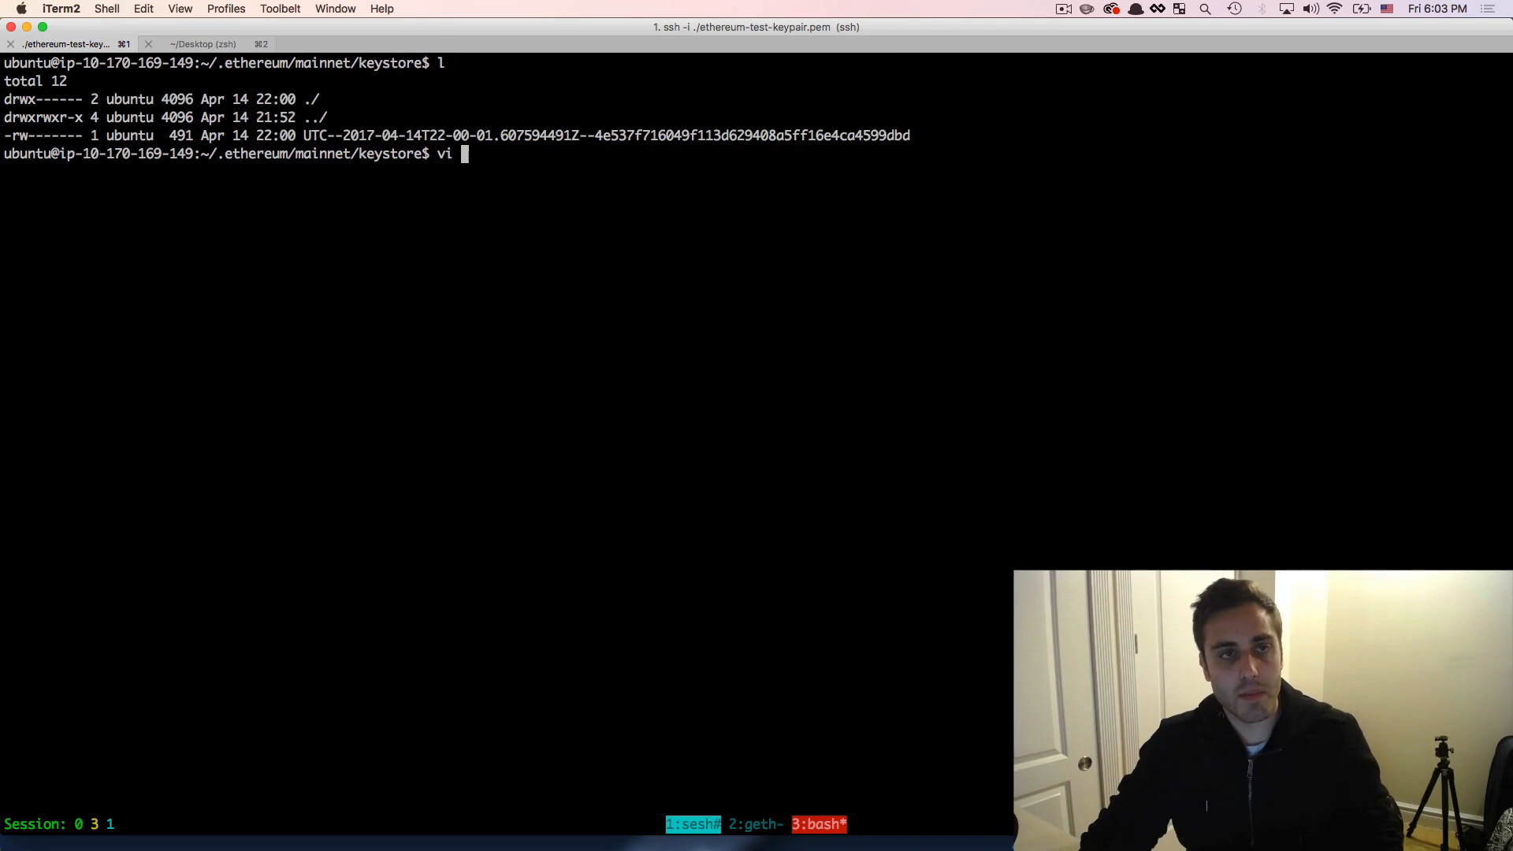
{"action": "key", "text": "Return"}
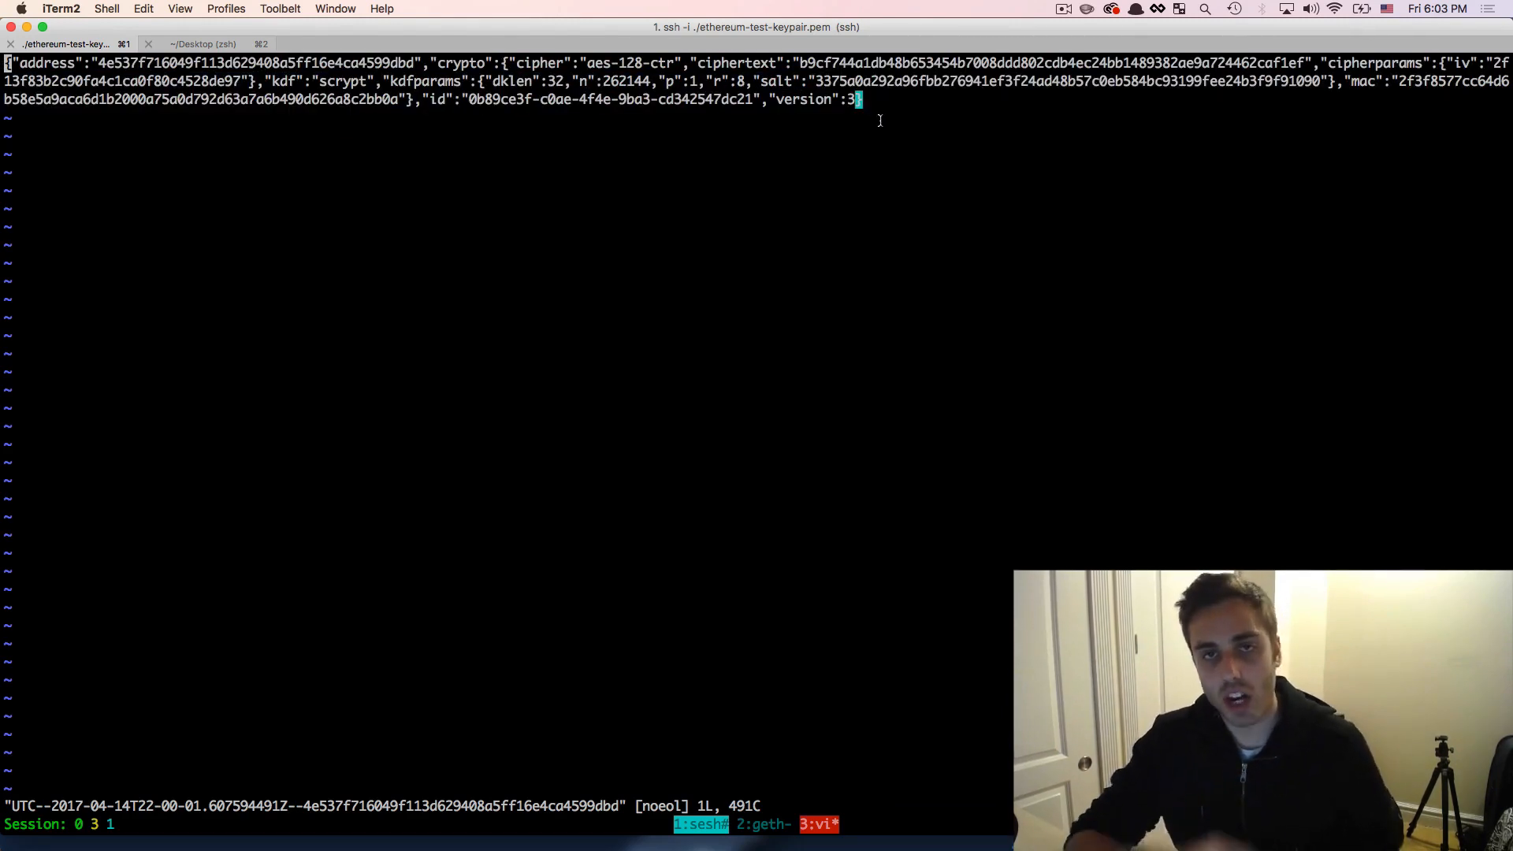
{"action": "mouse_move", "coordinate": [706, 263]}
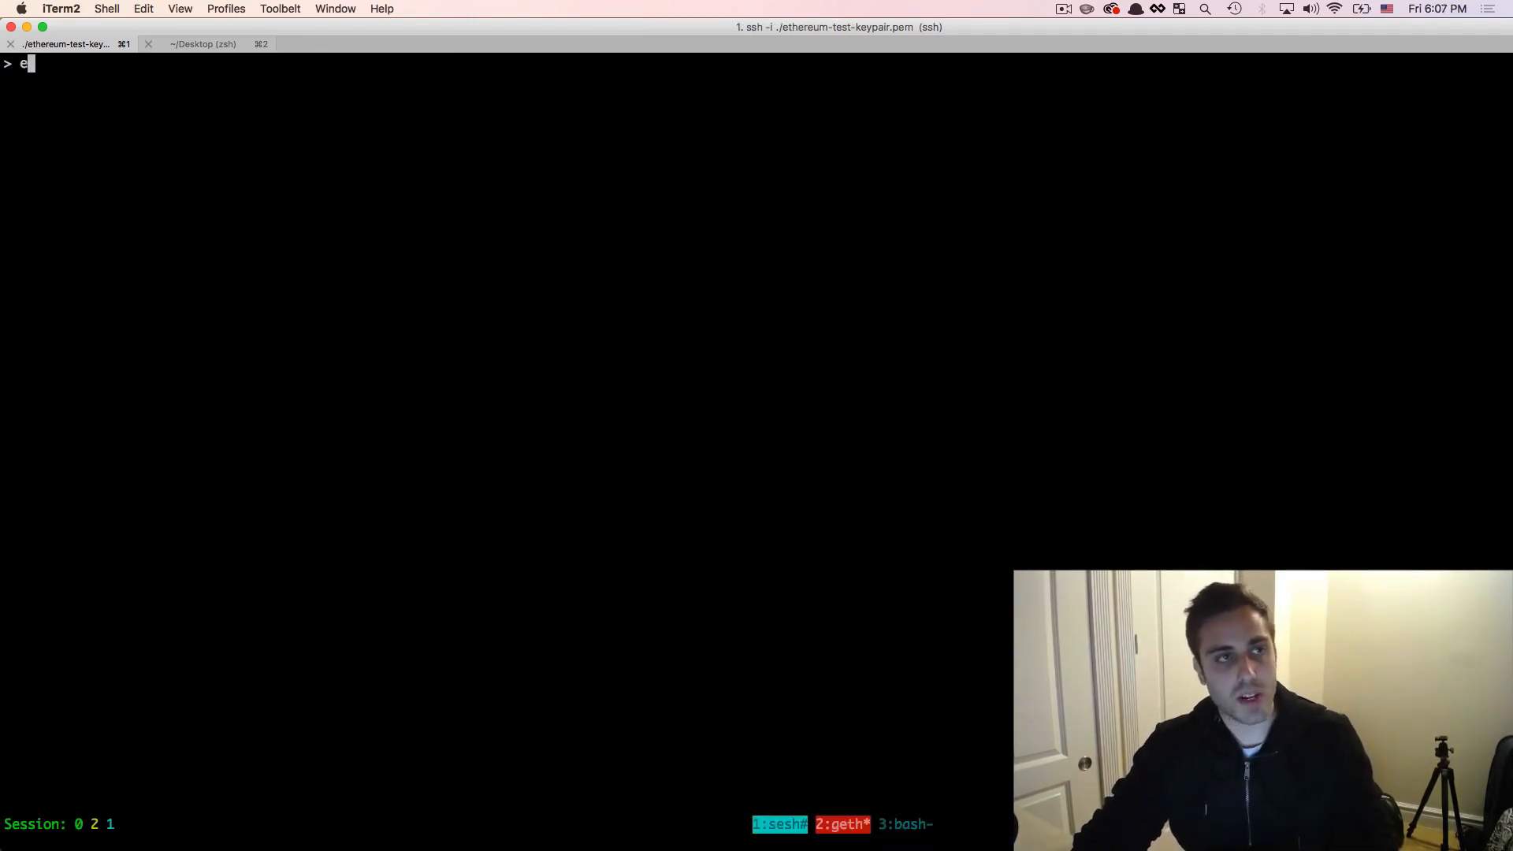
List the new address in the geth console and query eth.getBalance(eth.accounts[0]).
{"action": "key", "text": "Return"}
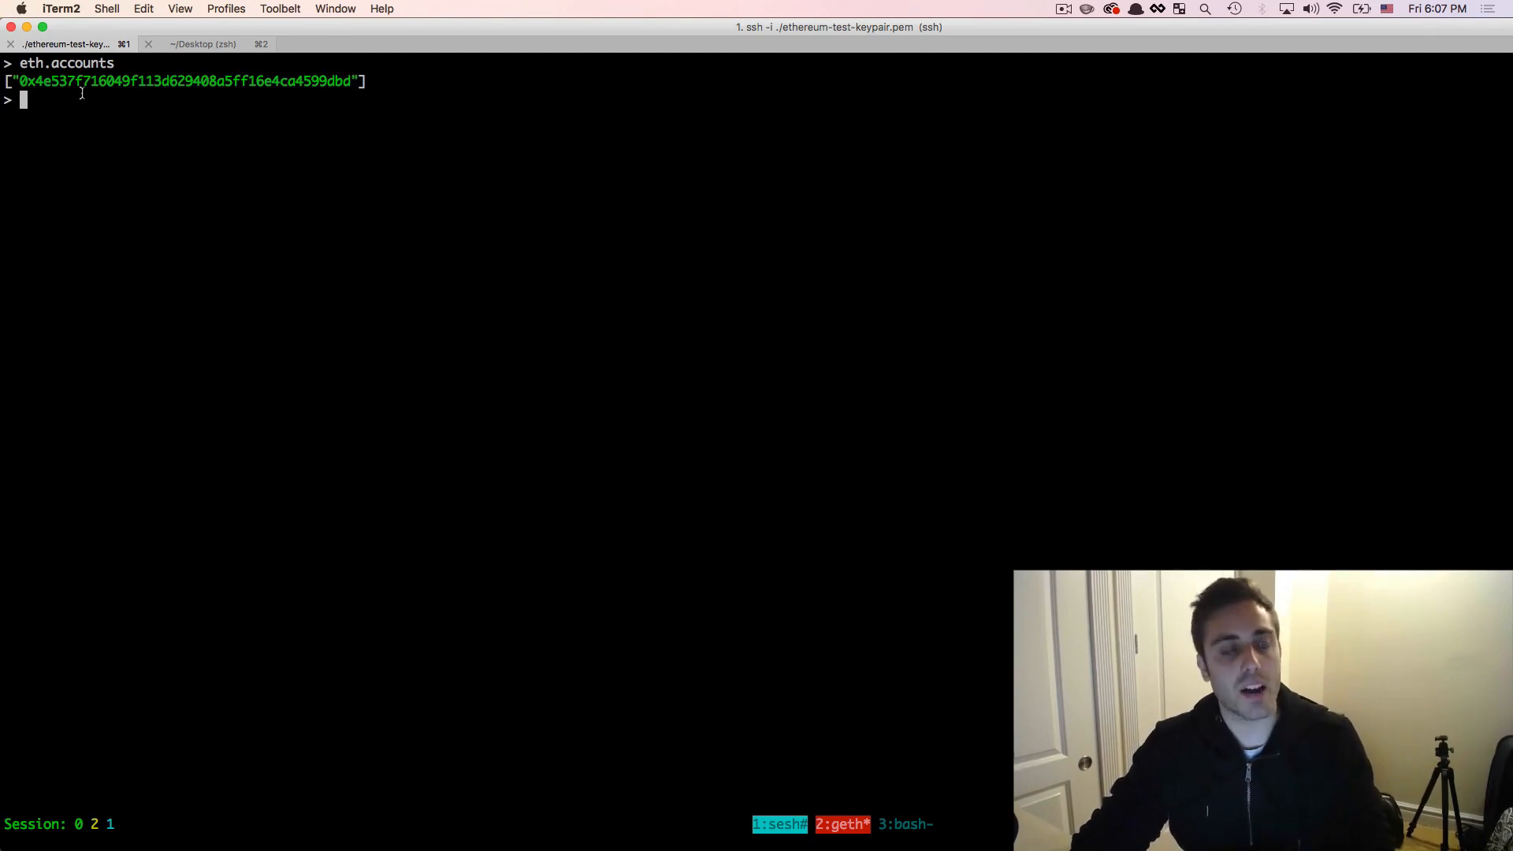
{"action": "type", "text": "eth.b"}
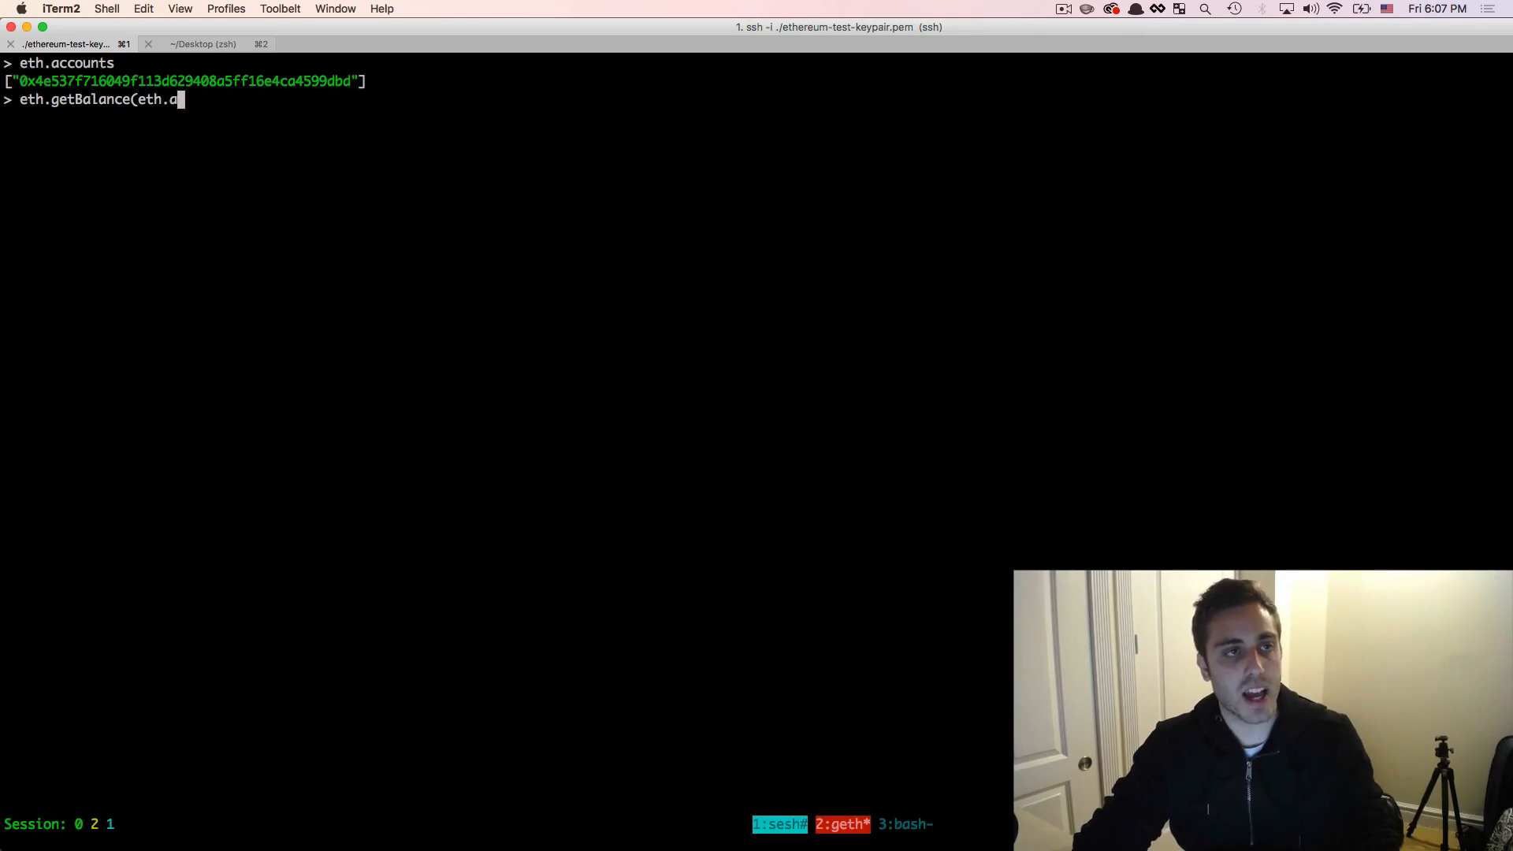
{"action": "type", "text": "ccounts[0])"}
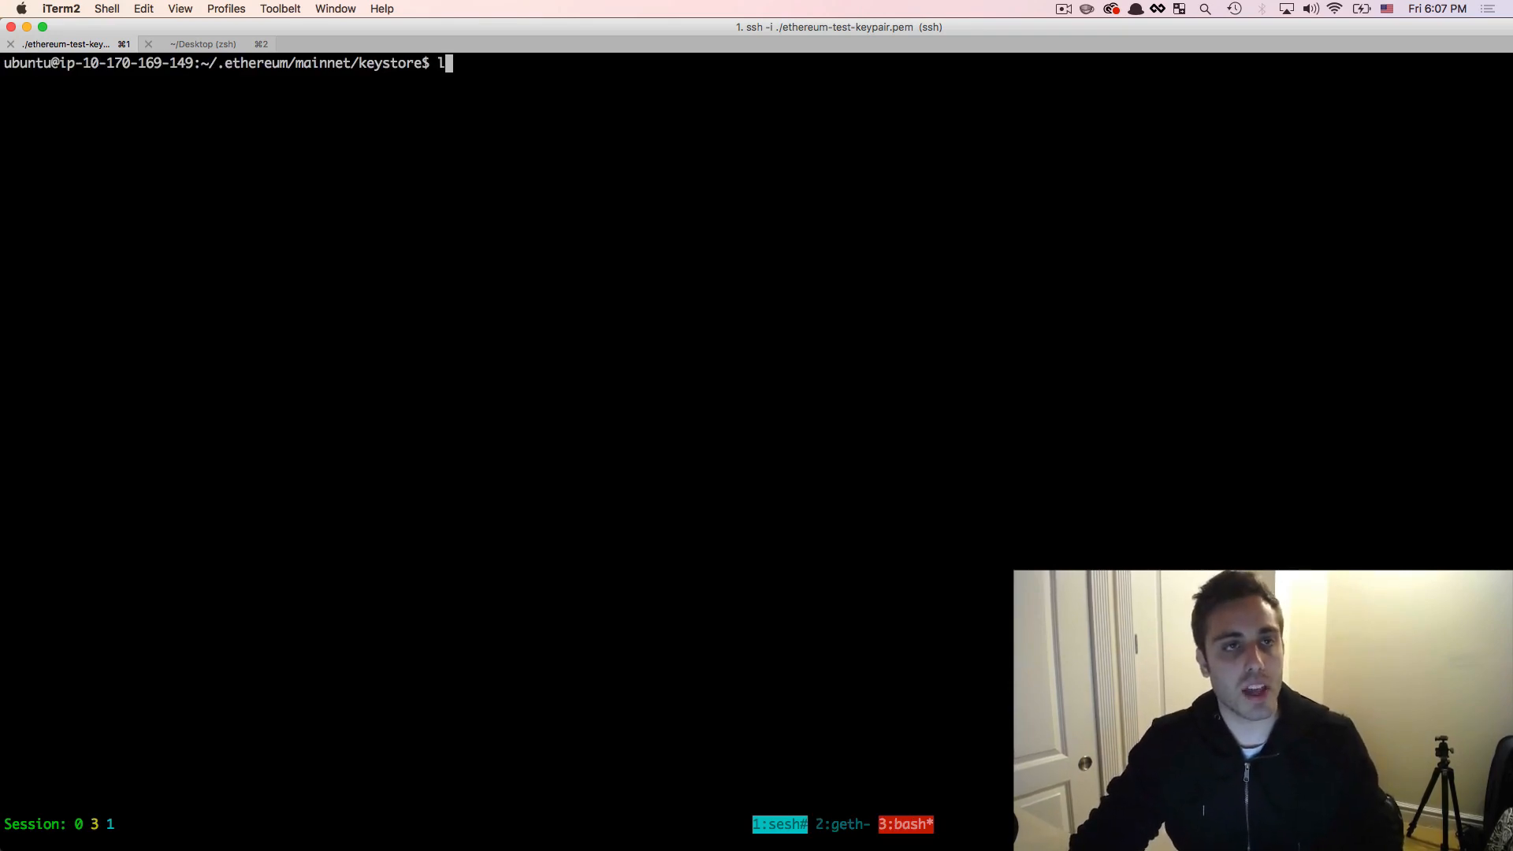
{"action": "left_click", "coordinate": [203, 43]}
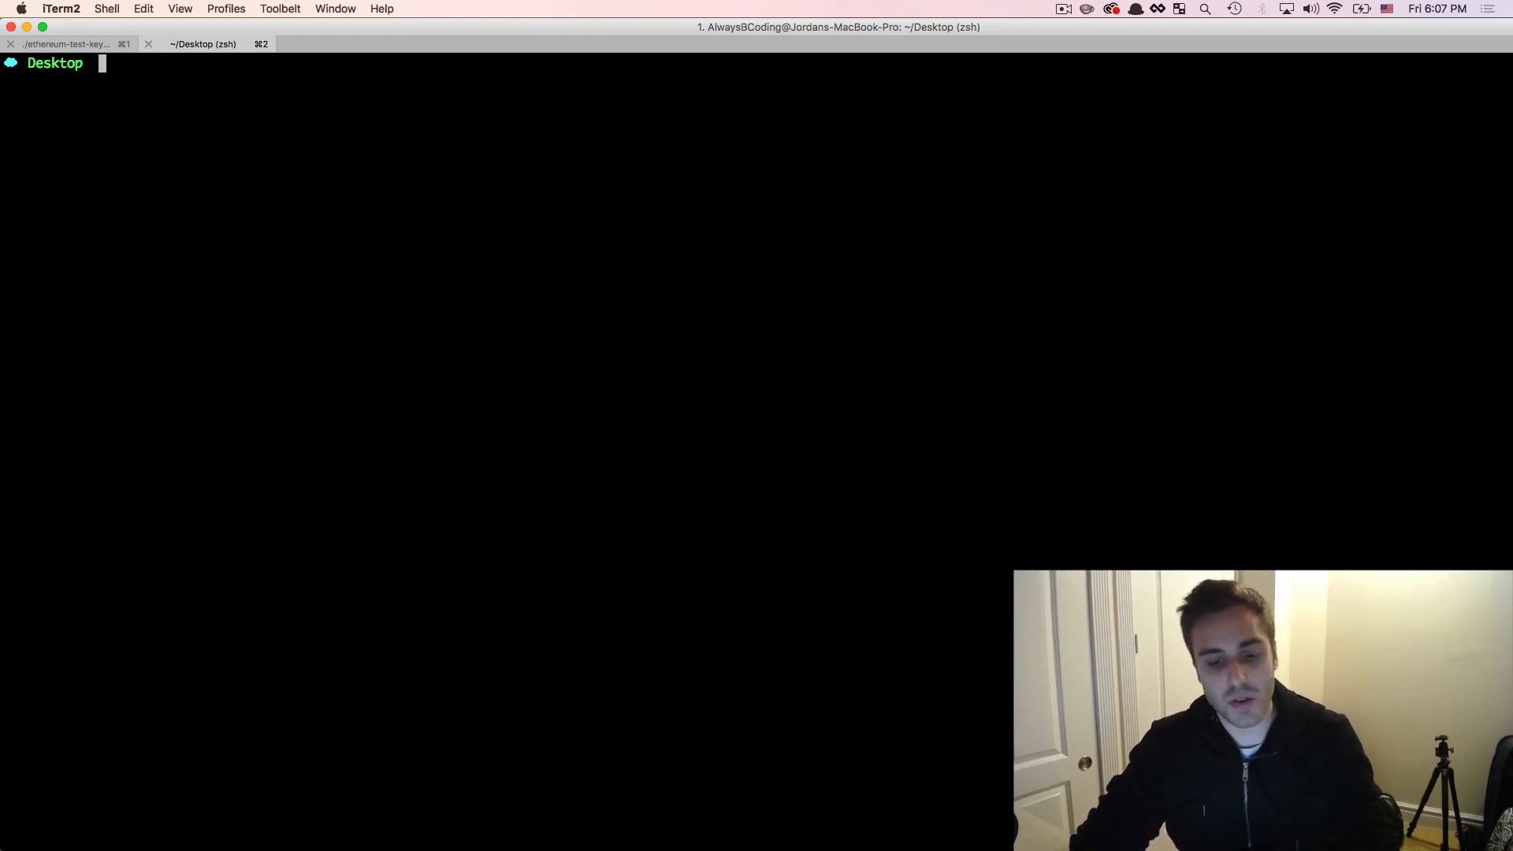
{"action": "type", "text": "scp -i ./ethereum-test-keypair.pem"}
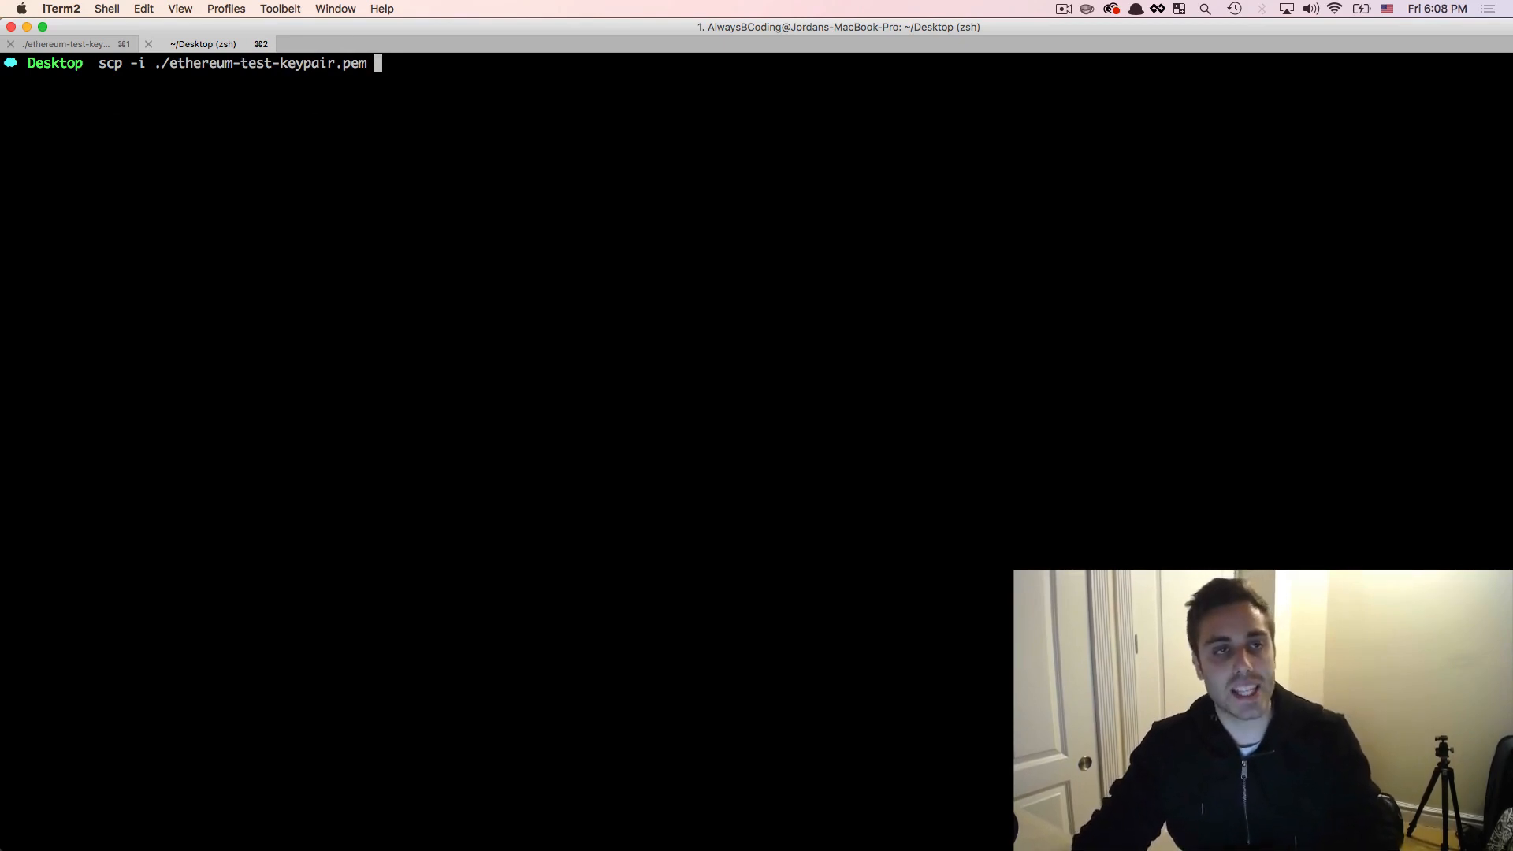
{"action": "type", "text": "ubuntu"}
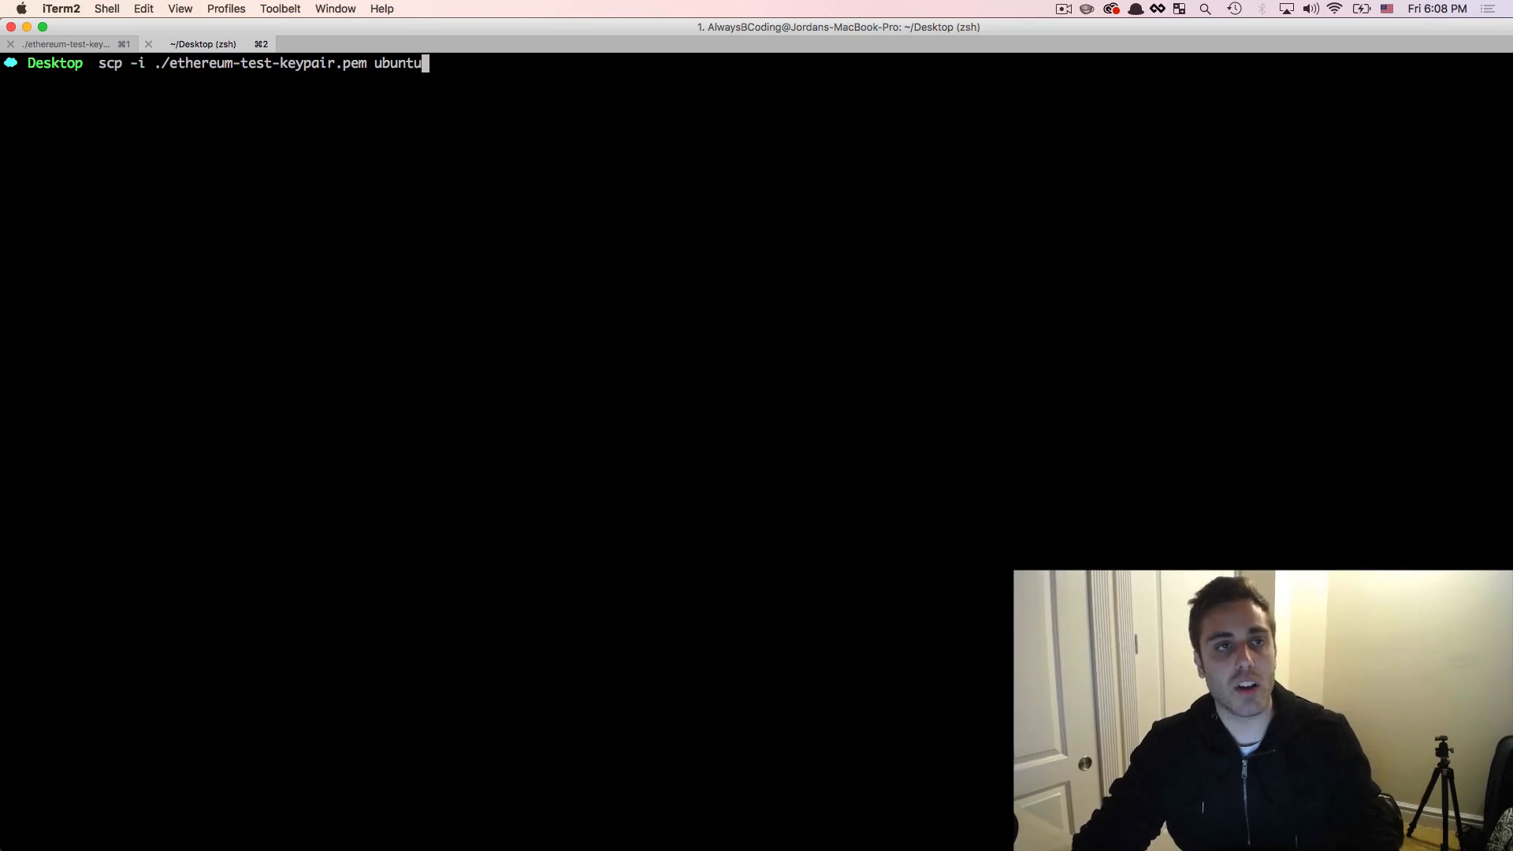
{"action": "type", "text": "@"}
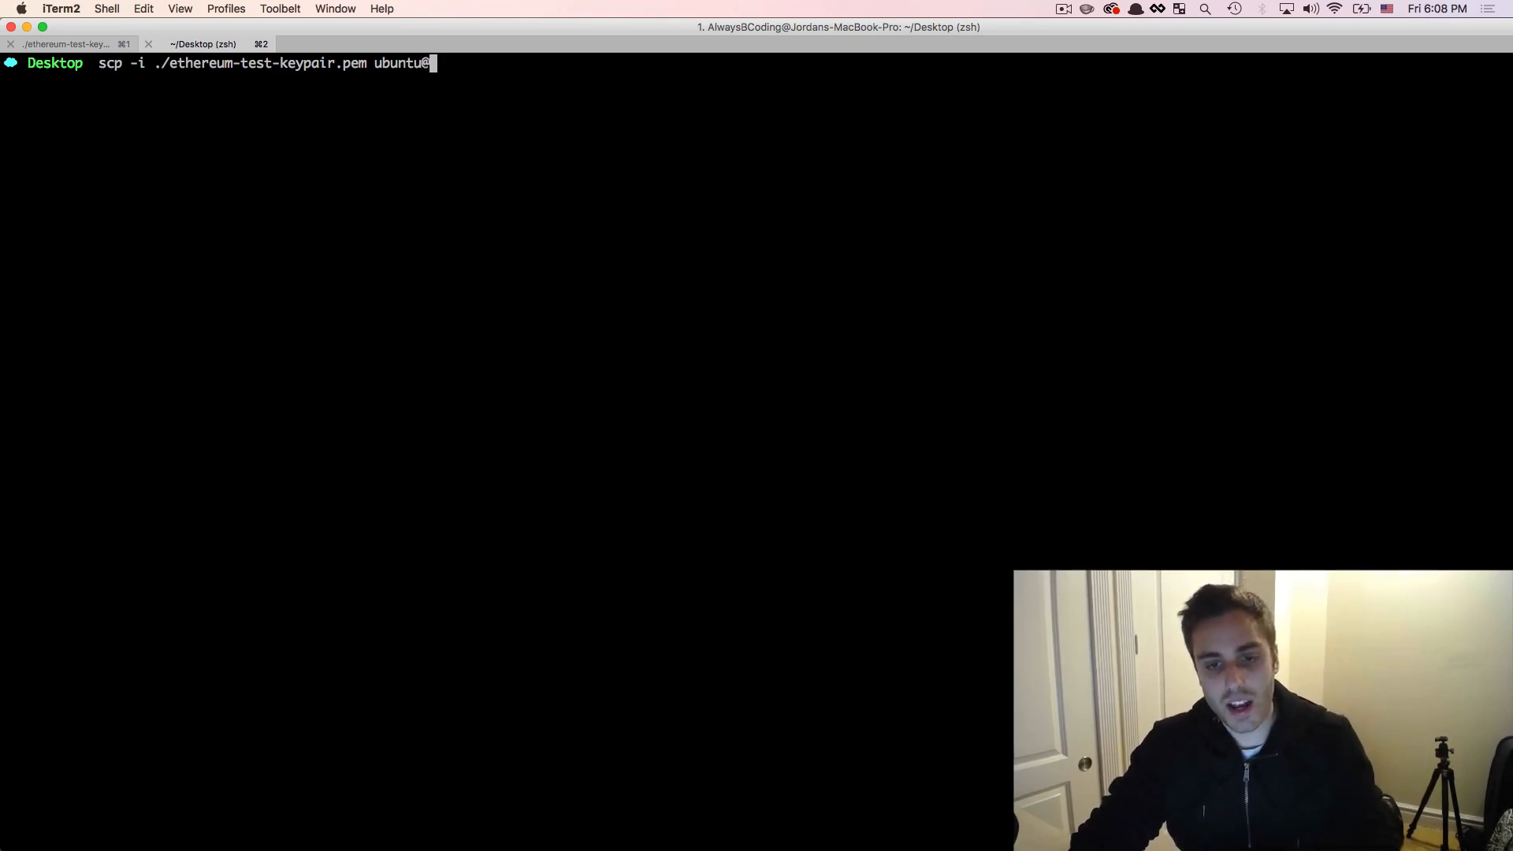
{"action": "type", "text": "ec2-54-211-230-157.compute-1.amazonaws.com"}
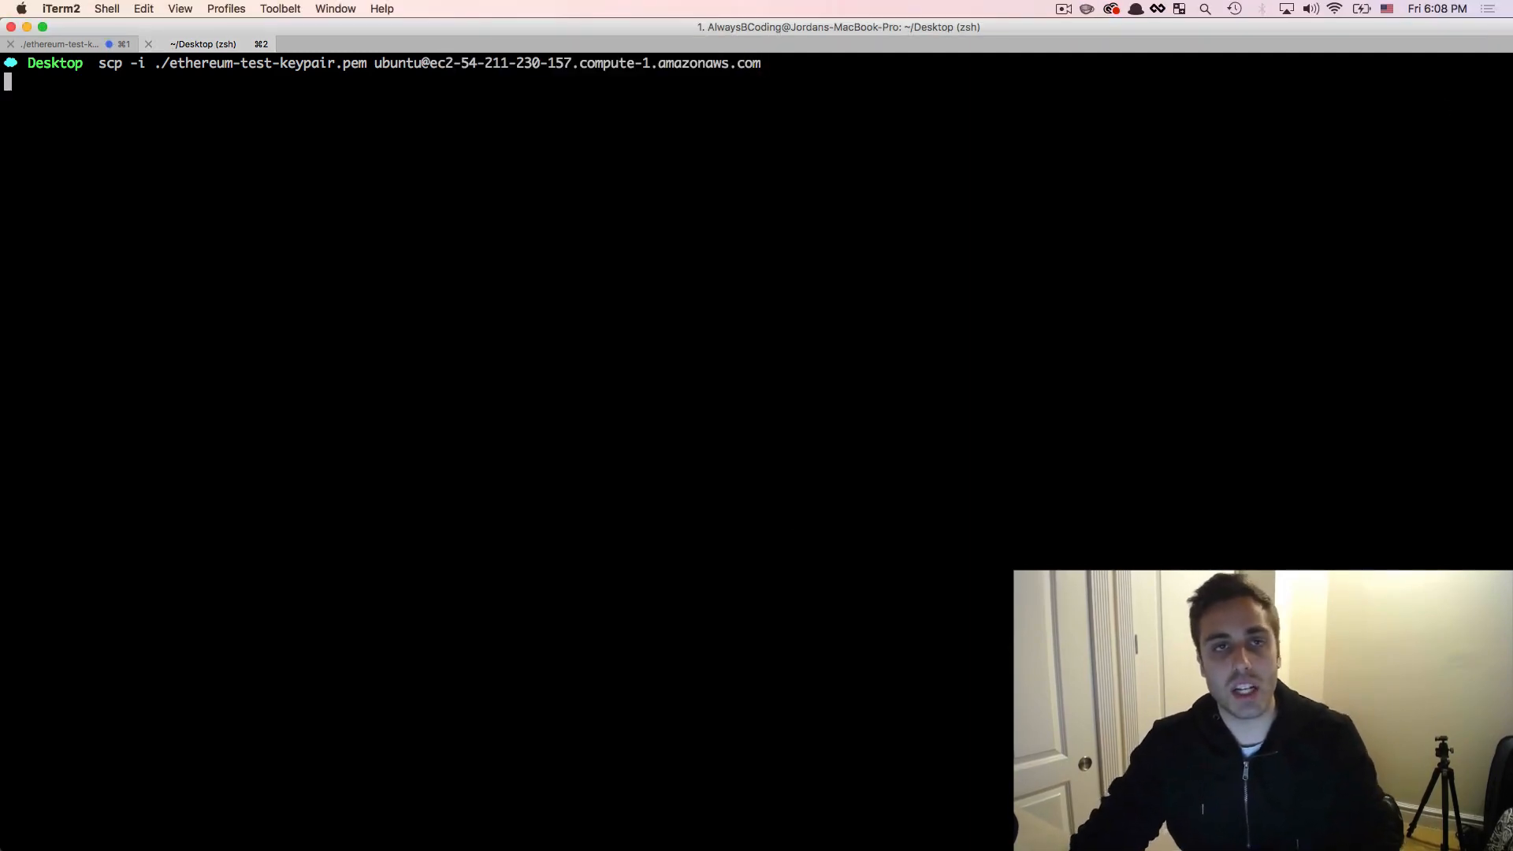
{"action": "type", "text": ":/home/ubunut"}
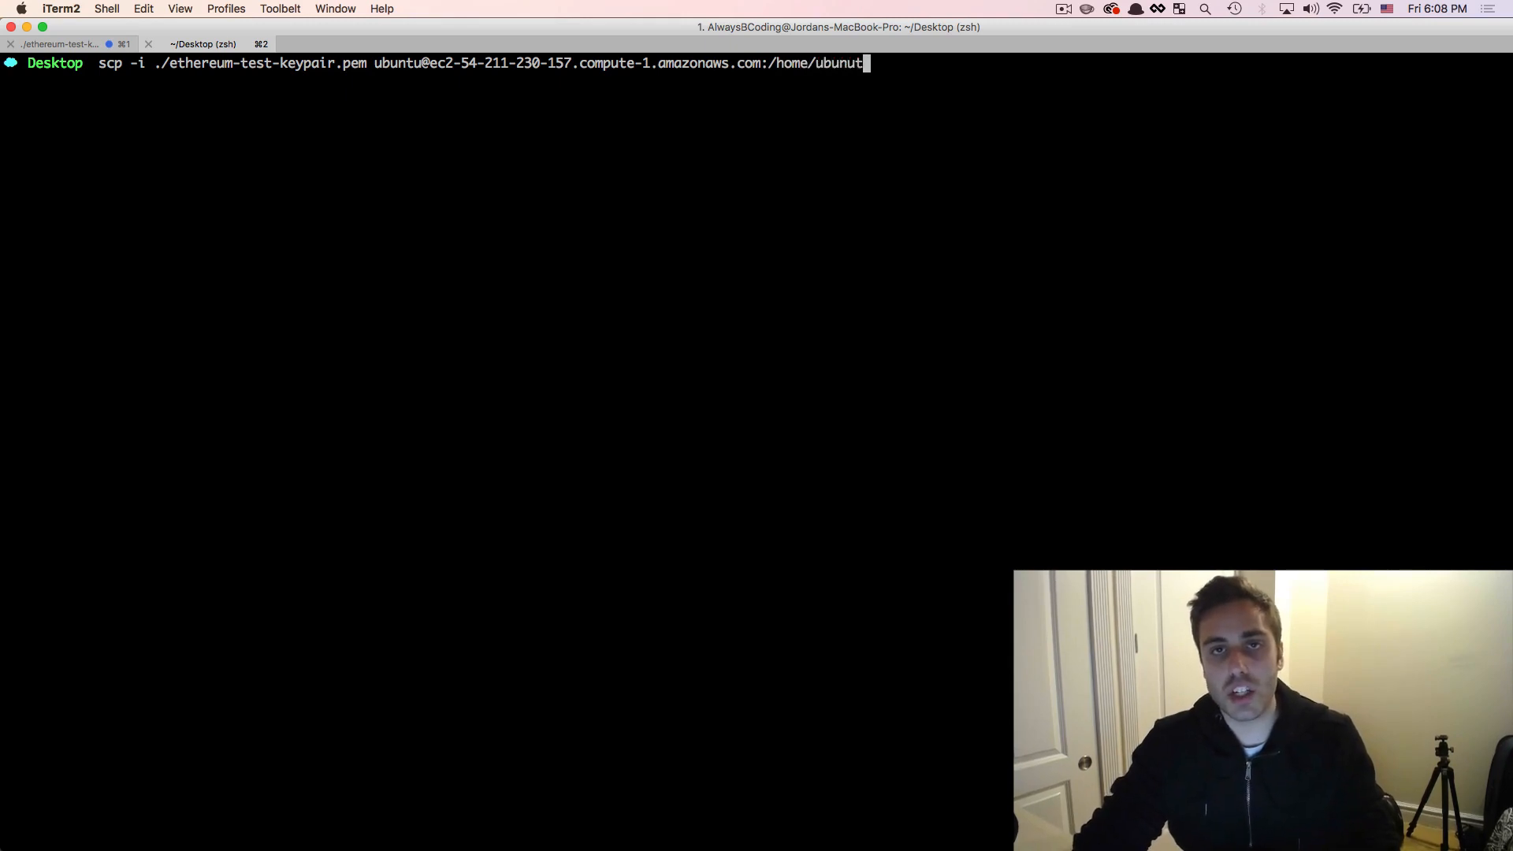
{"action": "type", "text": "/.ethereu"}
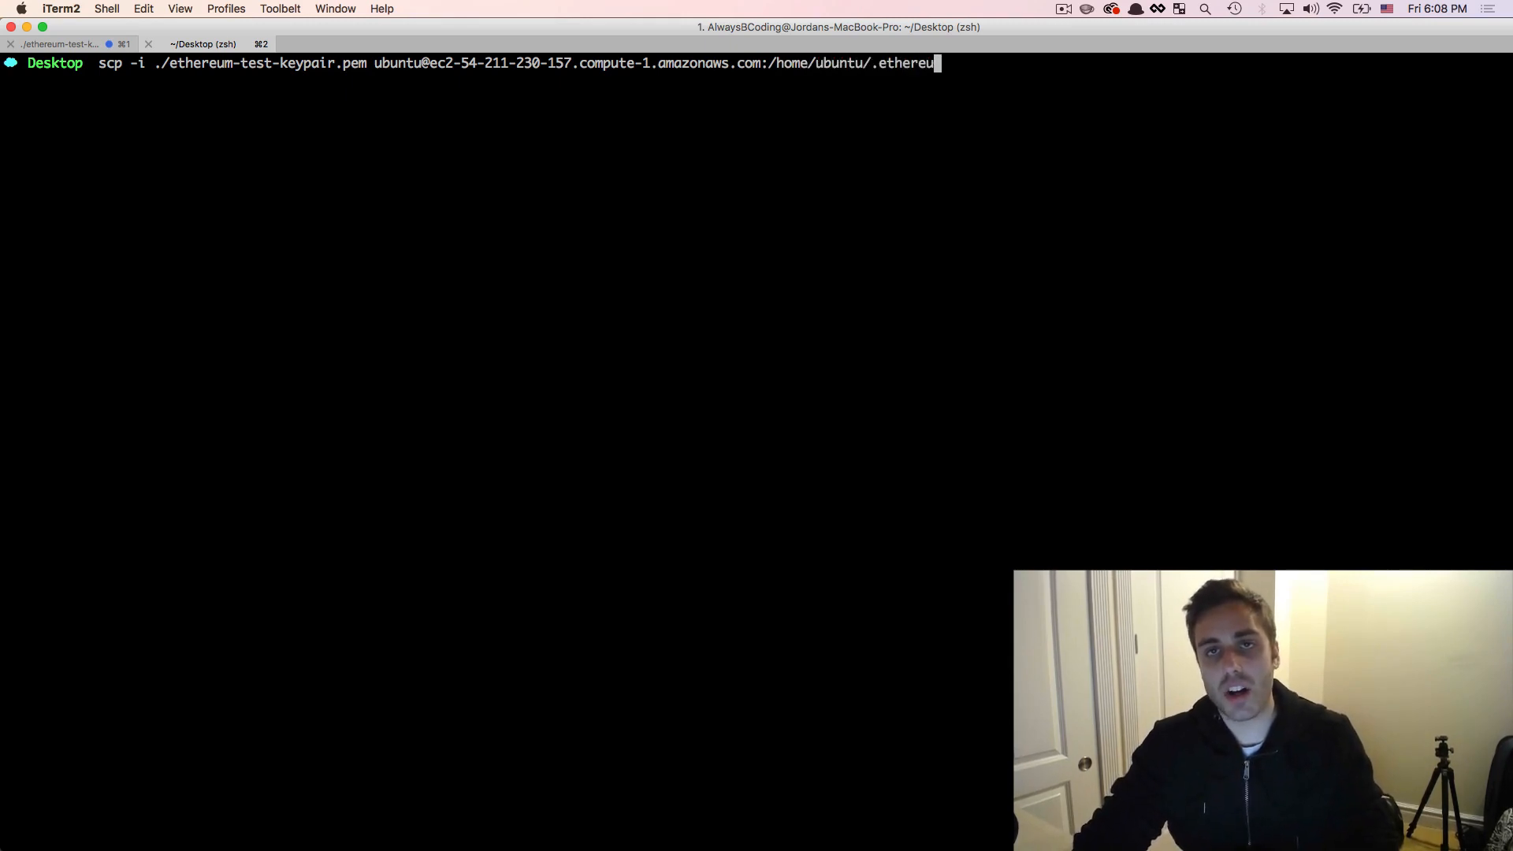
{"action": "type", "text": "m/mainnet/"}
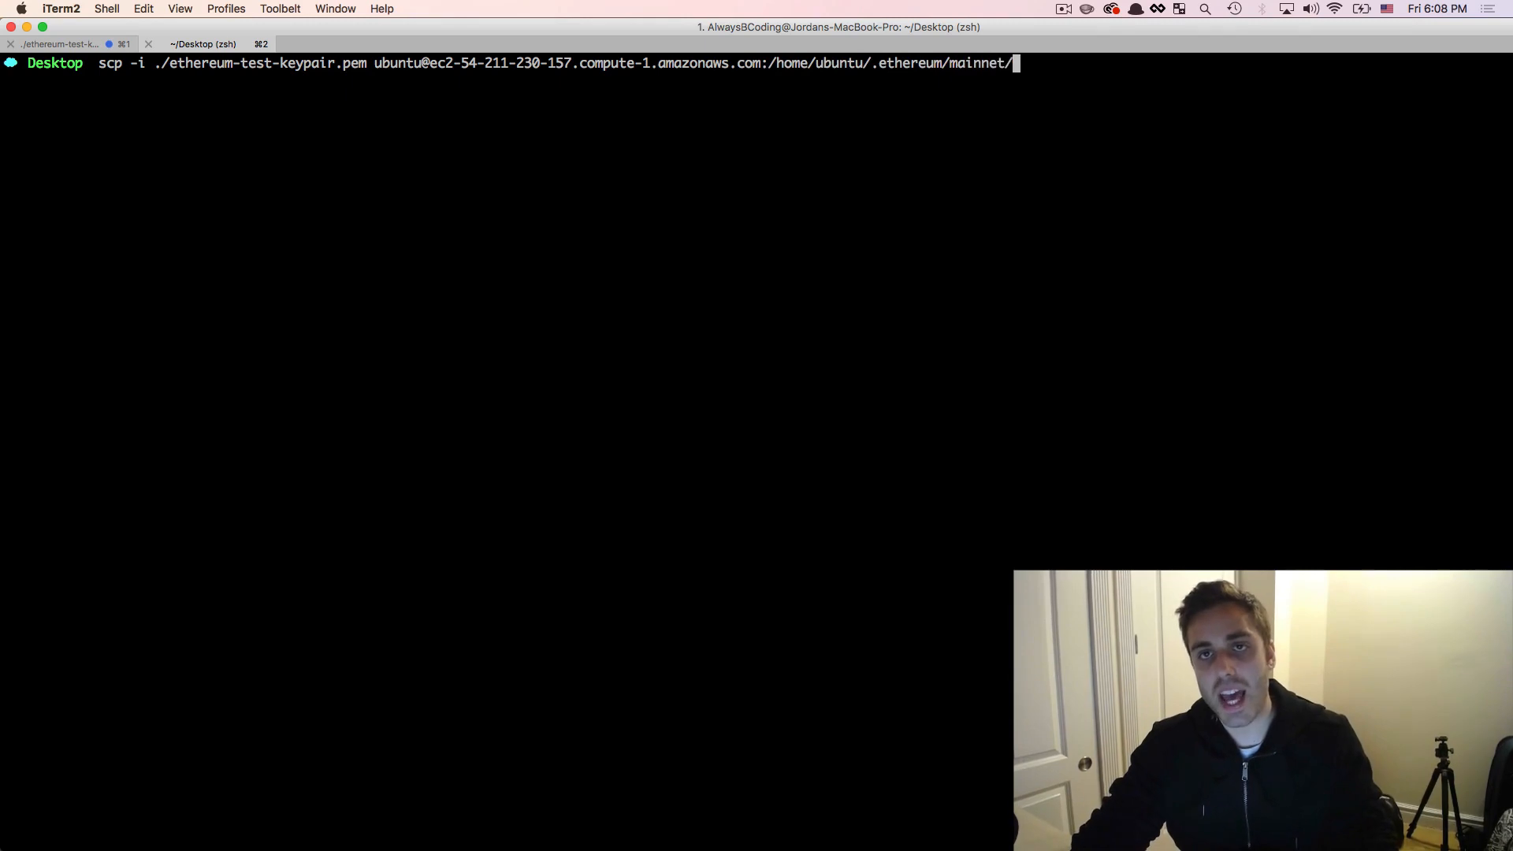
{"action": "type", "text": "keystore"}
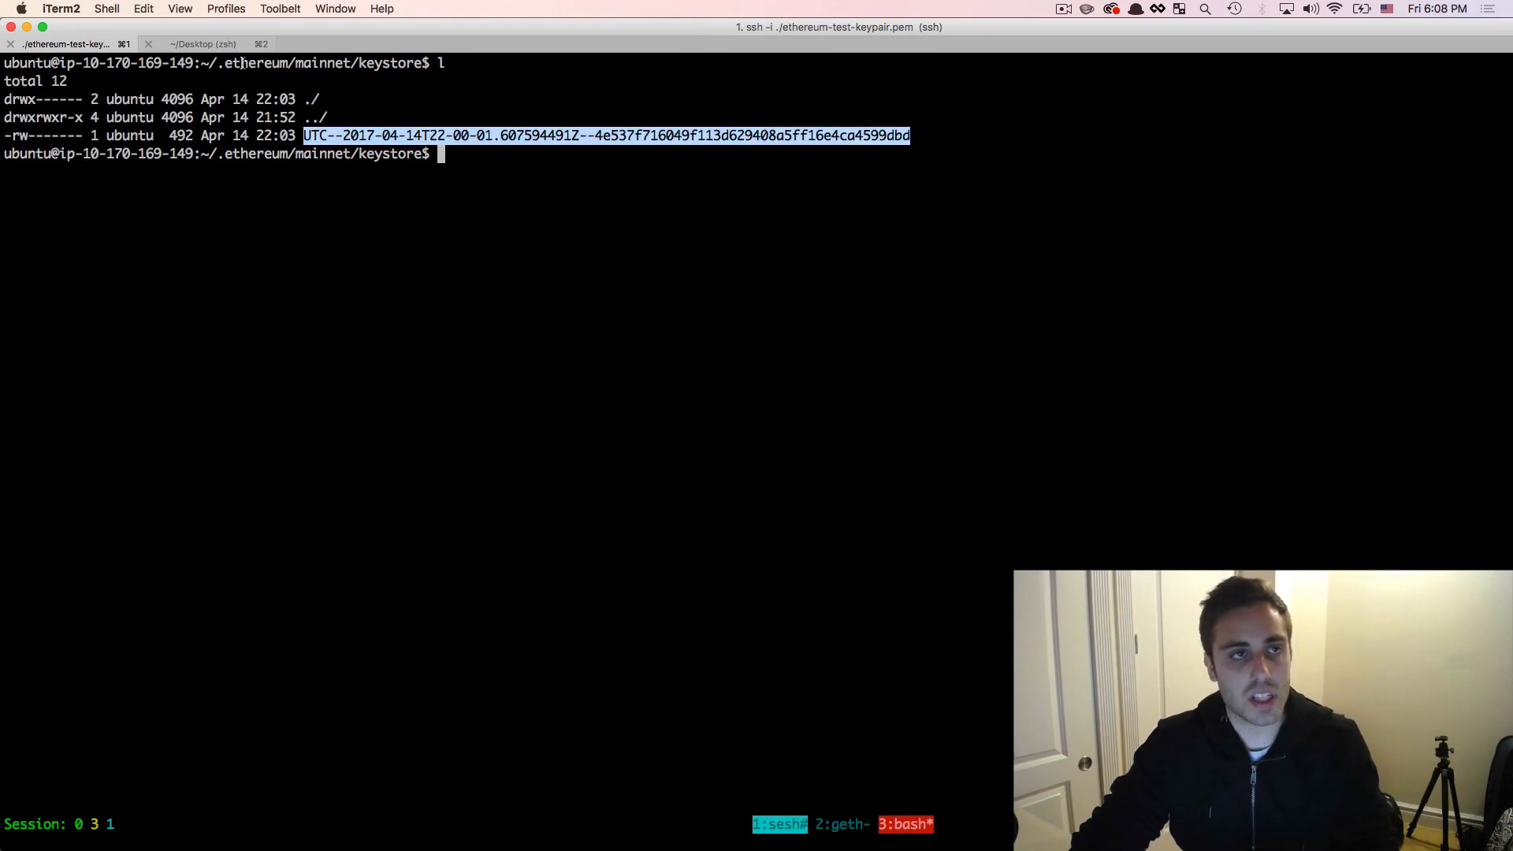
Download the keystore file to /Users/AlwaysBCoding/Desktop/keystore and check it in vi.
{"action": "left_click", "coordinate": [201, 43]}
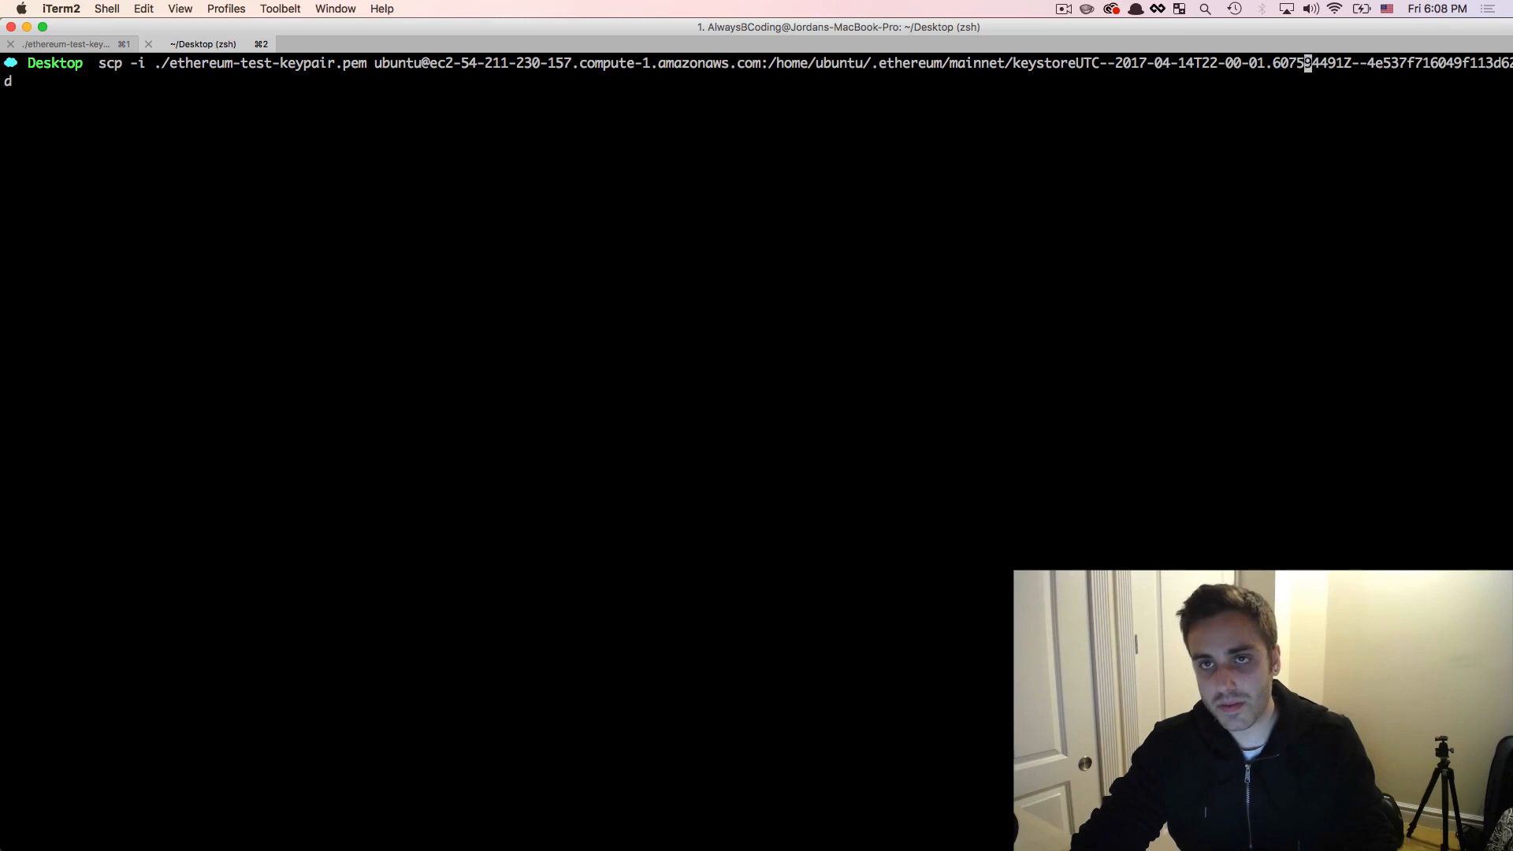
{"action": "type", "text": "bd /home"}
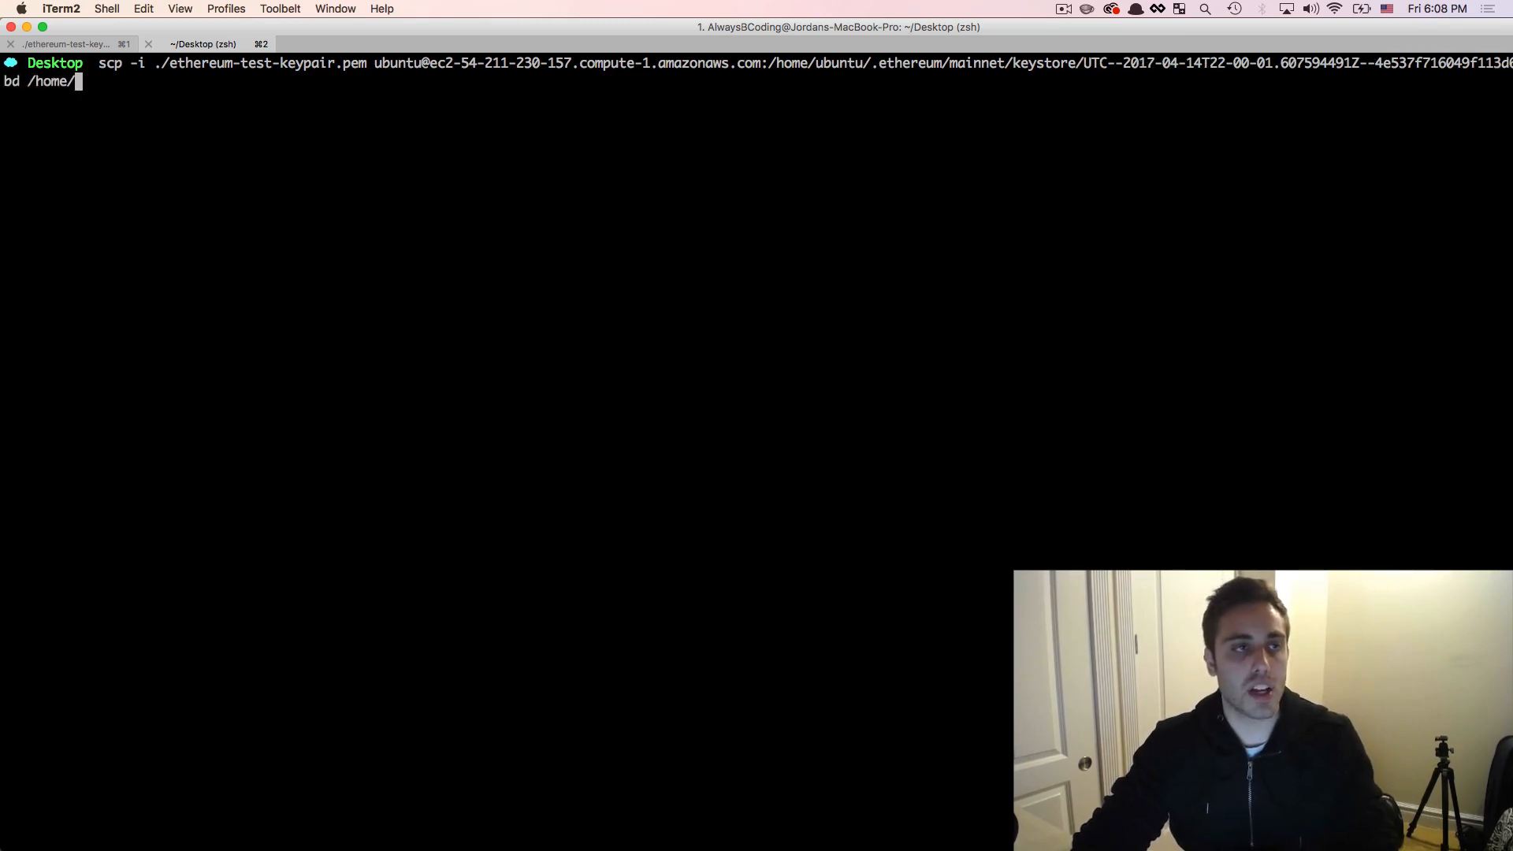
{"action": "type", "text": "/U"}
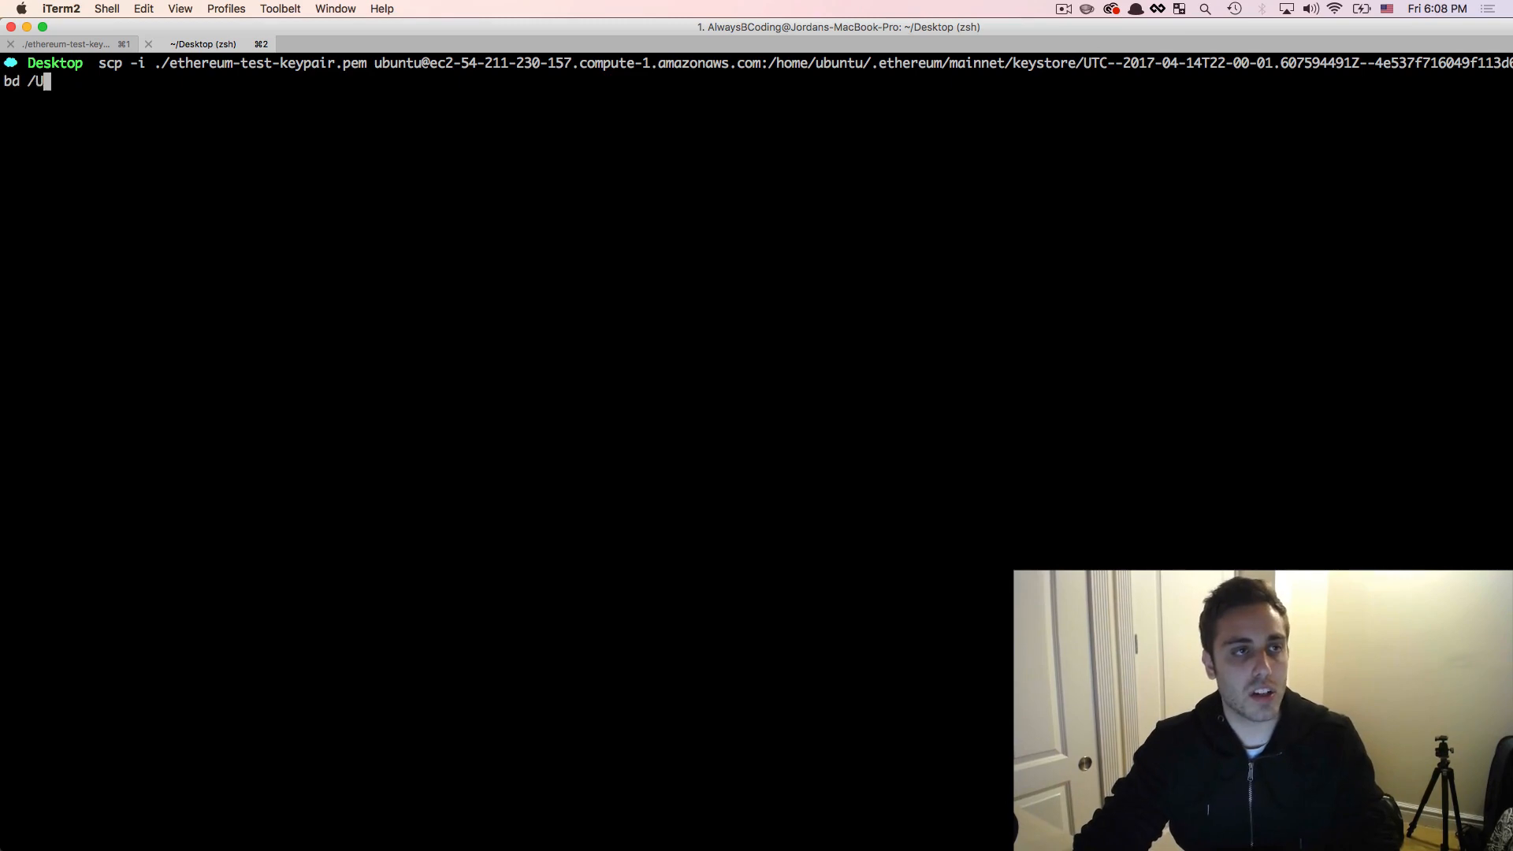
{"action": "type", "text": "sers/Always"}
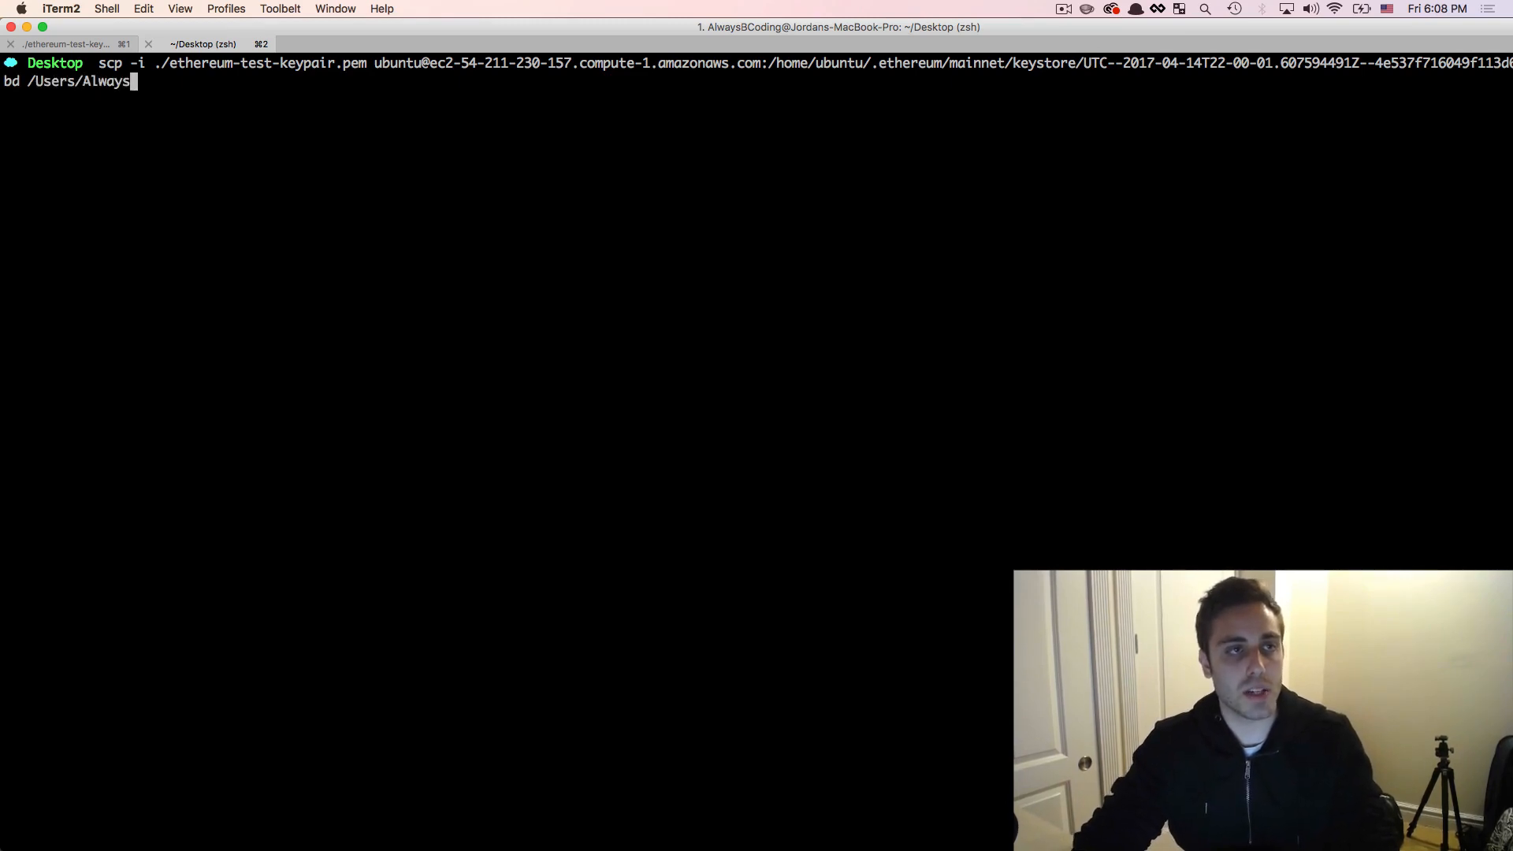
{"action": "type", "text": "BCoding/Desktop"}
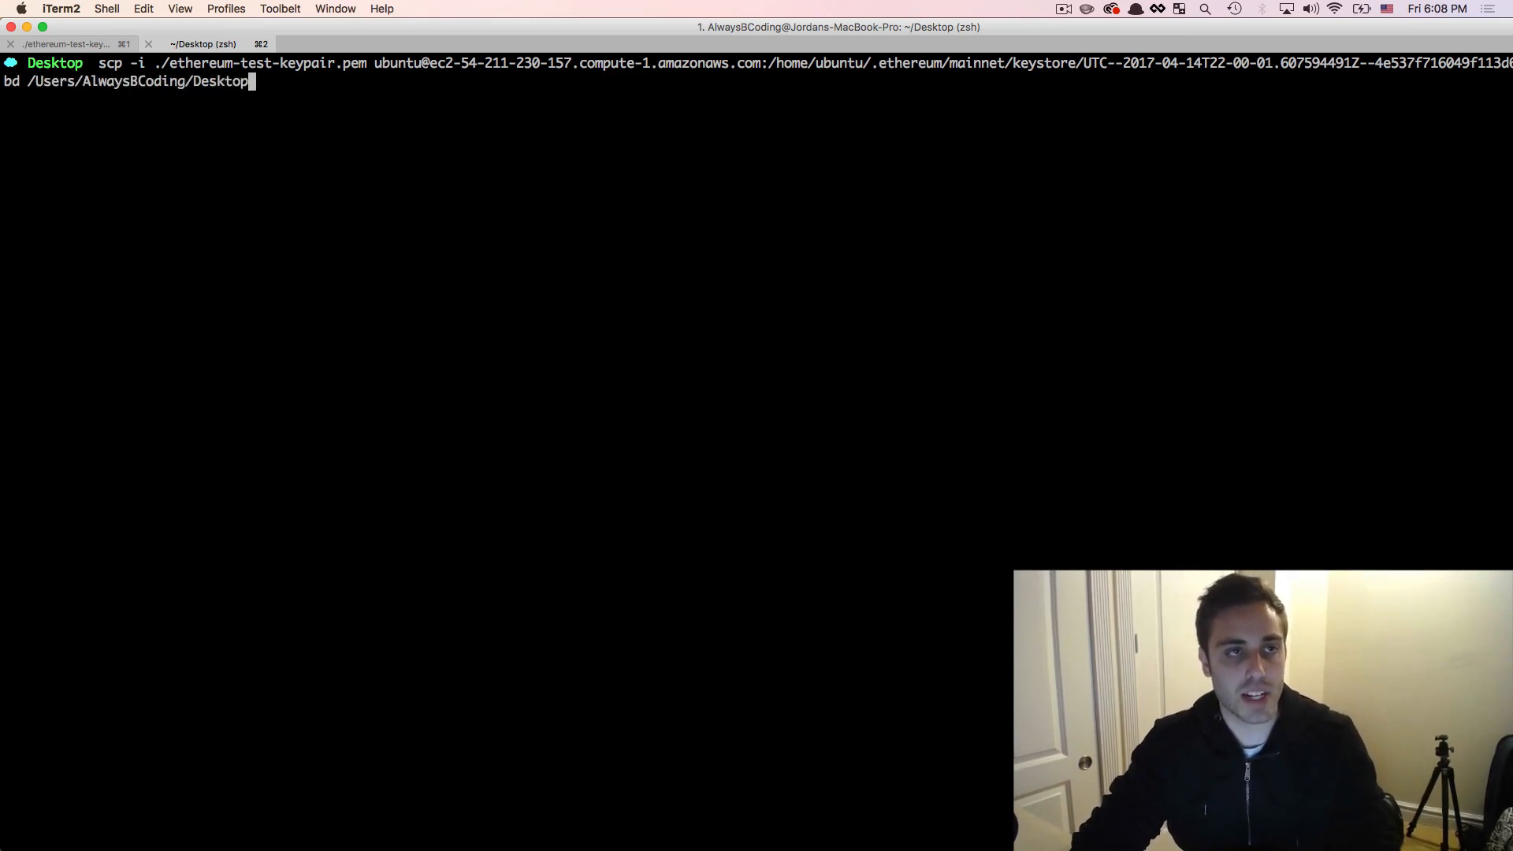
{"action": "type", "text": "/keystore"}
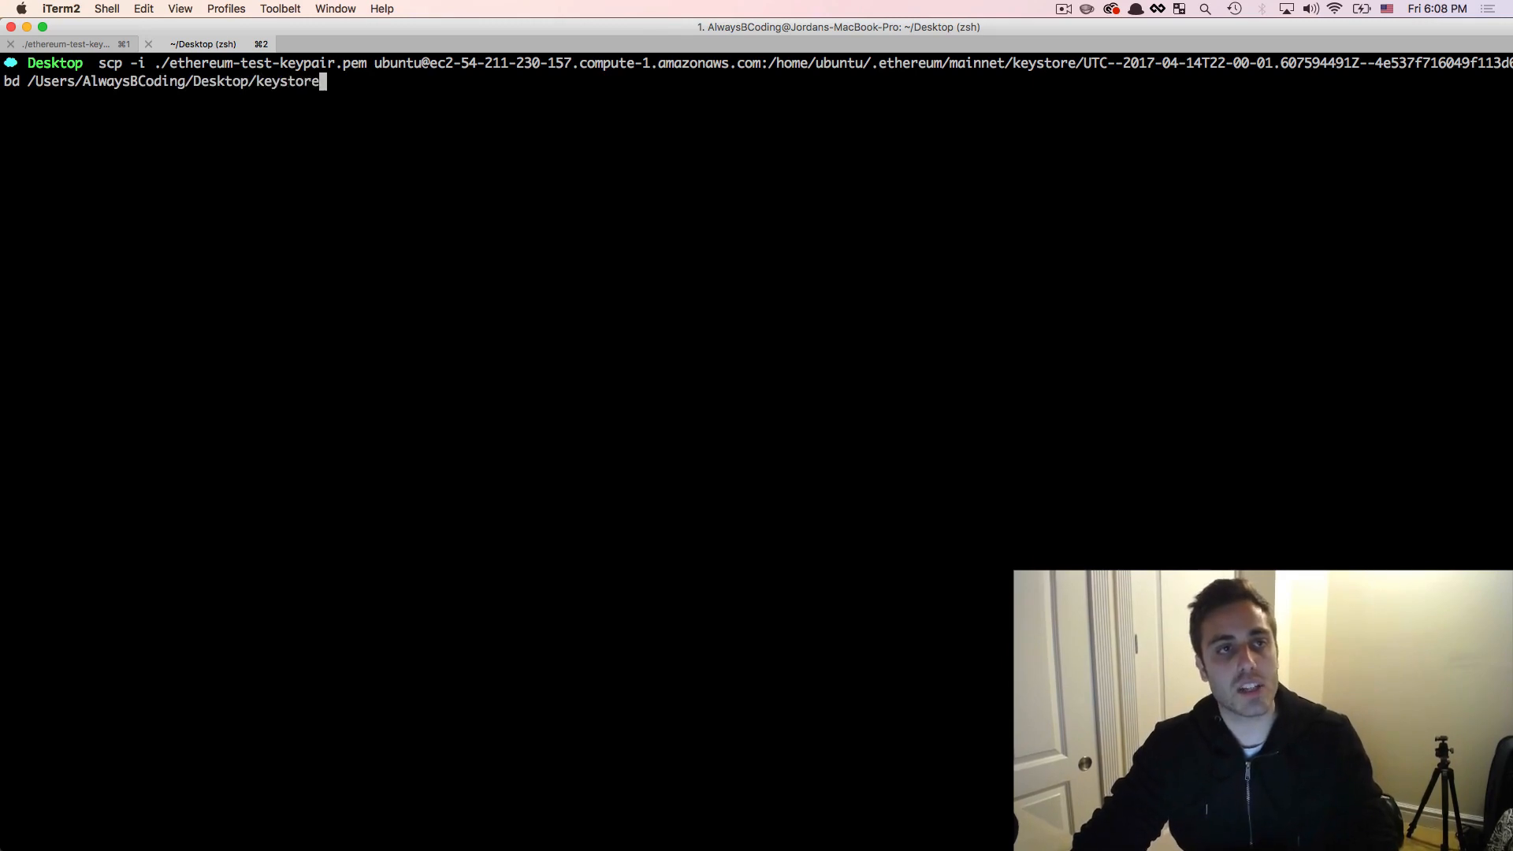
{"action": "key", "text": "Return"}
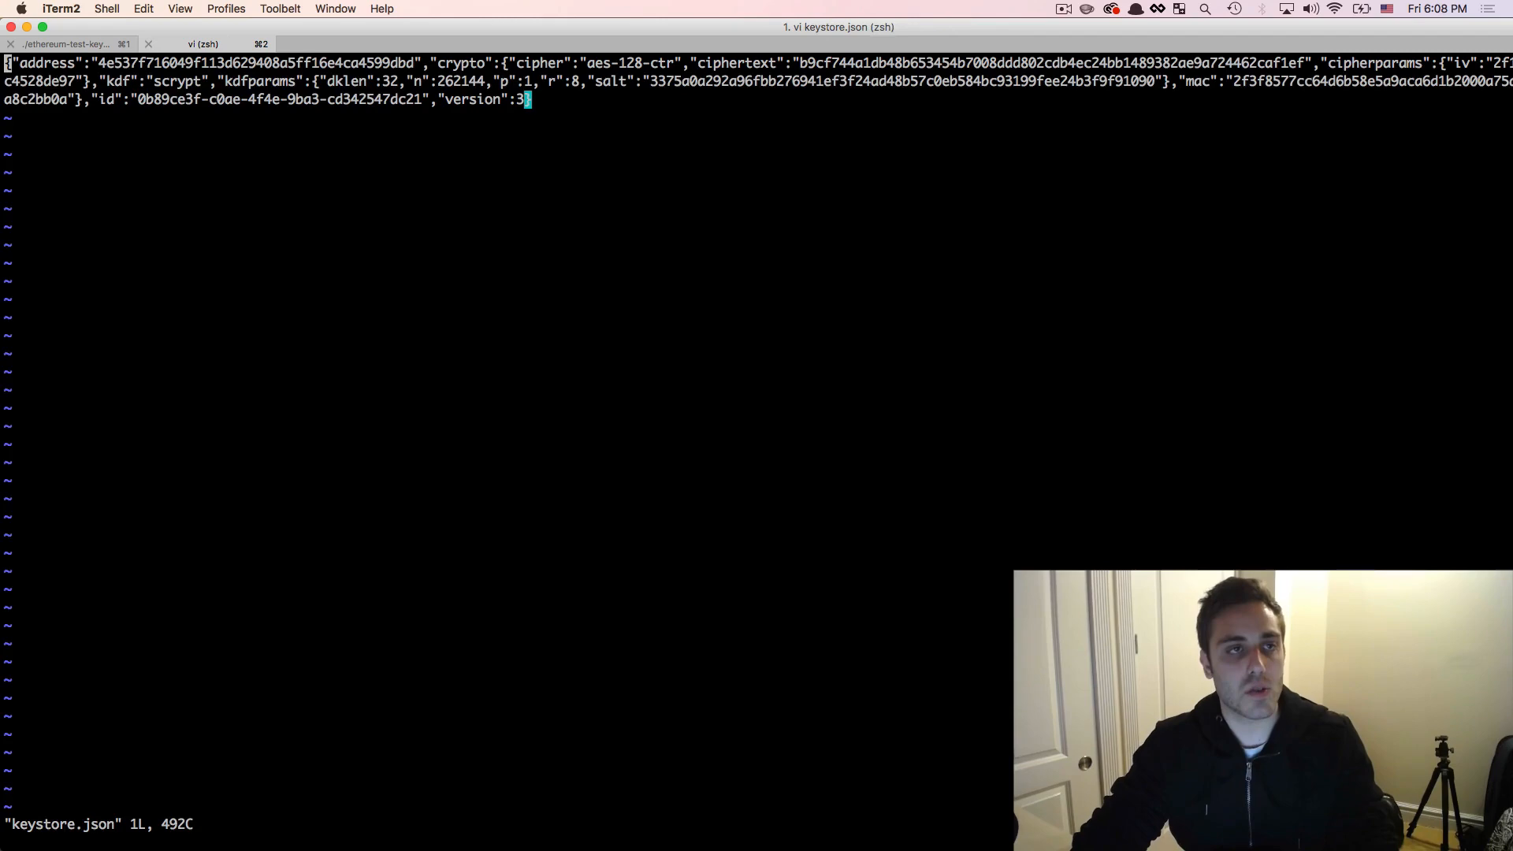
{"action": "type", "text": ":wq"}
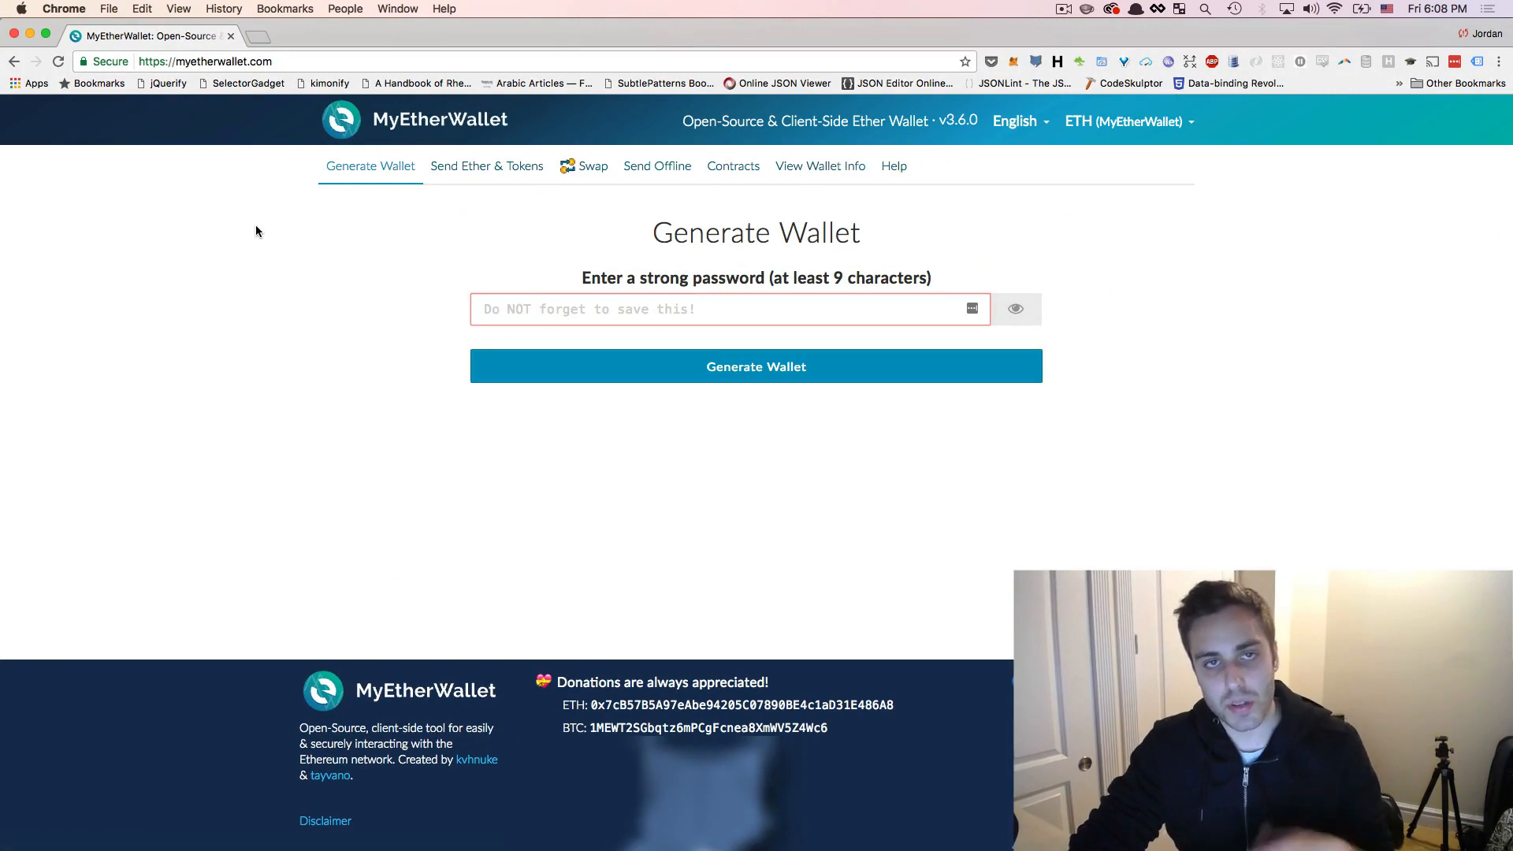
{"action": "mouse_move", "coordinate": [391, 248]}
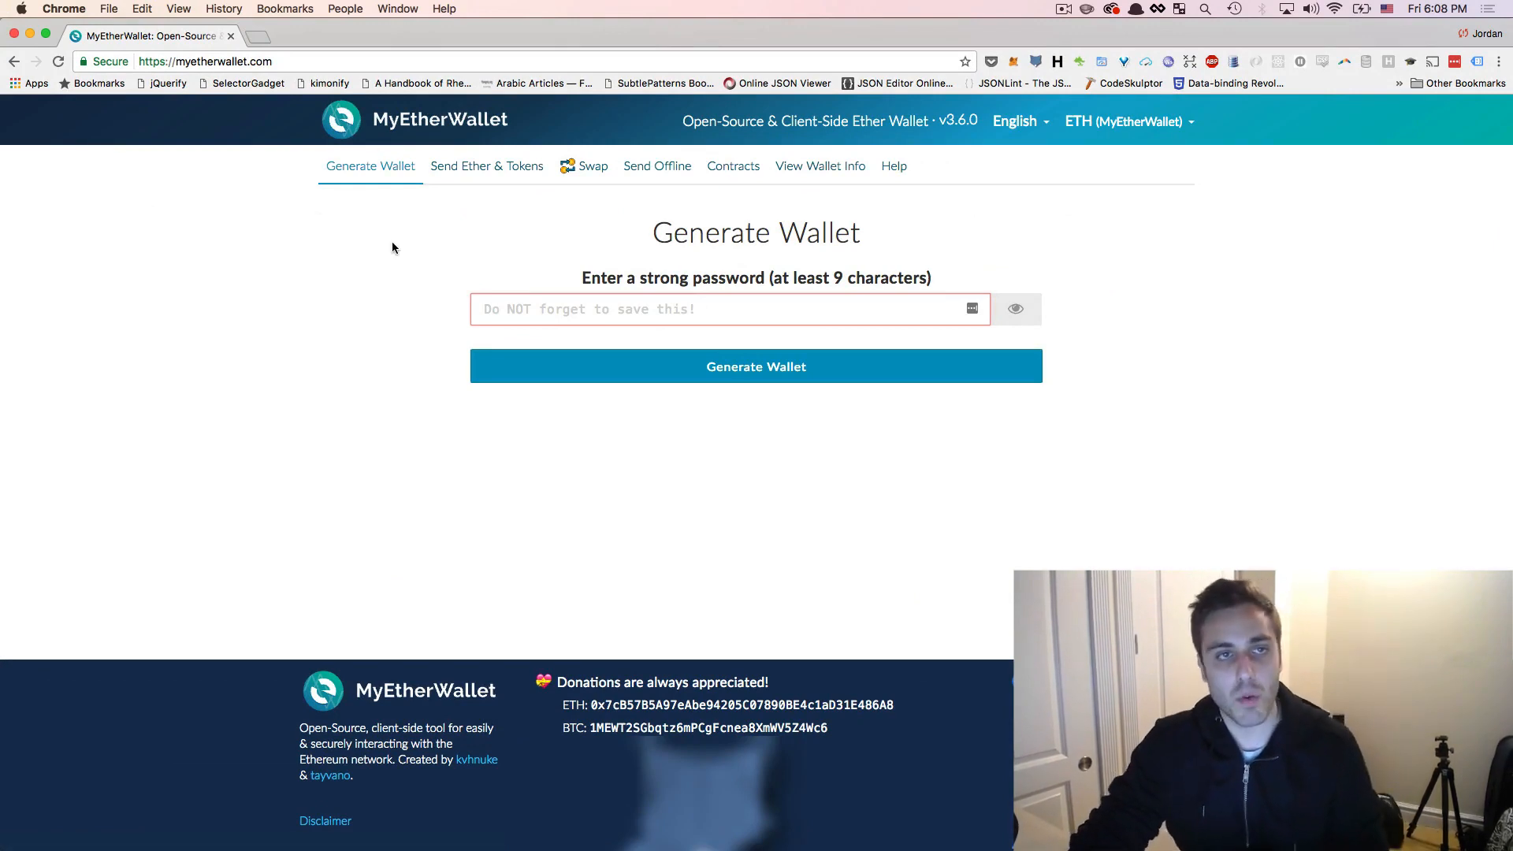
{"action": "mouse_move", "coordinate": [819, 164]}
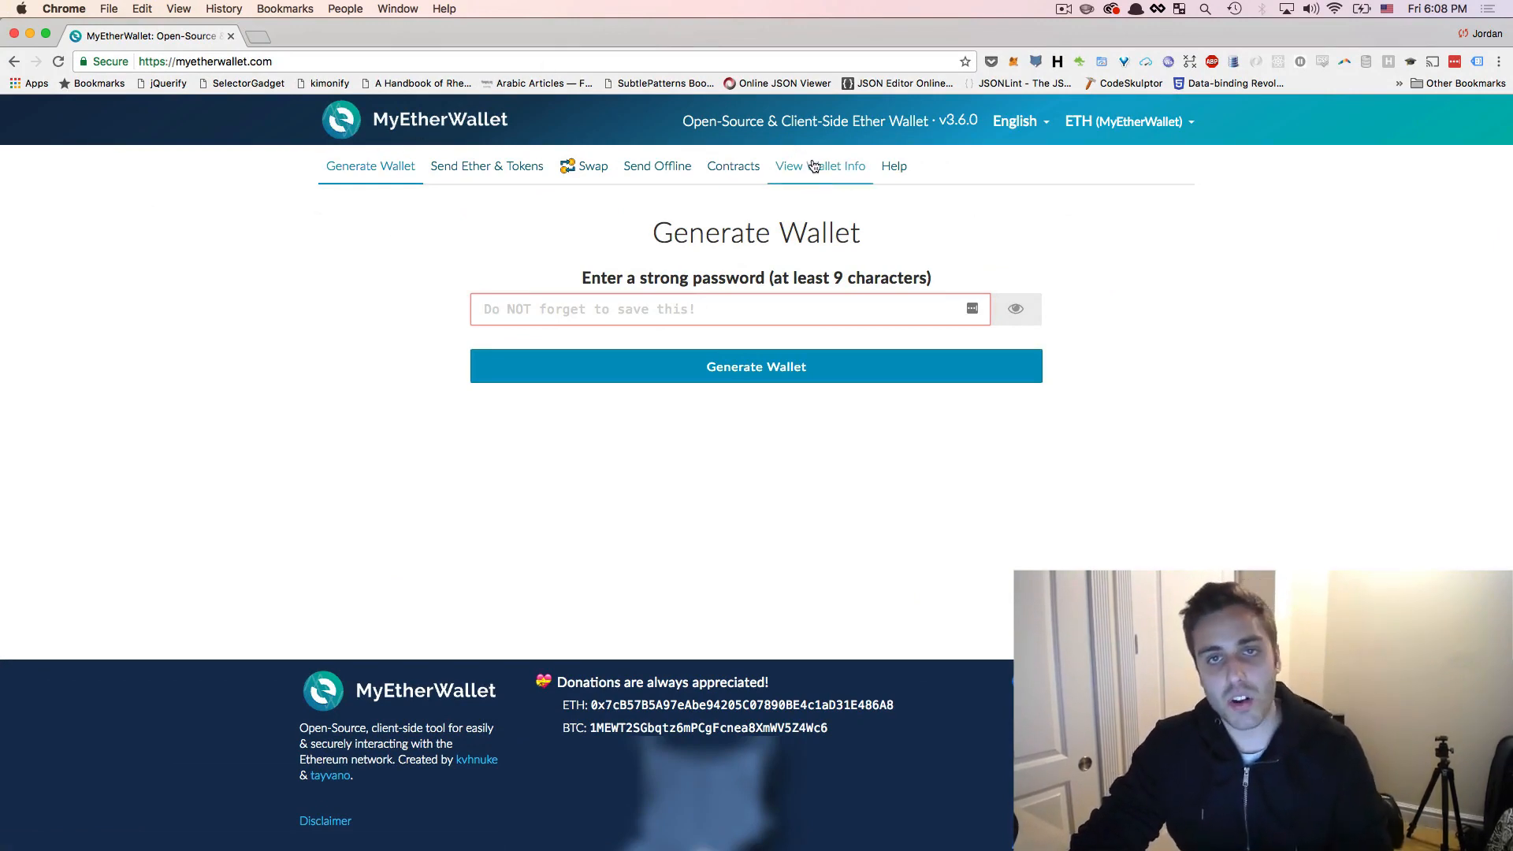
Unlock keystore.json via MyEtherWallet's View Wallet Info using its password.
{"action": "left_click", "coordinate": [819, 166]}
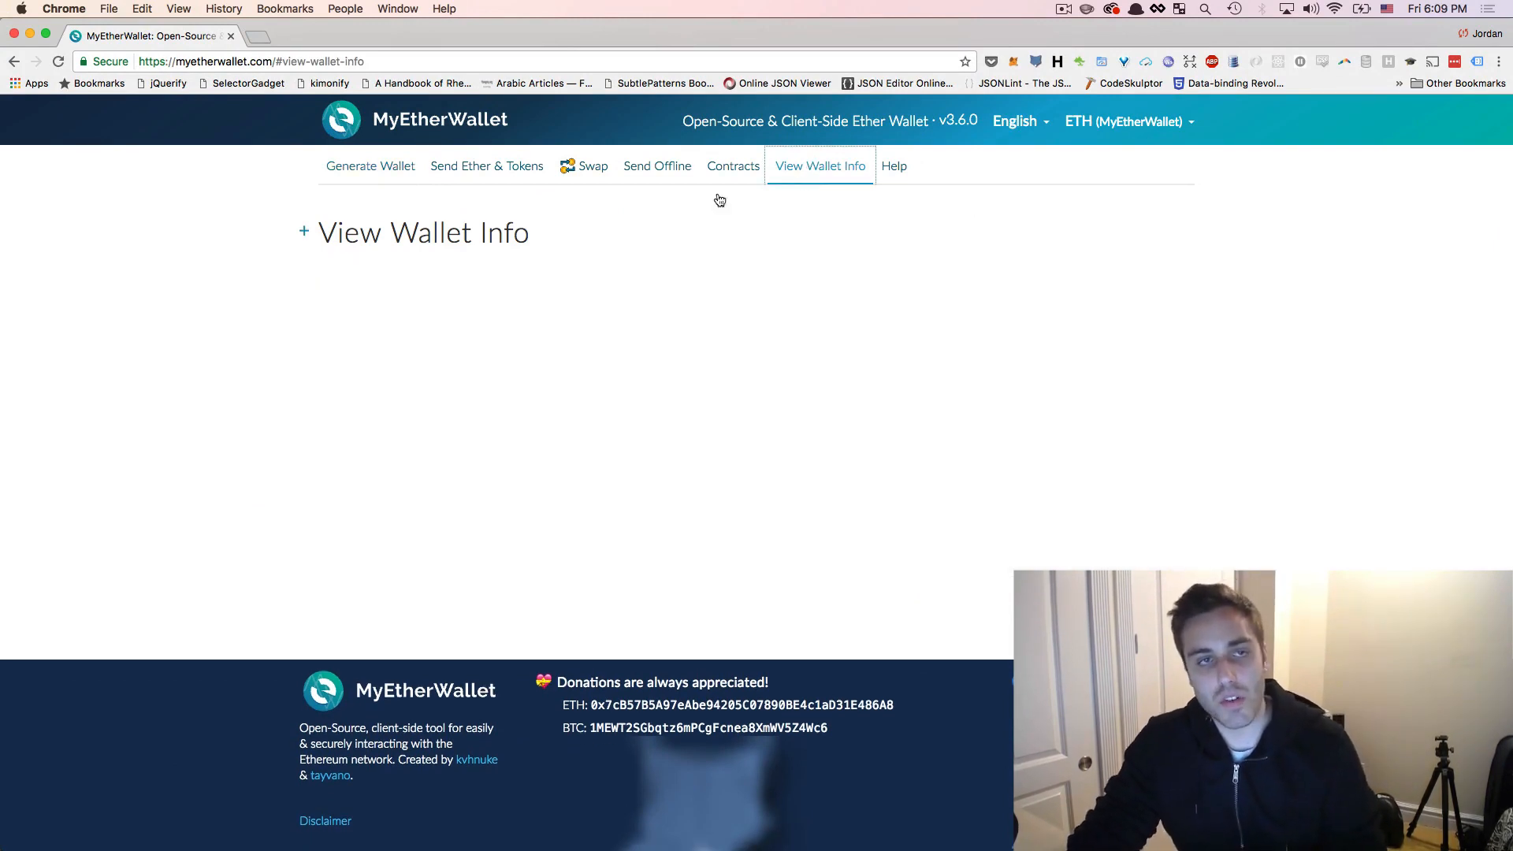
{"action": "left_click", "coordinate": [303, 232]}
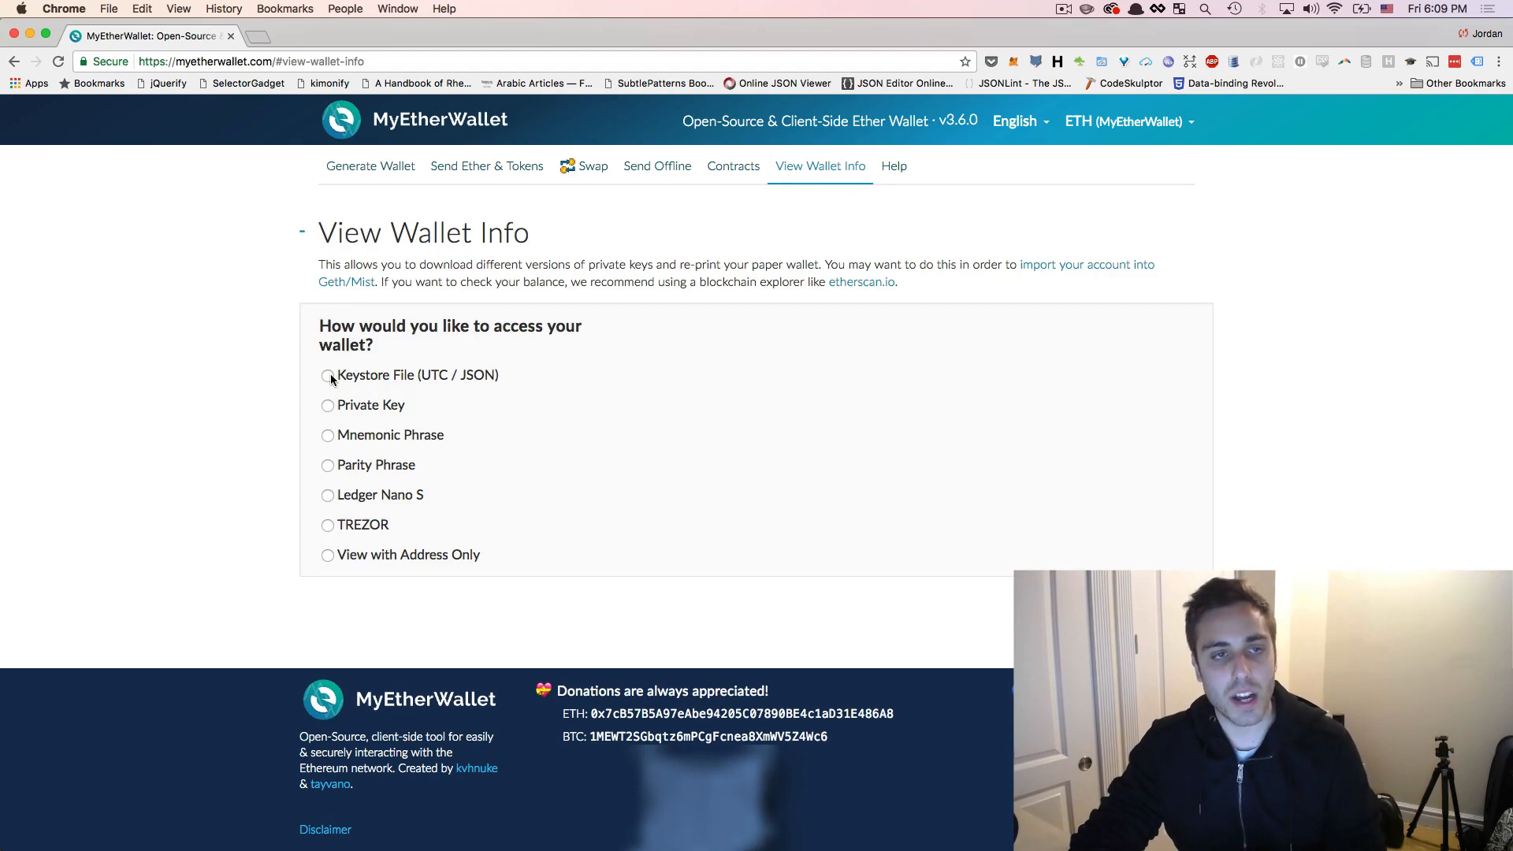
{"action": "left_click", "coordinate": [327, 374]}
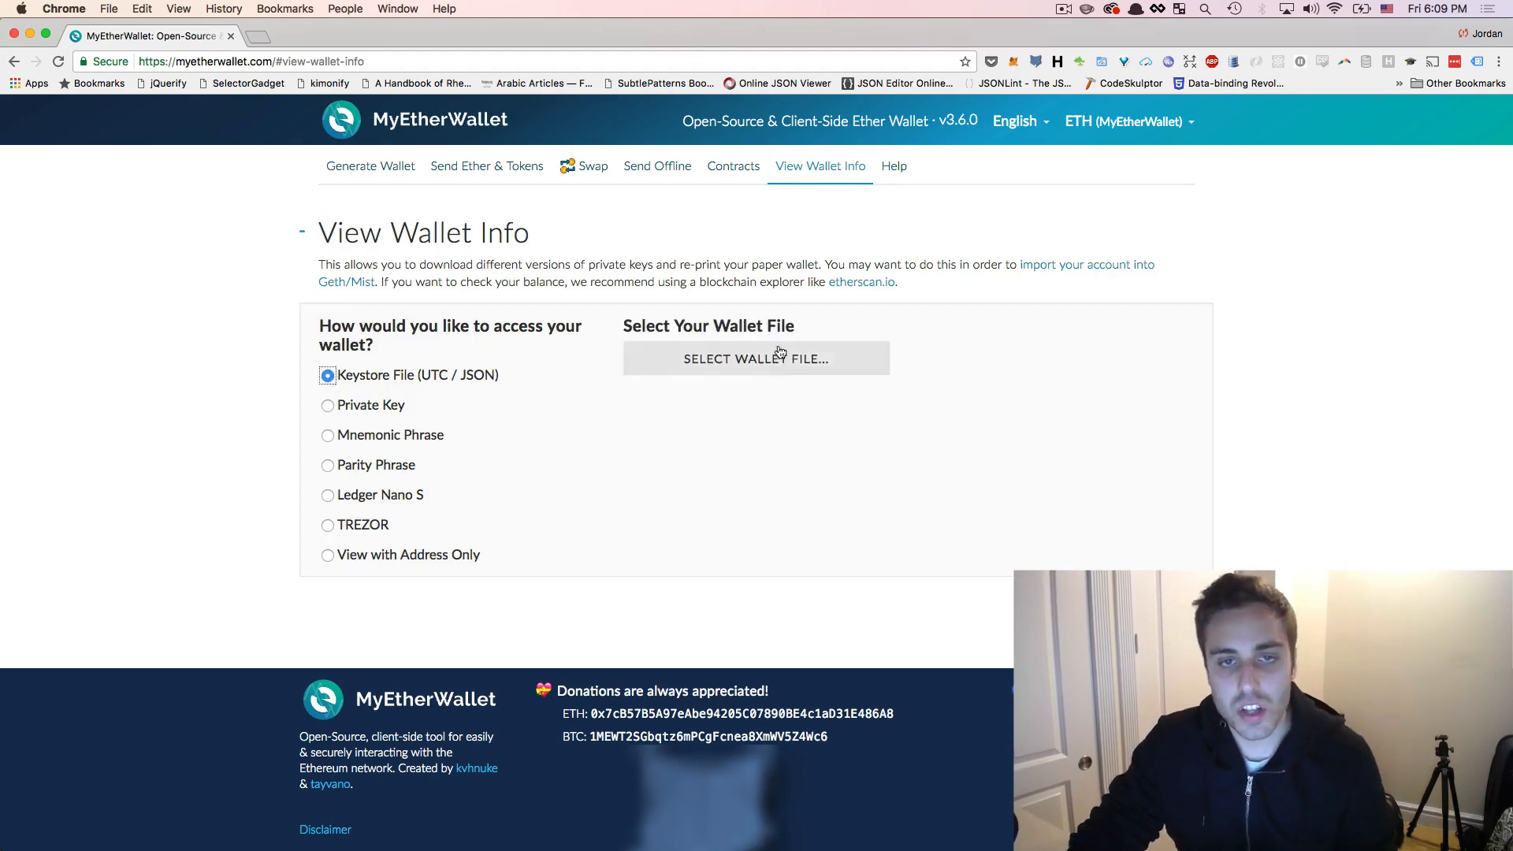
{"action": "left_click", "coordinate": [755, 358]}
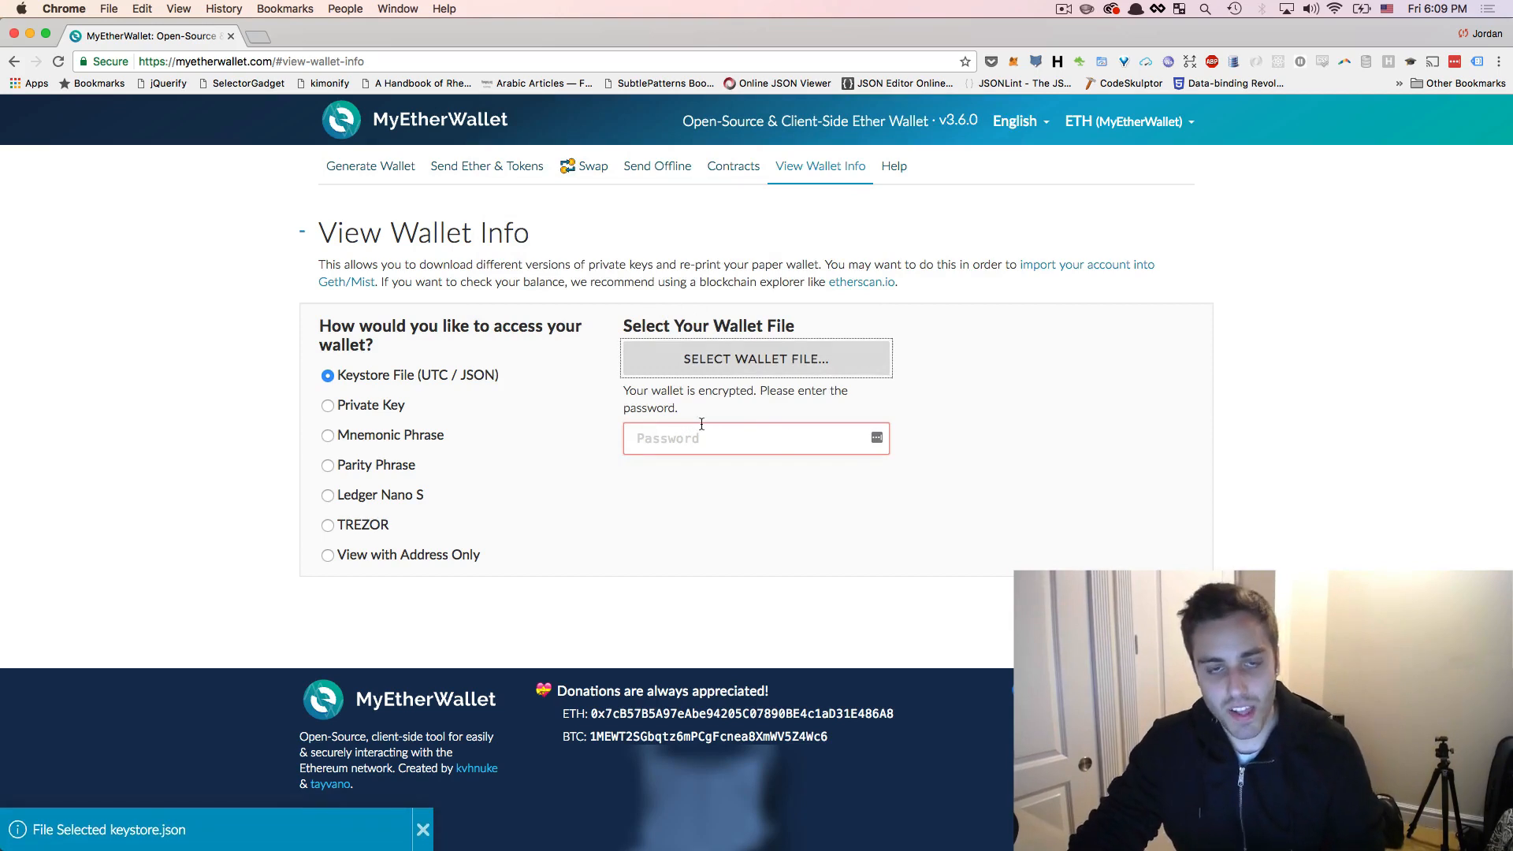
{"action": "type", "text": "••••"}
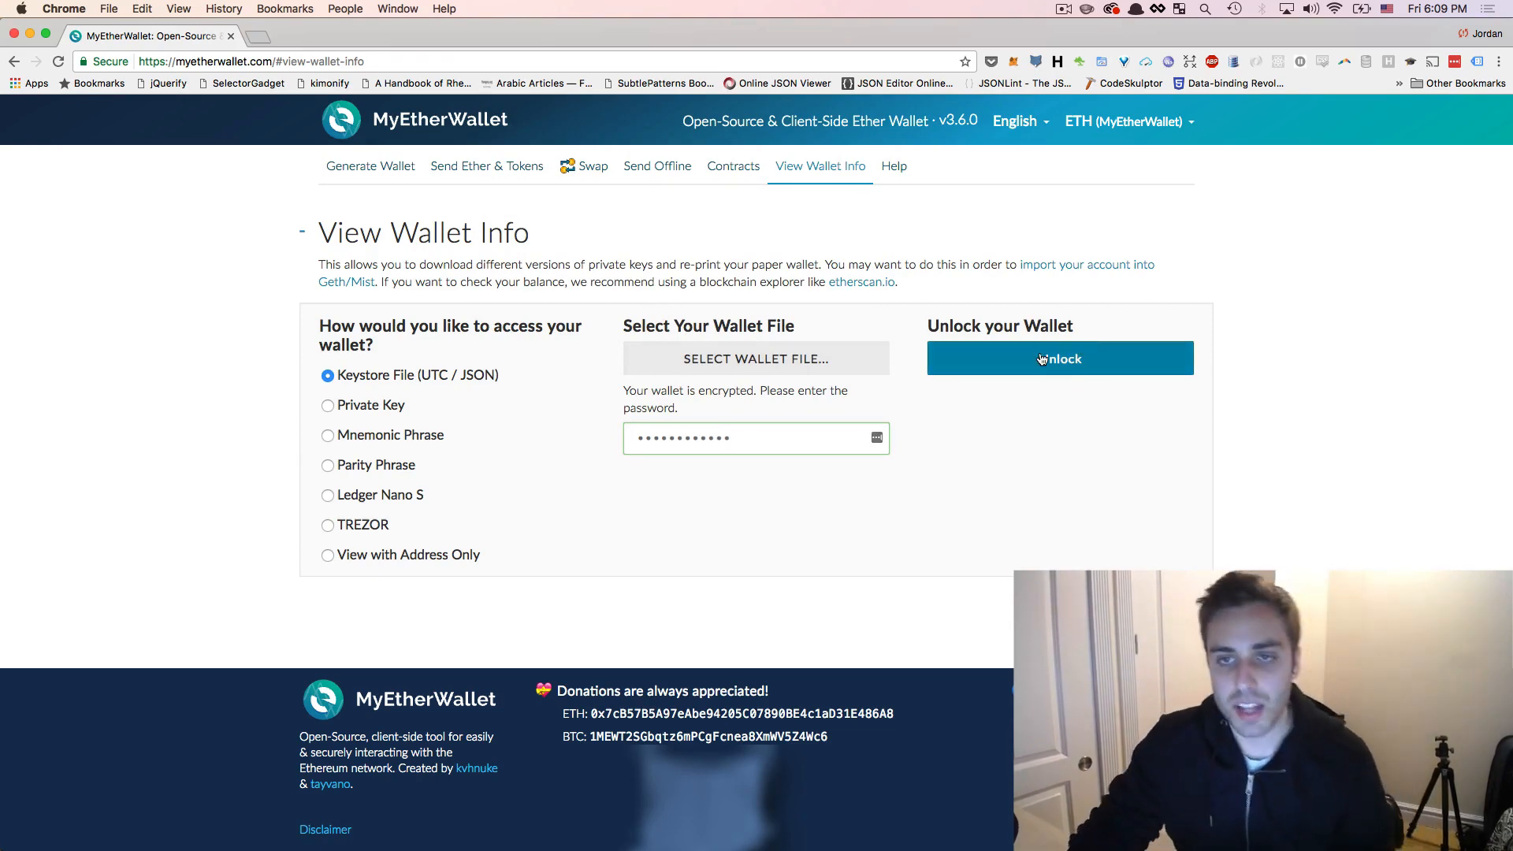
{"action": "left_click", "coordinate": [1059, 357]}
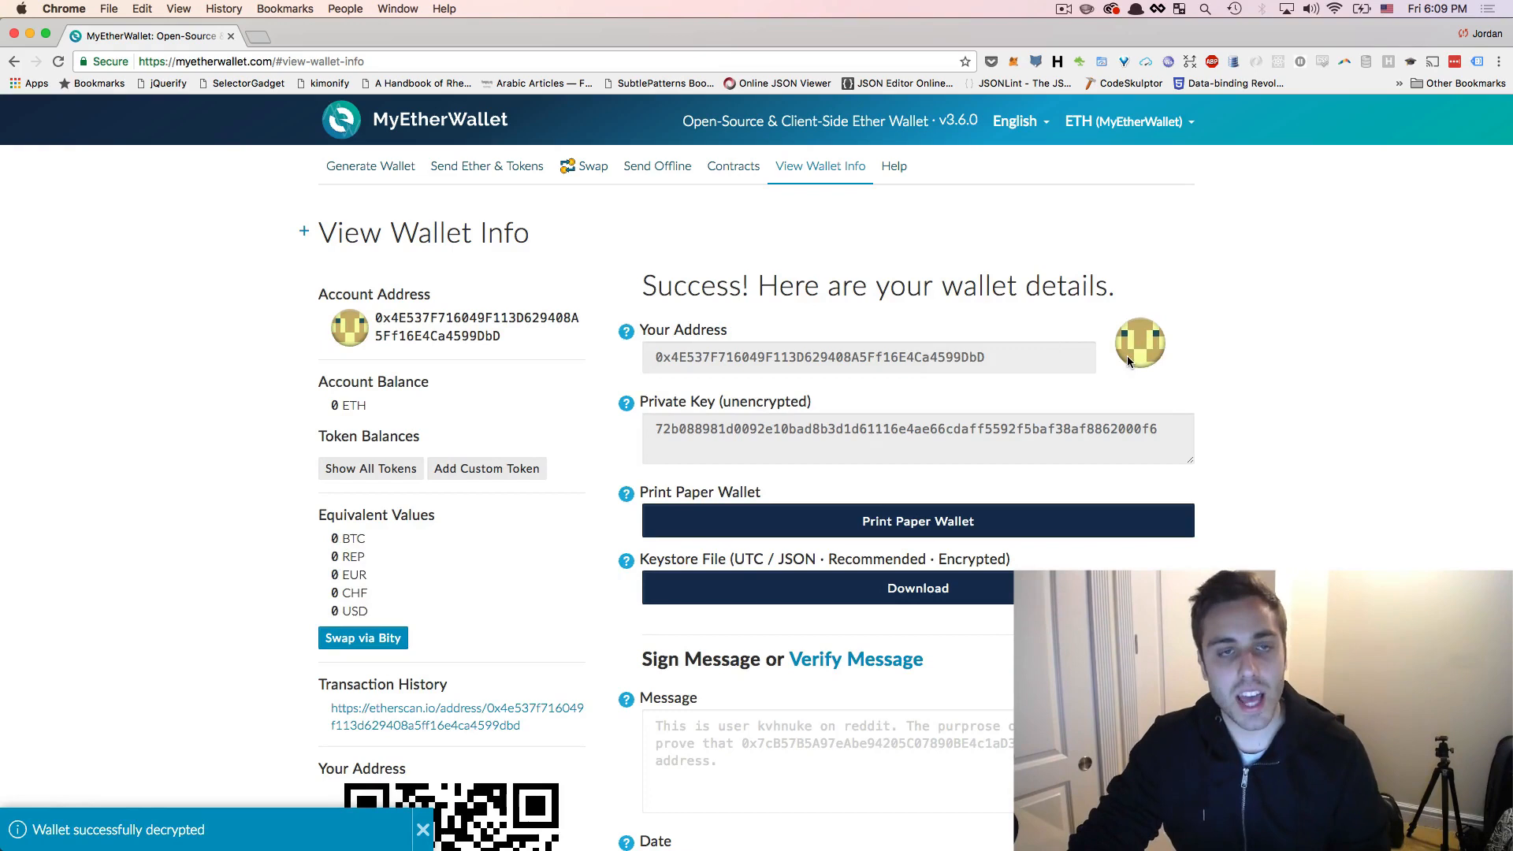
{"action": "mouse_move", "coordinate": [963, 236]}
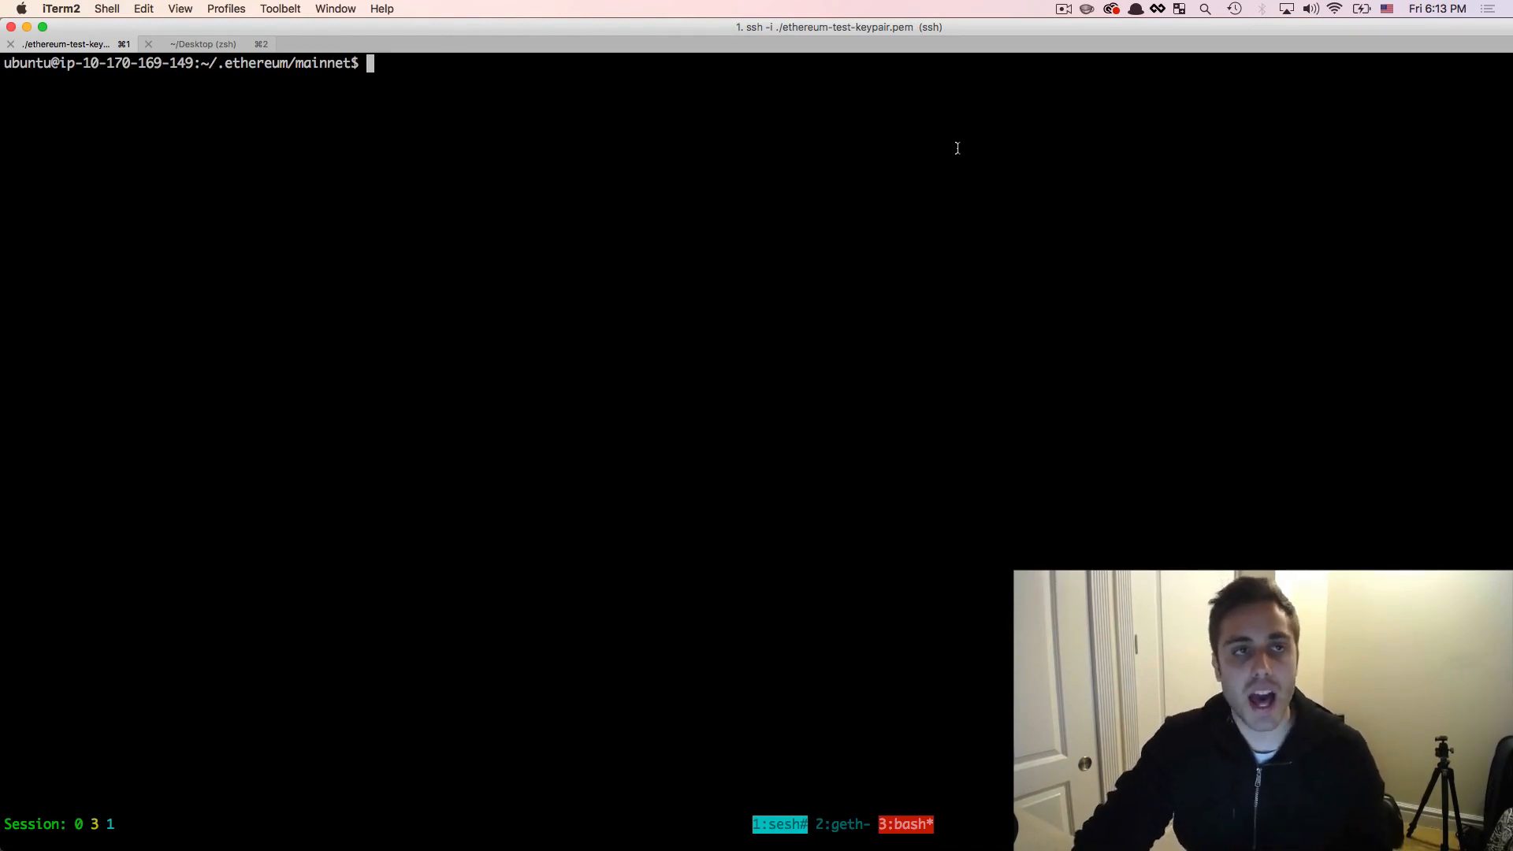
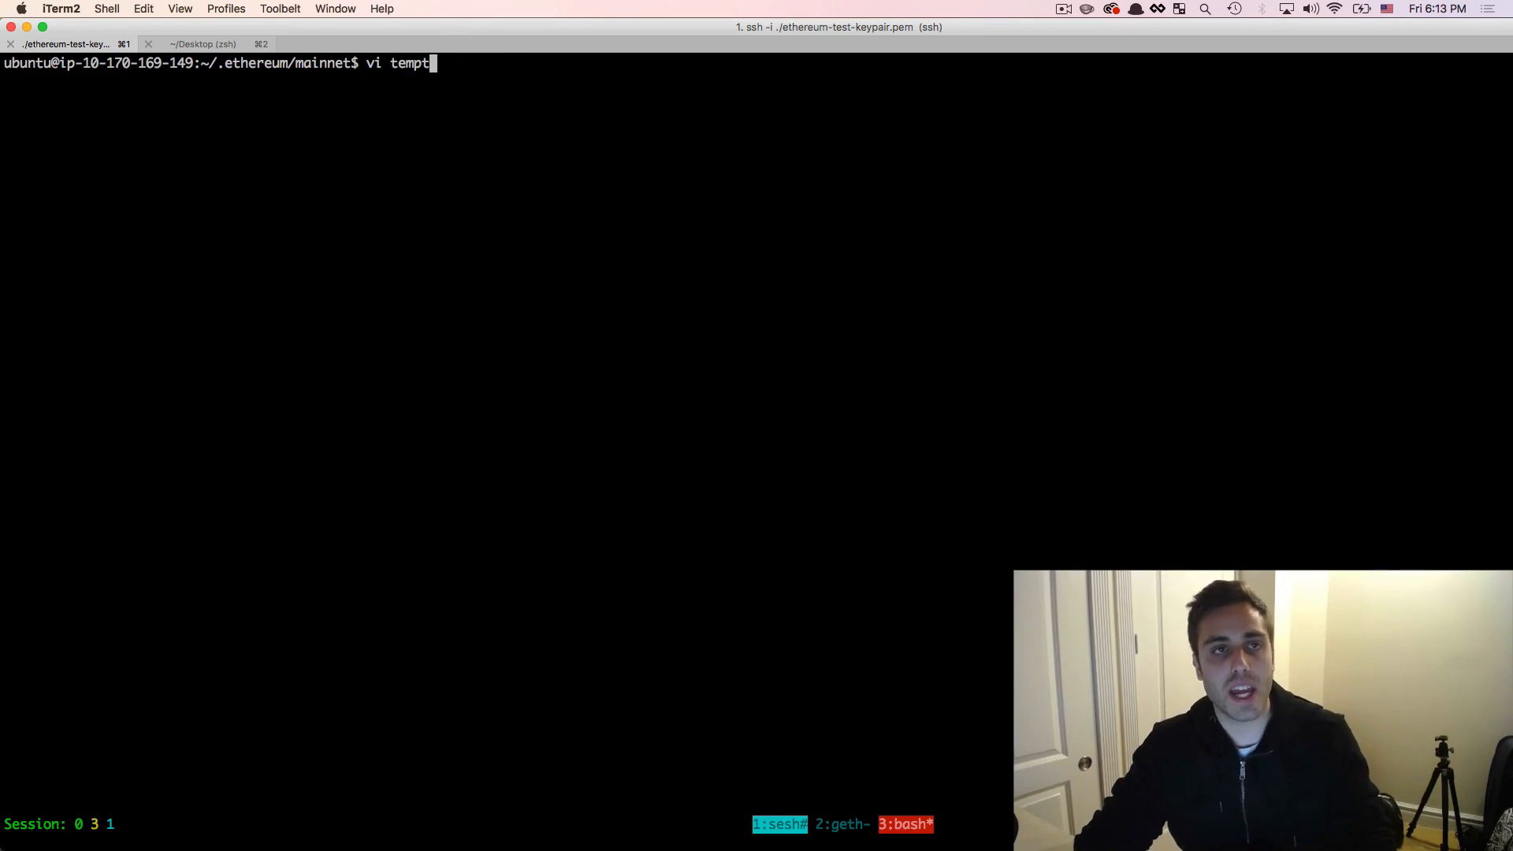
{"action": "key", "text": "Return"}
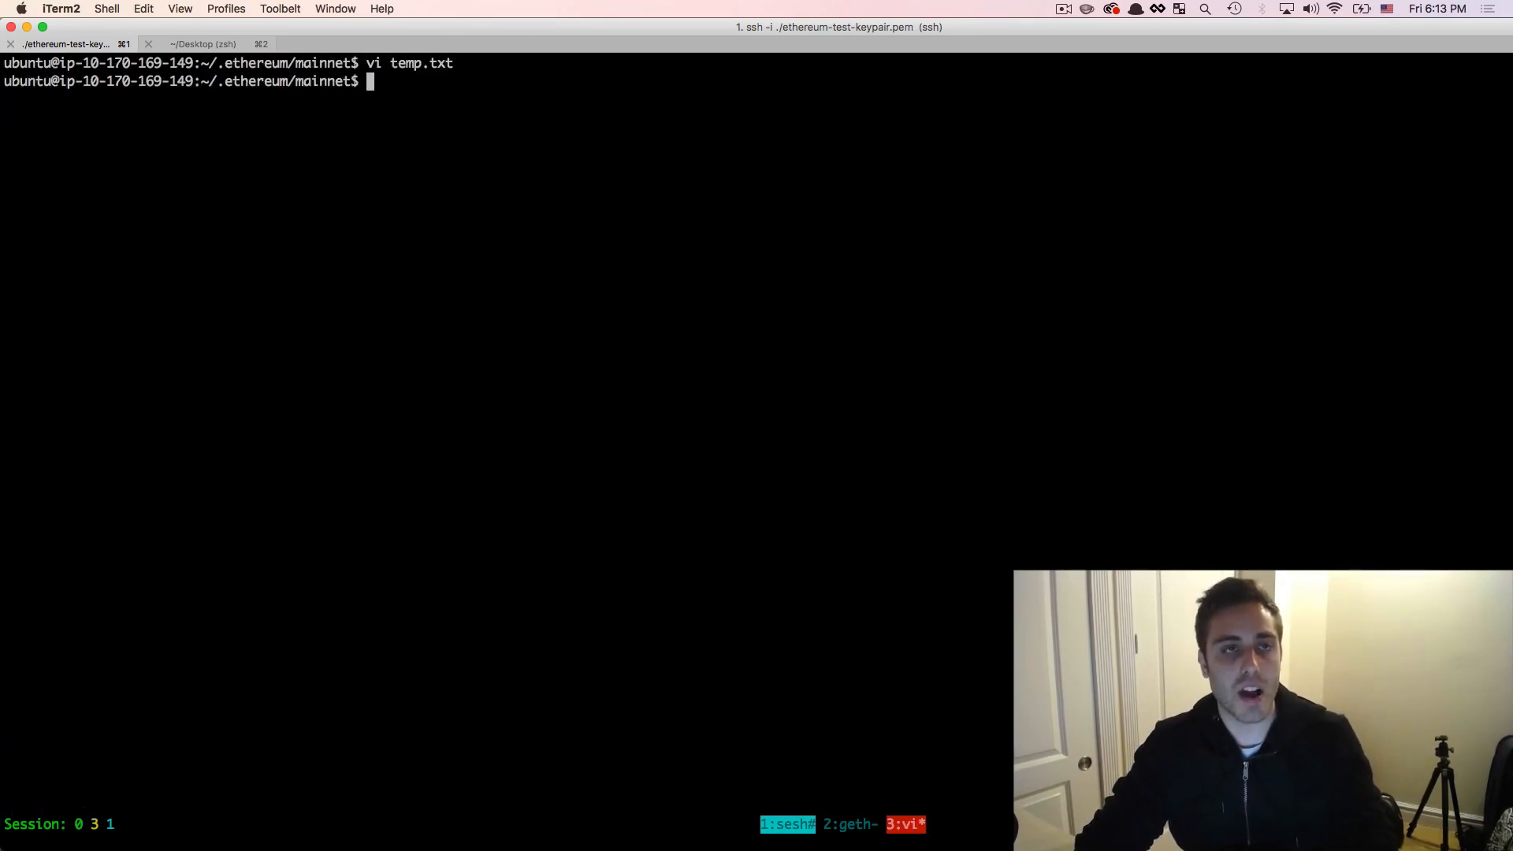
Import temp.txt with geth --datadir . account import, entering the passphrase twice.
{"action": "type", "text": "geth --da"}
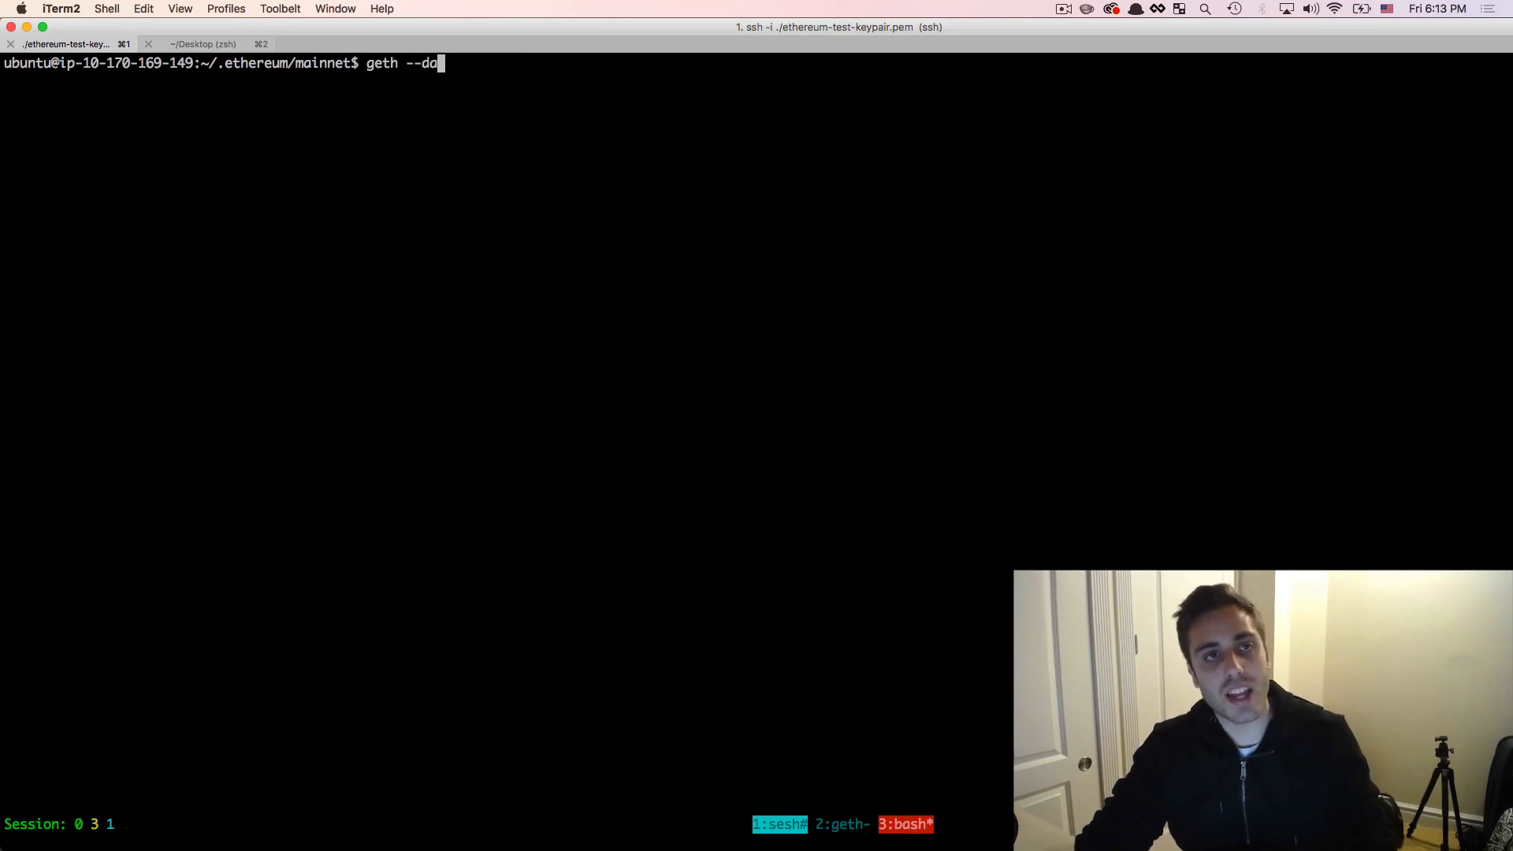
{"action": "type", "text": "tadir ."}
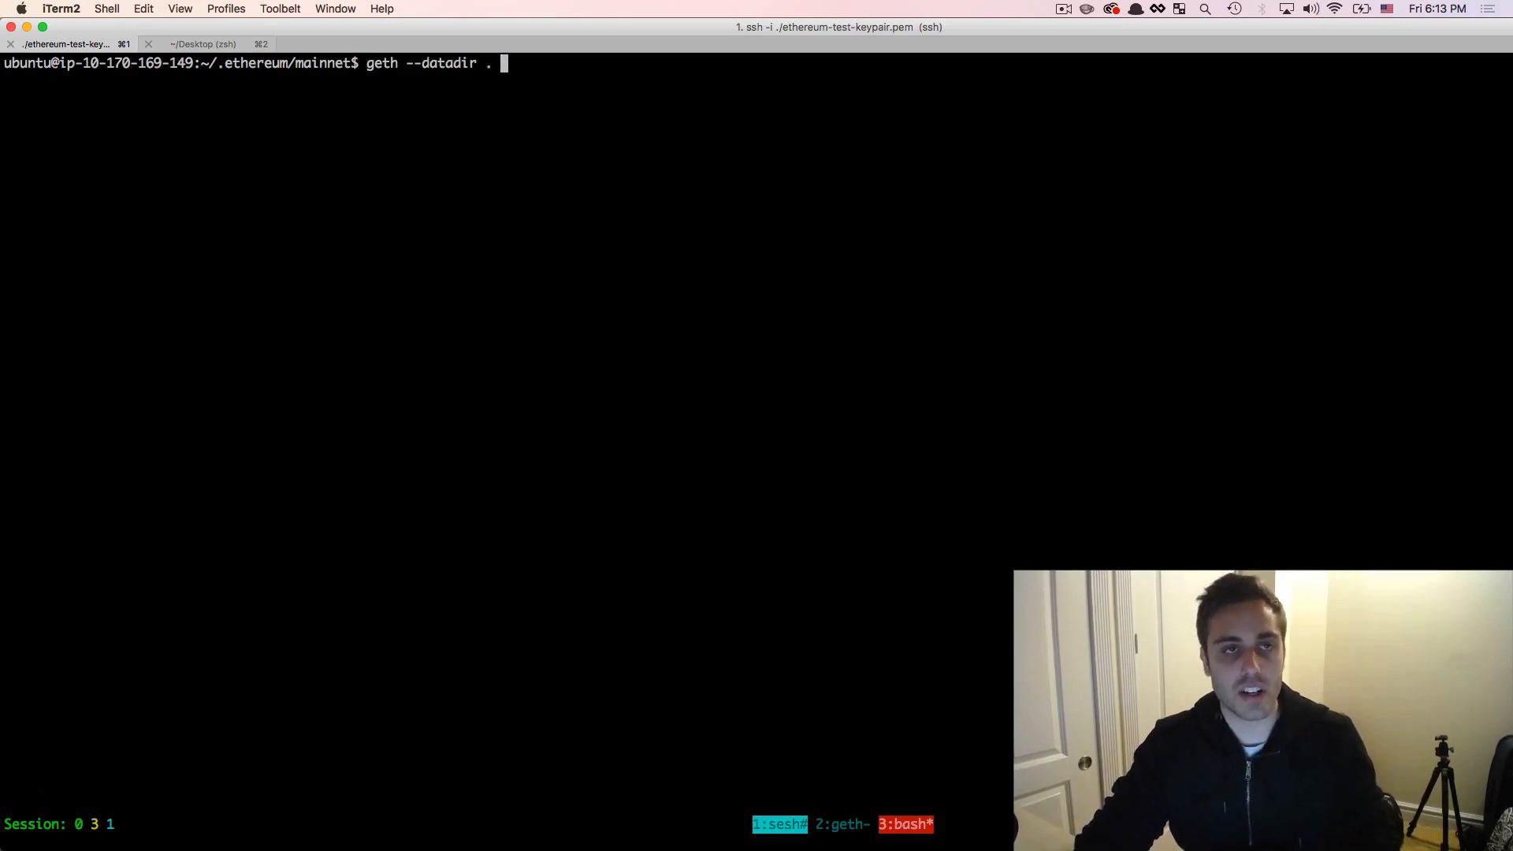
{"action": "type", "text": "acc"}
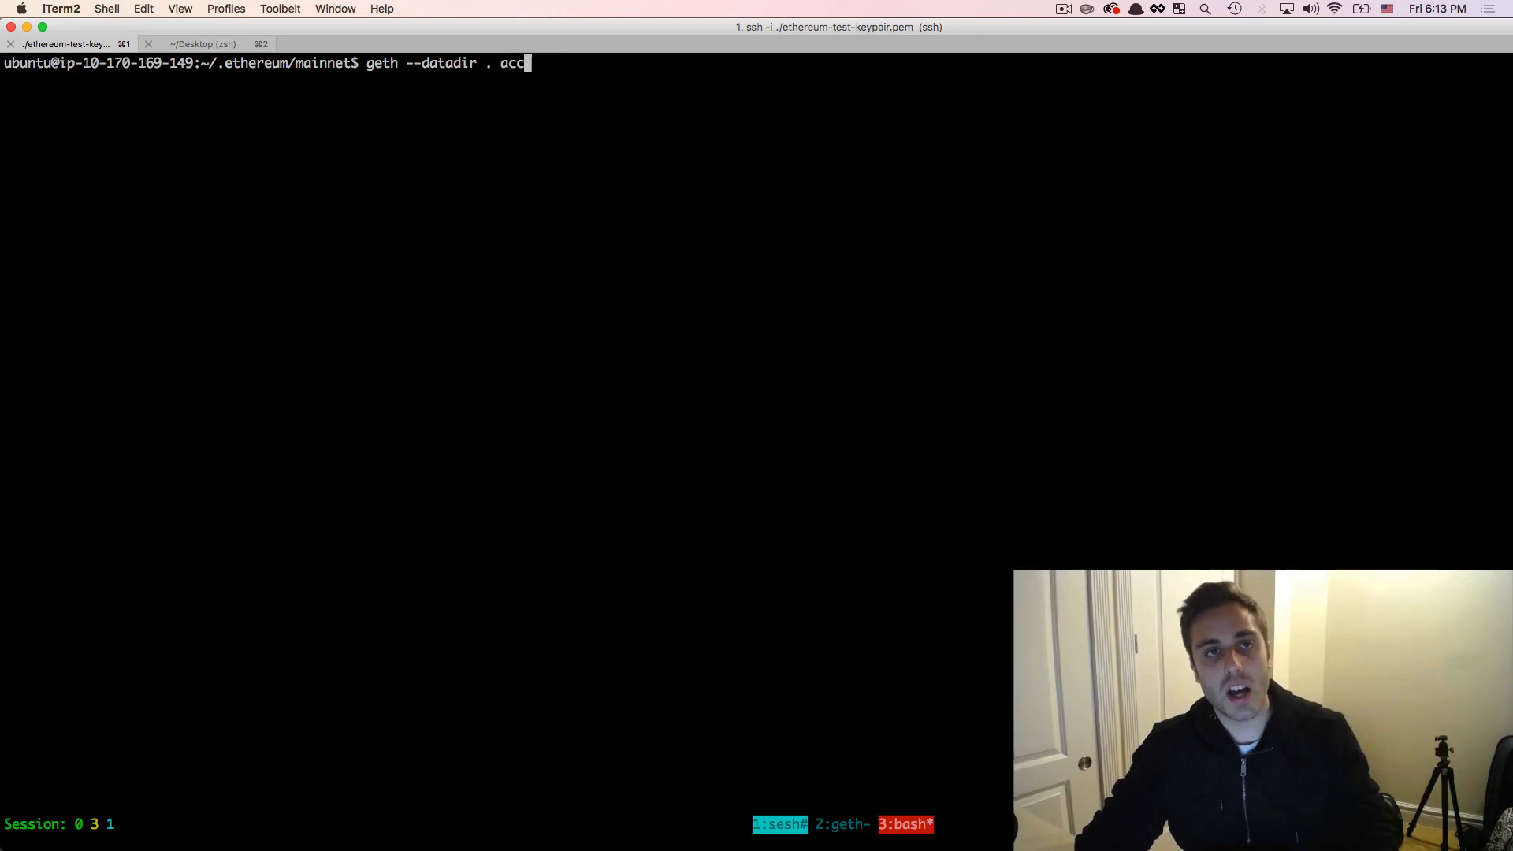
{"action": "type", "text": "ount import"}
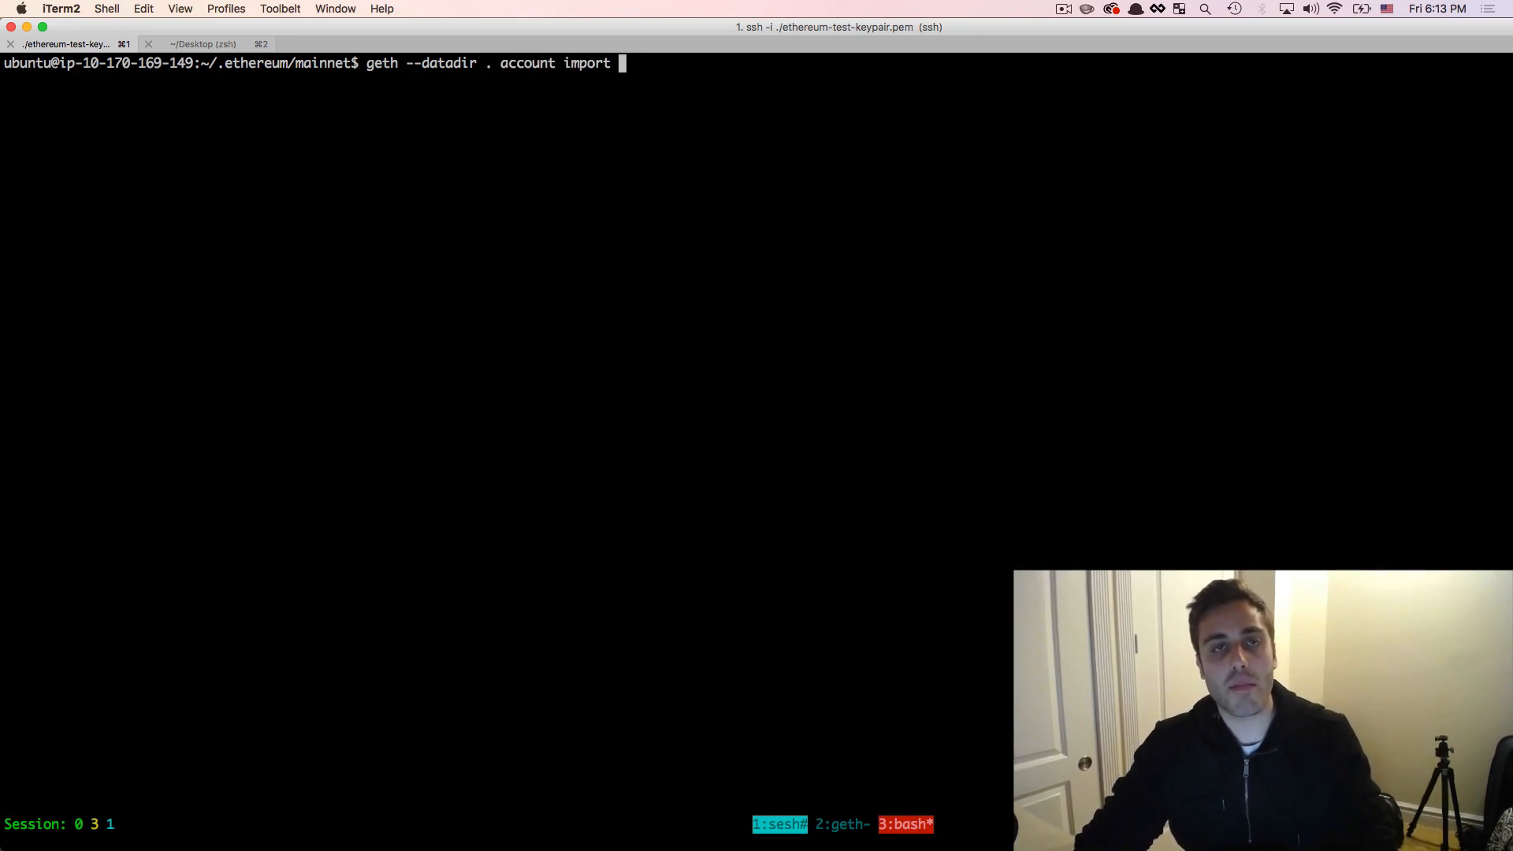
{"action": "key", "text": "Return"}
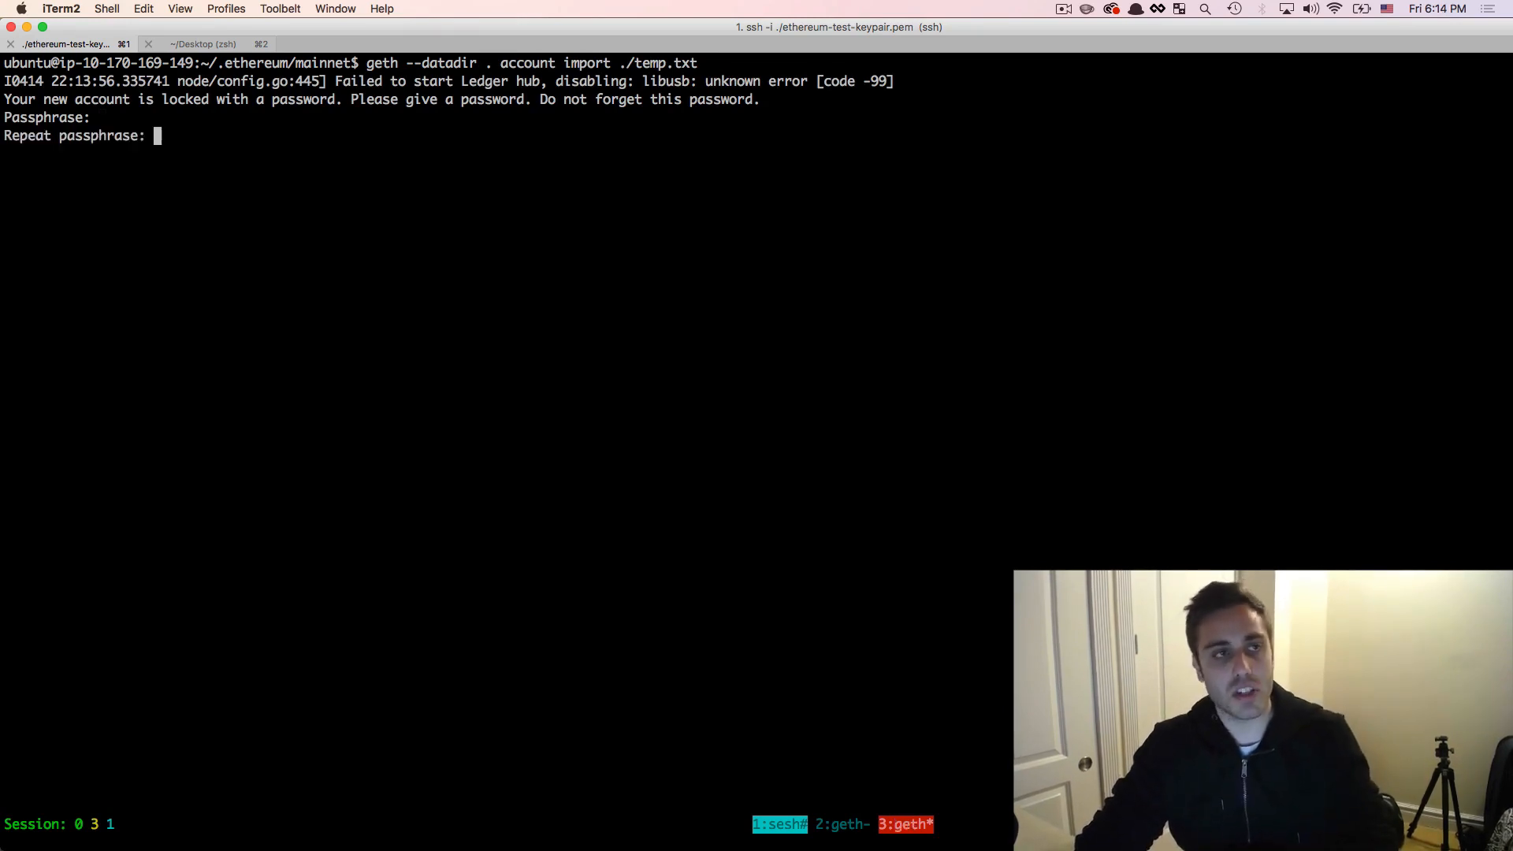
{"action": "key", "text": "Return"}
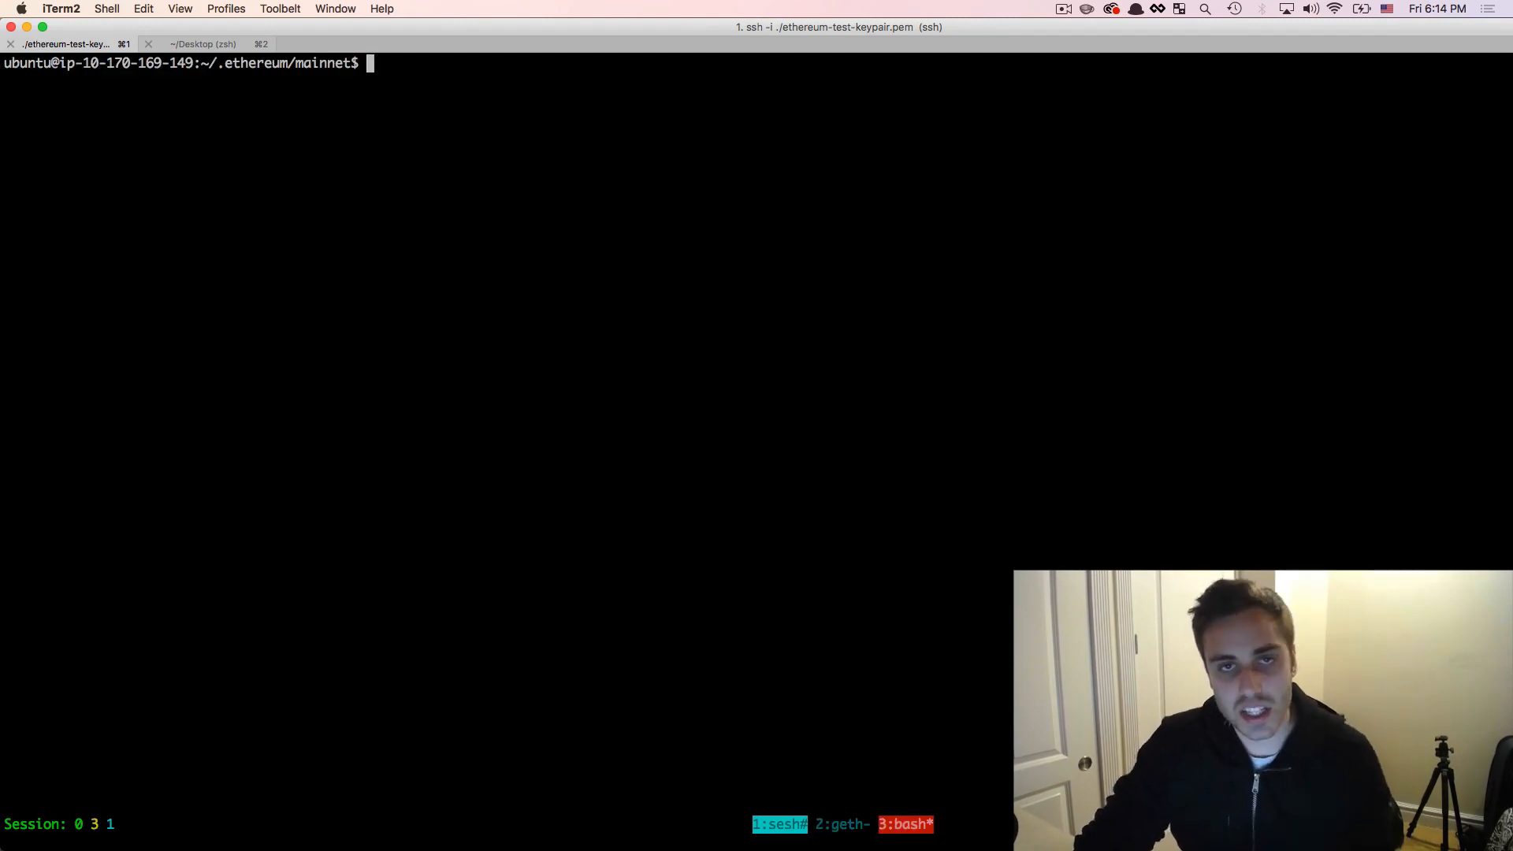
List both accounts with geth --datadir . account list, then return to the geth console.
{"action": "type", "text": "geth -"}
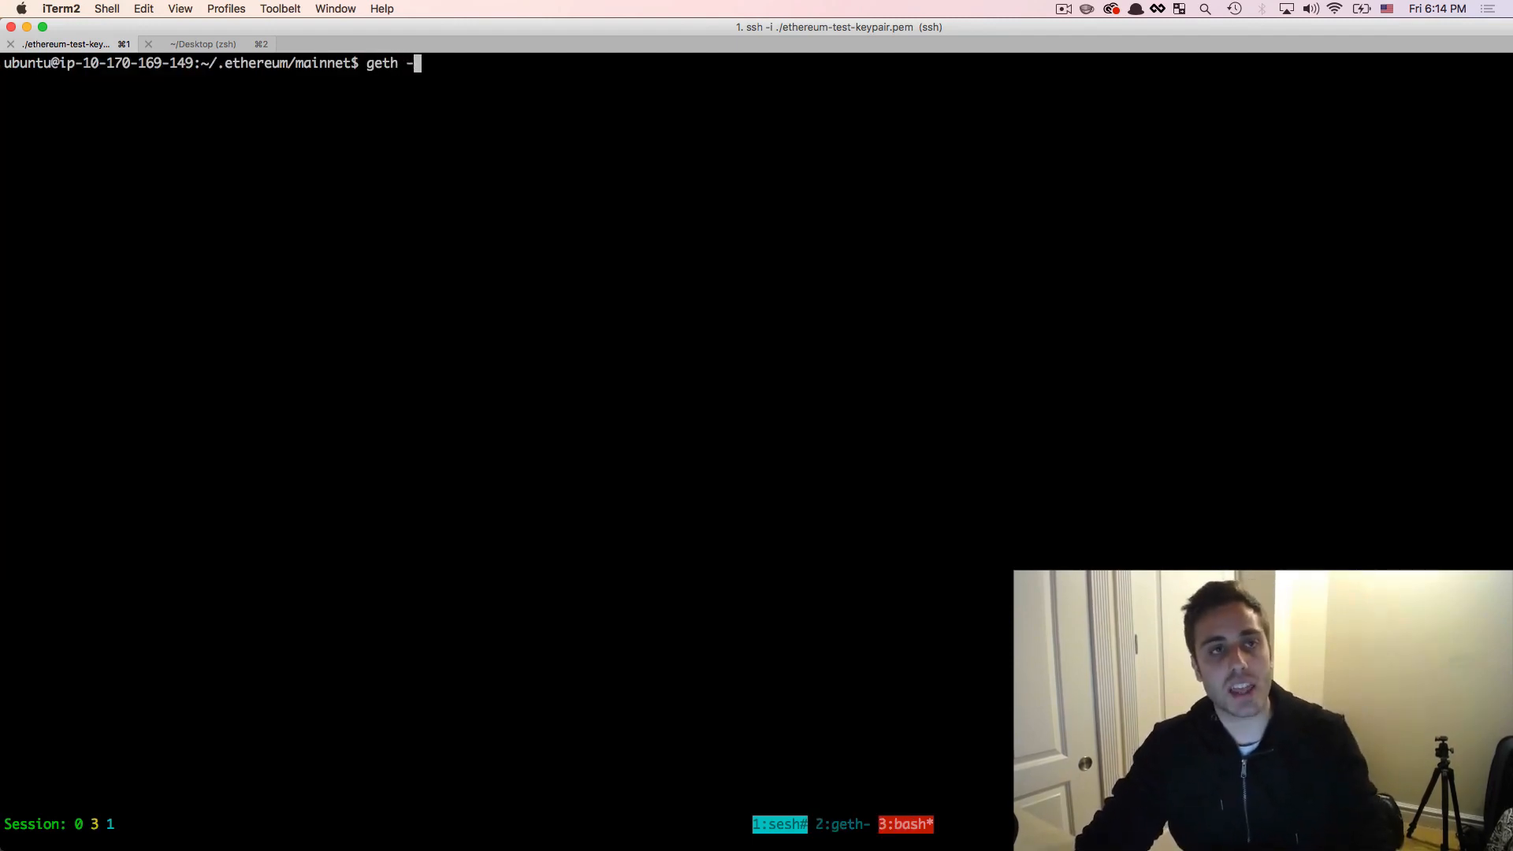
{"action": "type", "text": "-datadir . a"}
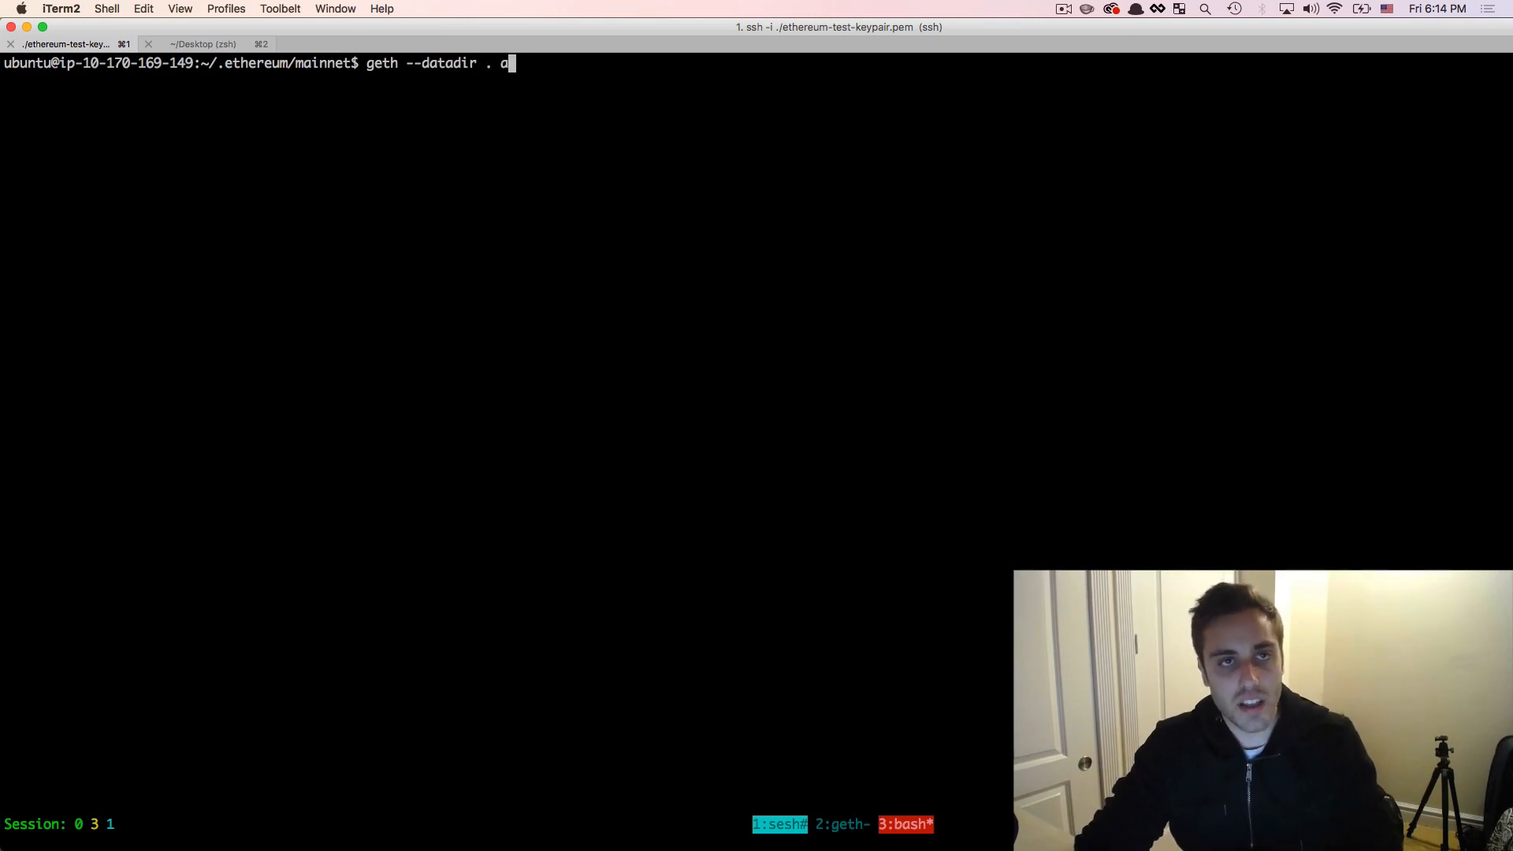
{"action": "key", "text": "Return"}
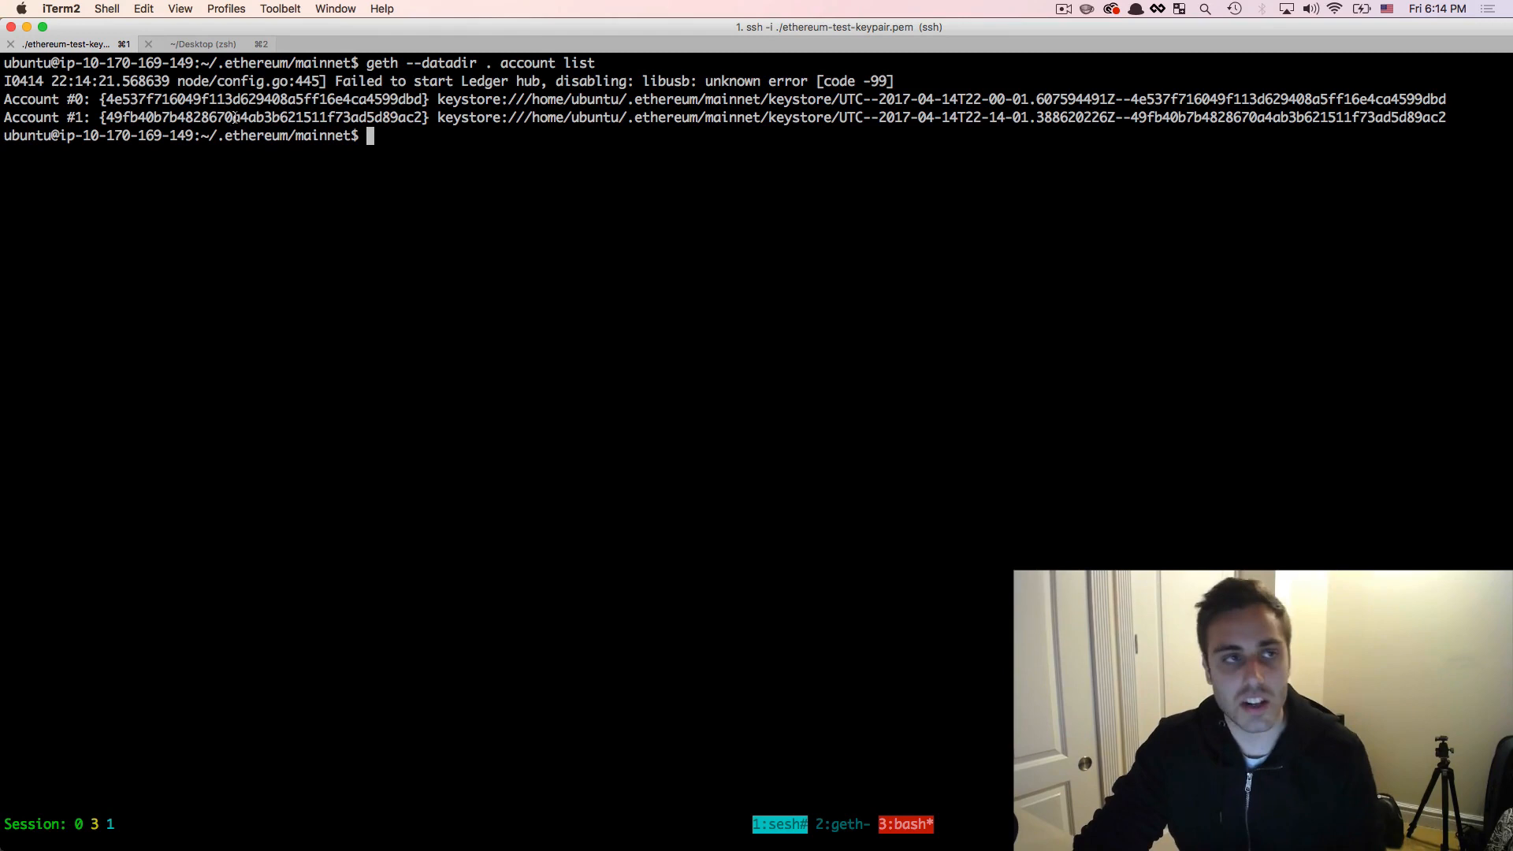
{"action": "double_click", "coordinate": [266, 100]}
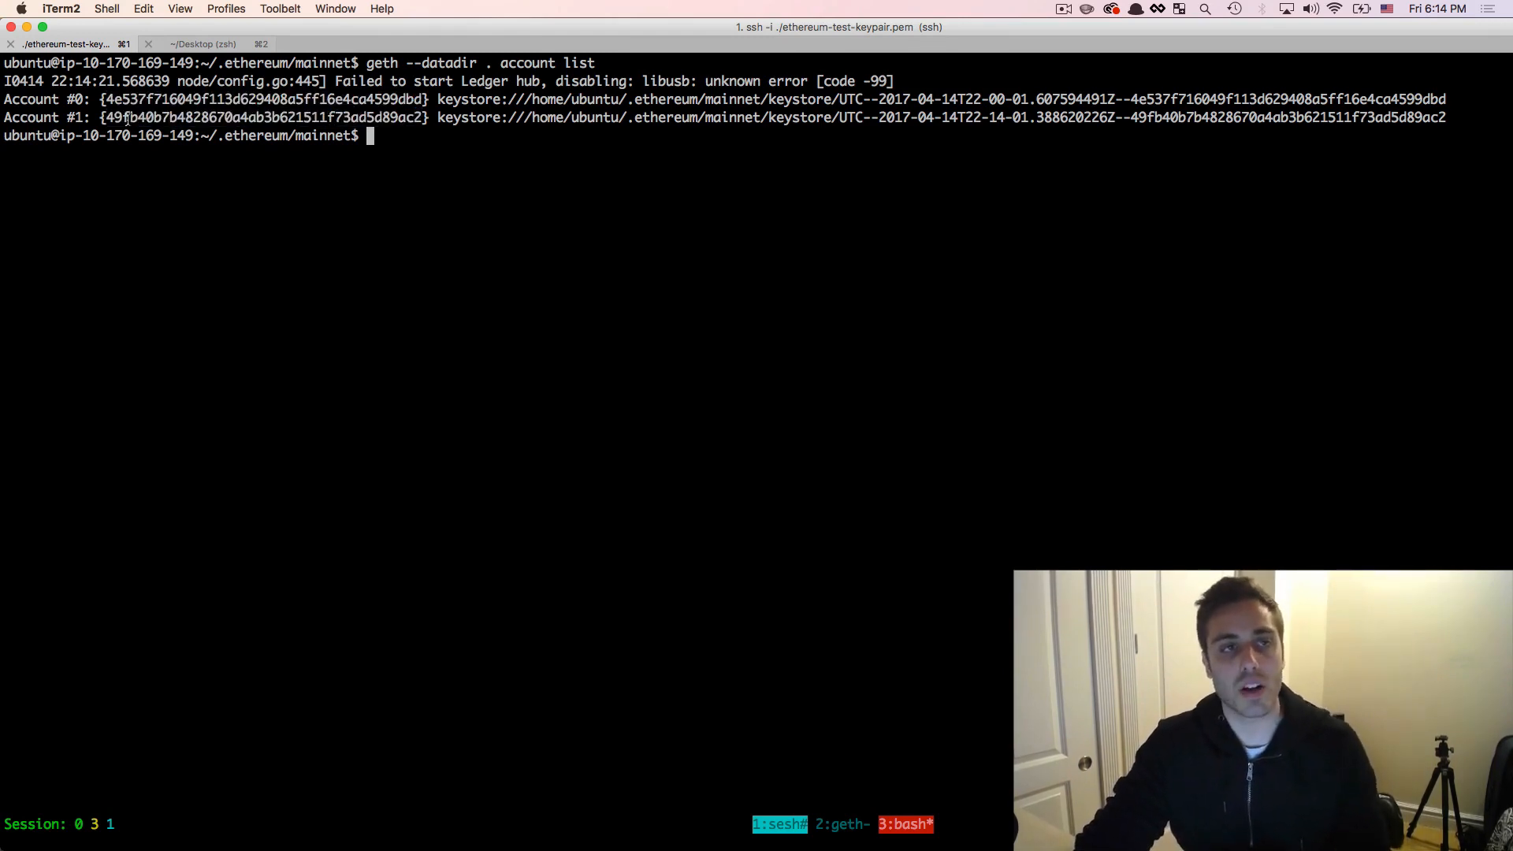
{"action": "key", "text": "ctrl+l"}
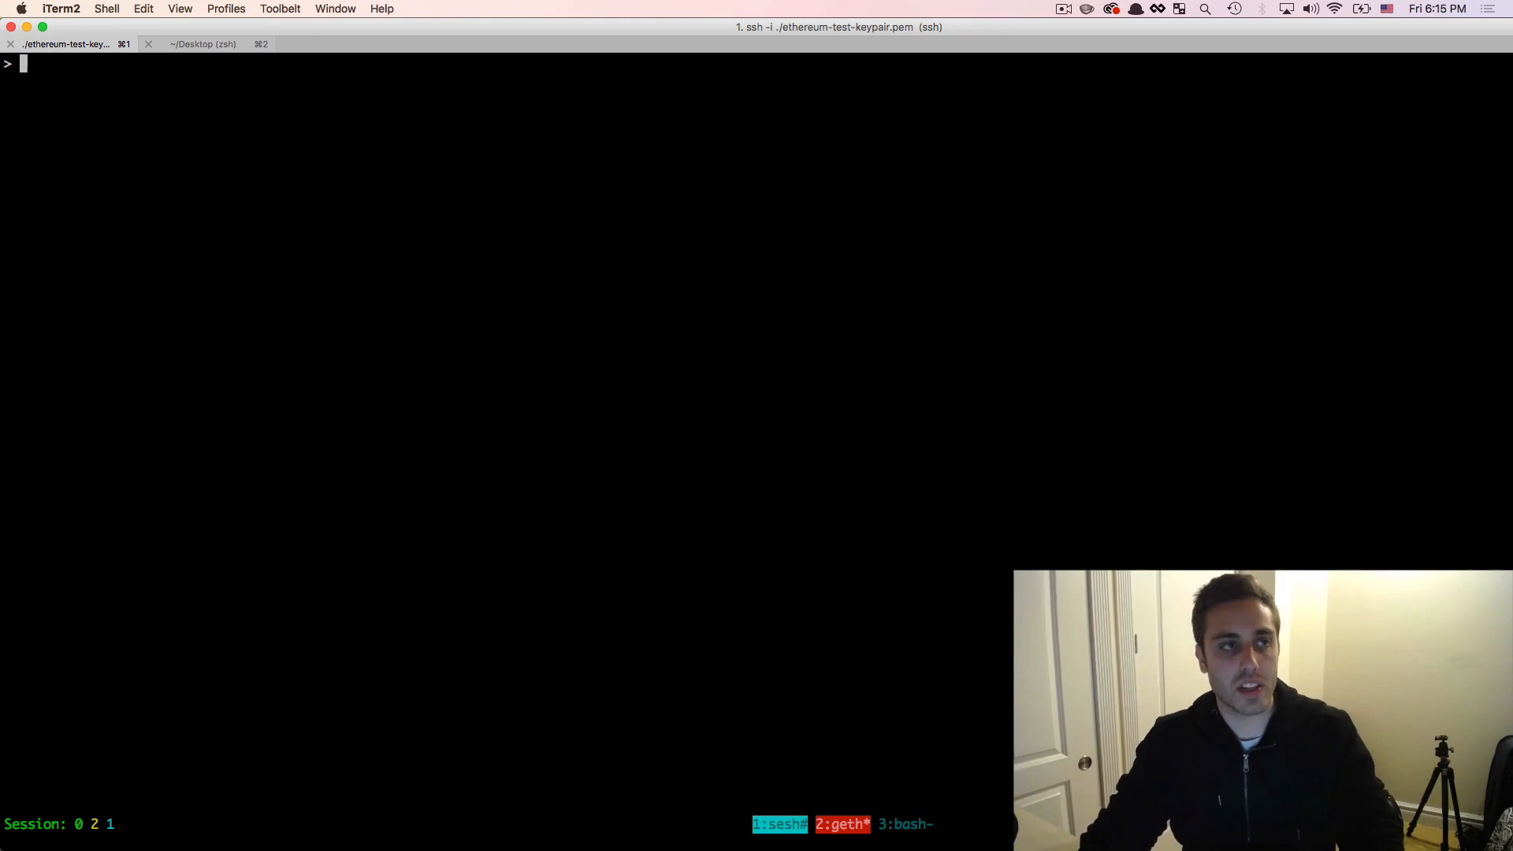
Send 1 ether from eth.accounts[0] to eth.accounts[1]; geth refuses without unlock.
{"action": "type", "text": "web3."}
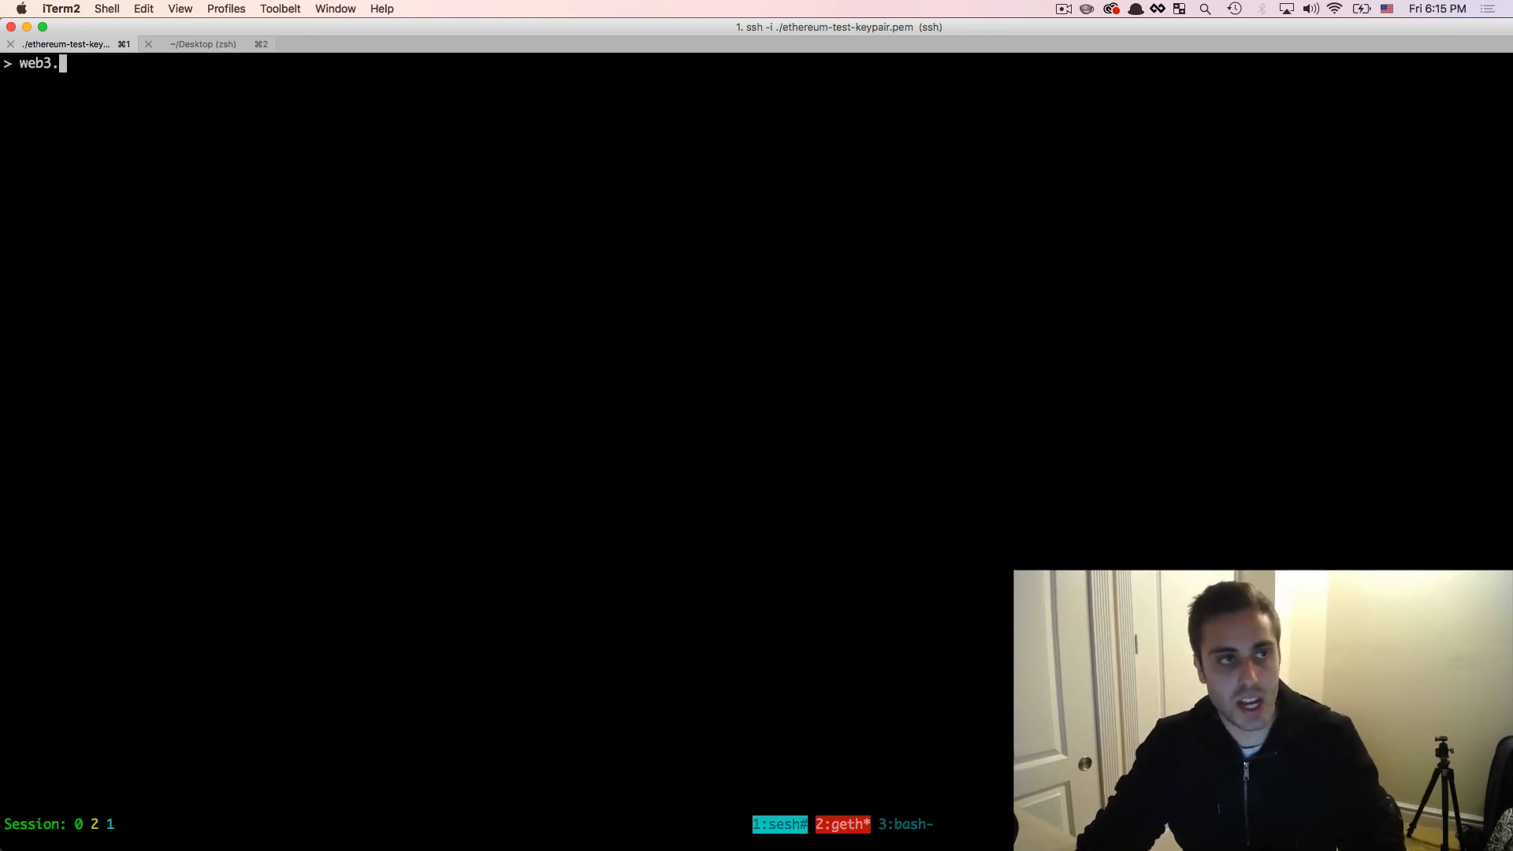
{"action": "type", "text": "eth.sendTran"}
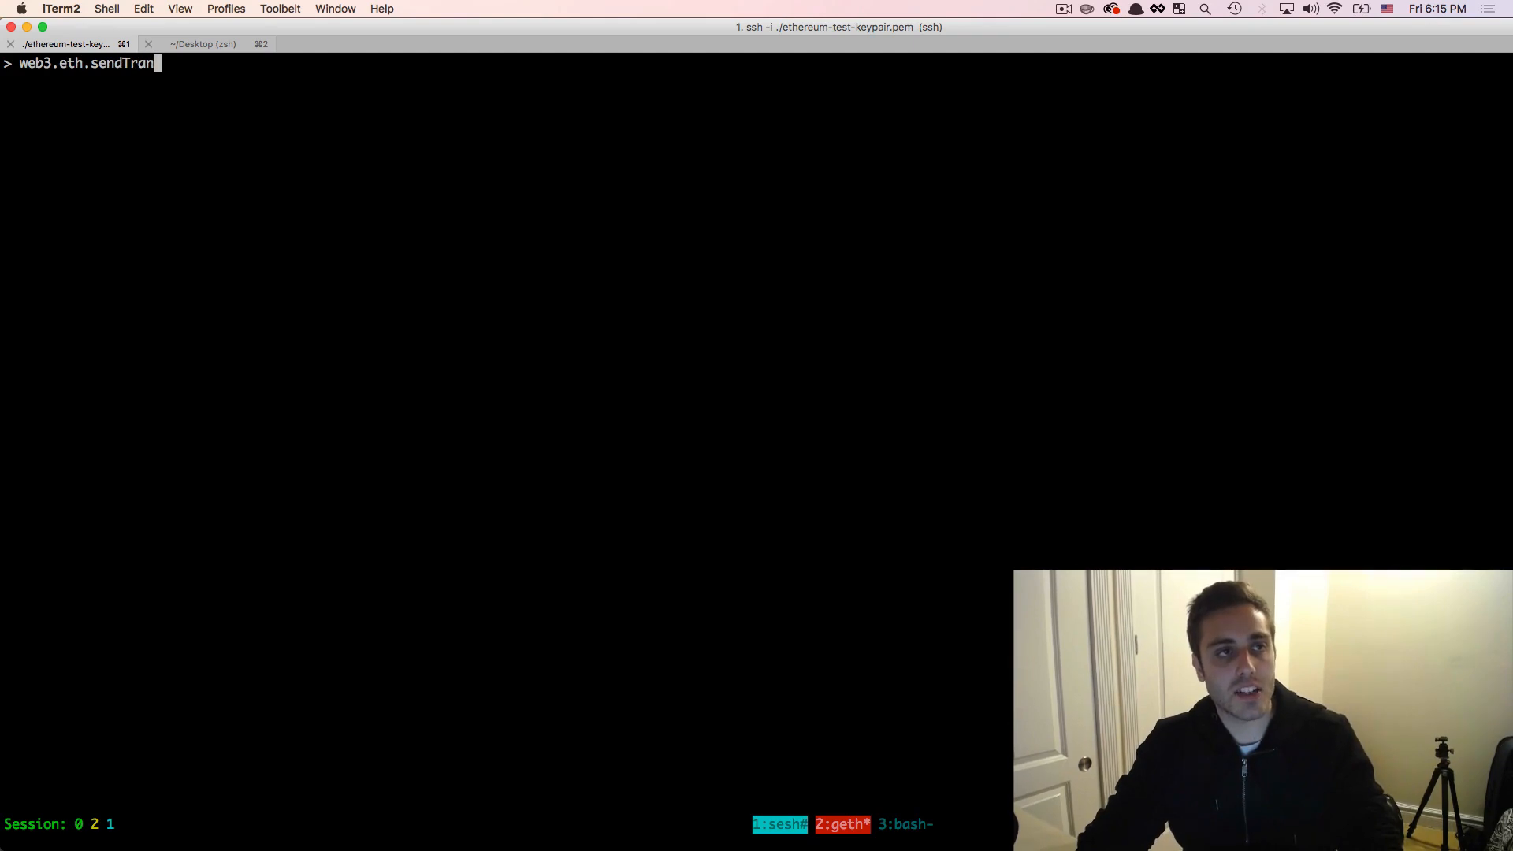
{"action": "type", "text": "saction({from:"}
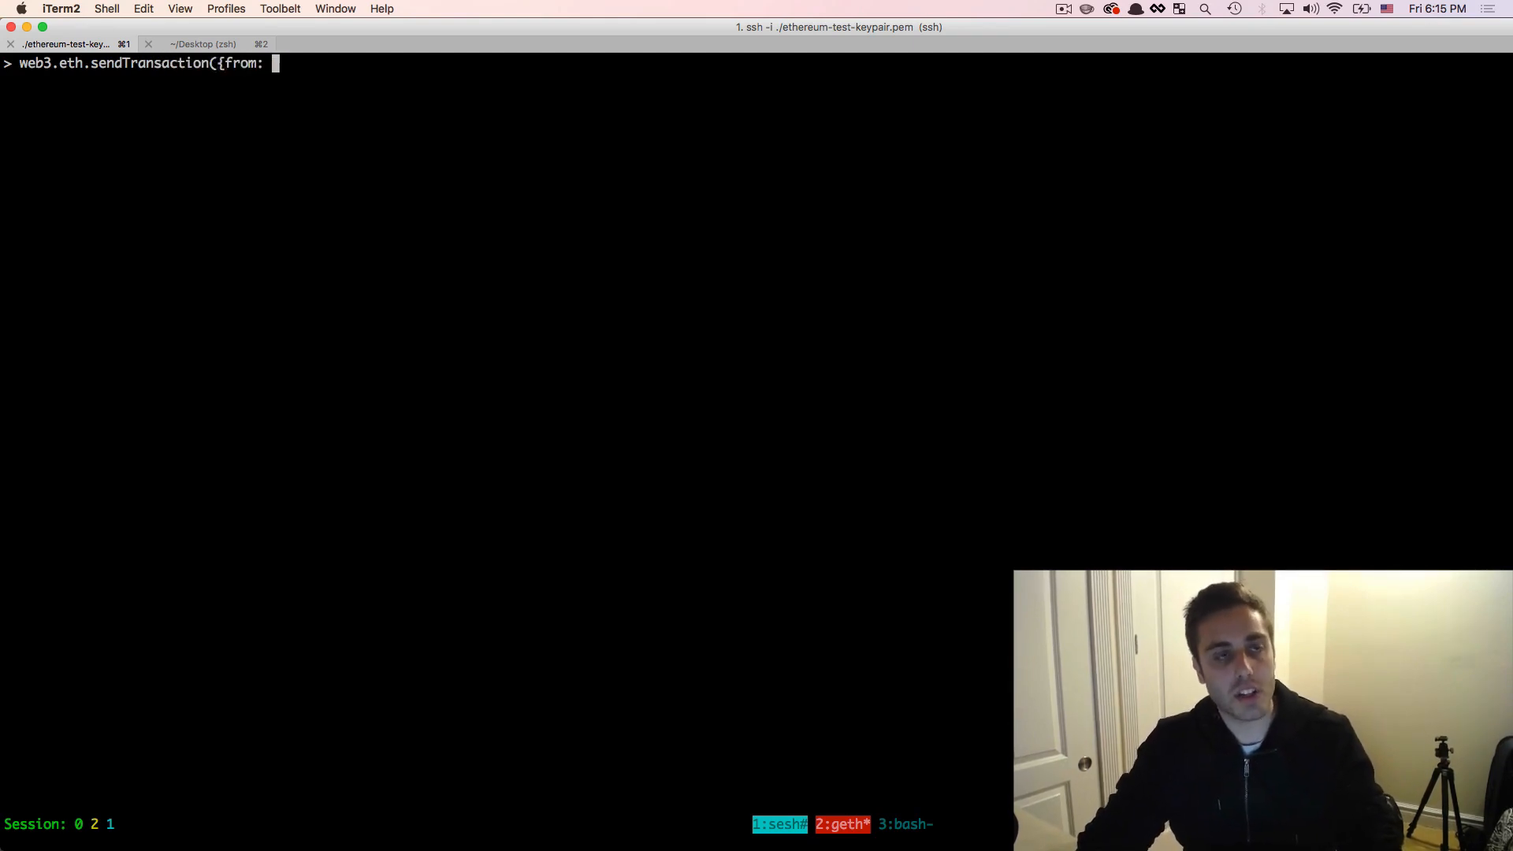
{"action": "type", "text": "eth.acco"}
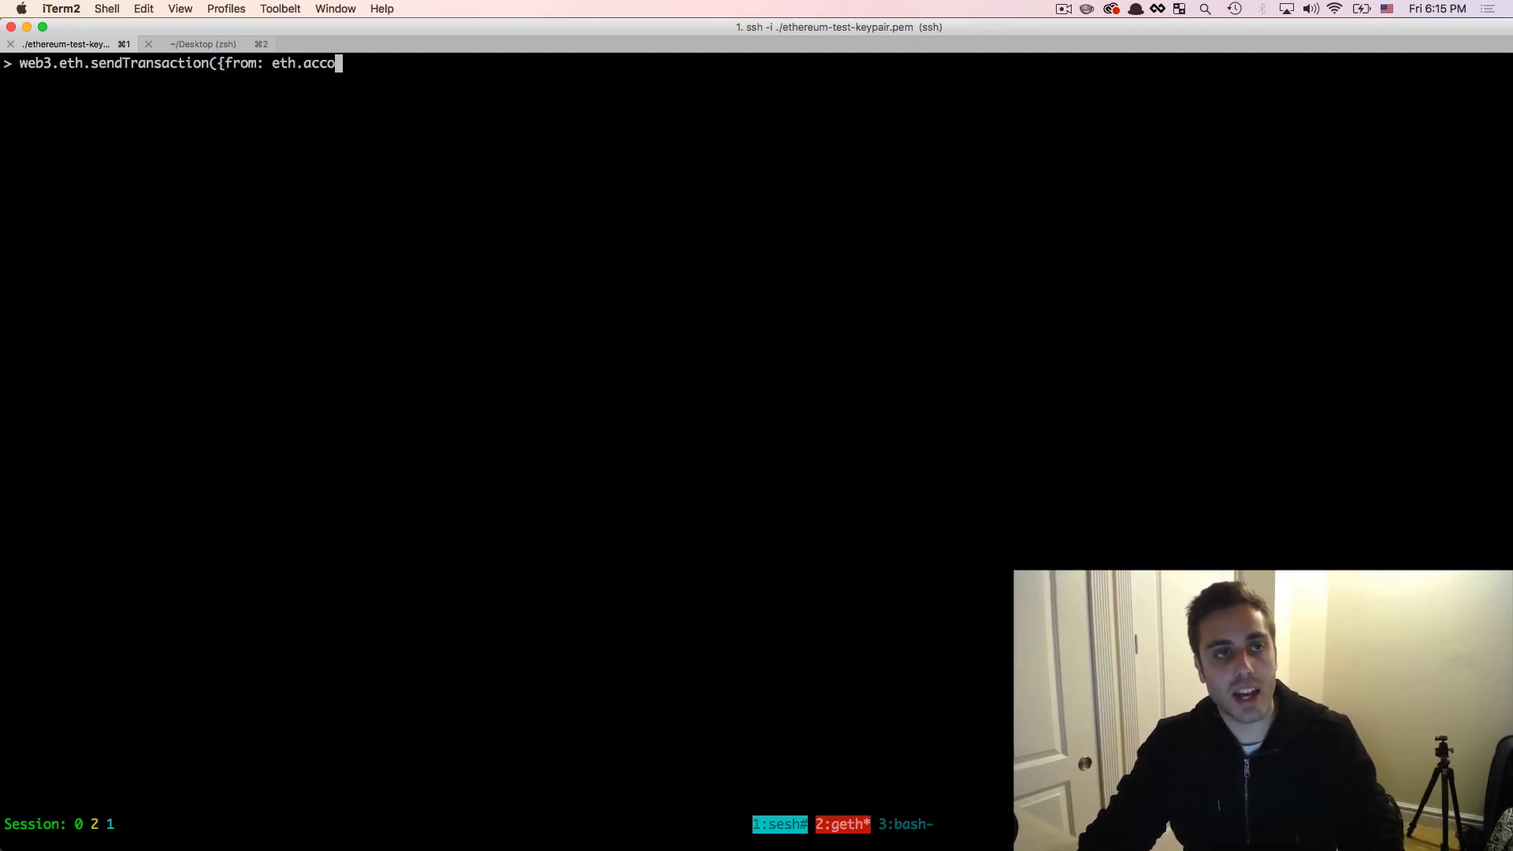
{"action": "type", "text": "unts[0], to"}
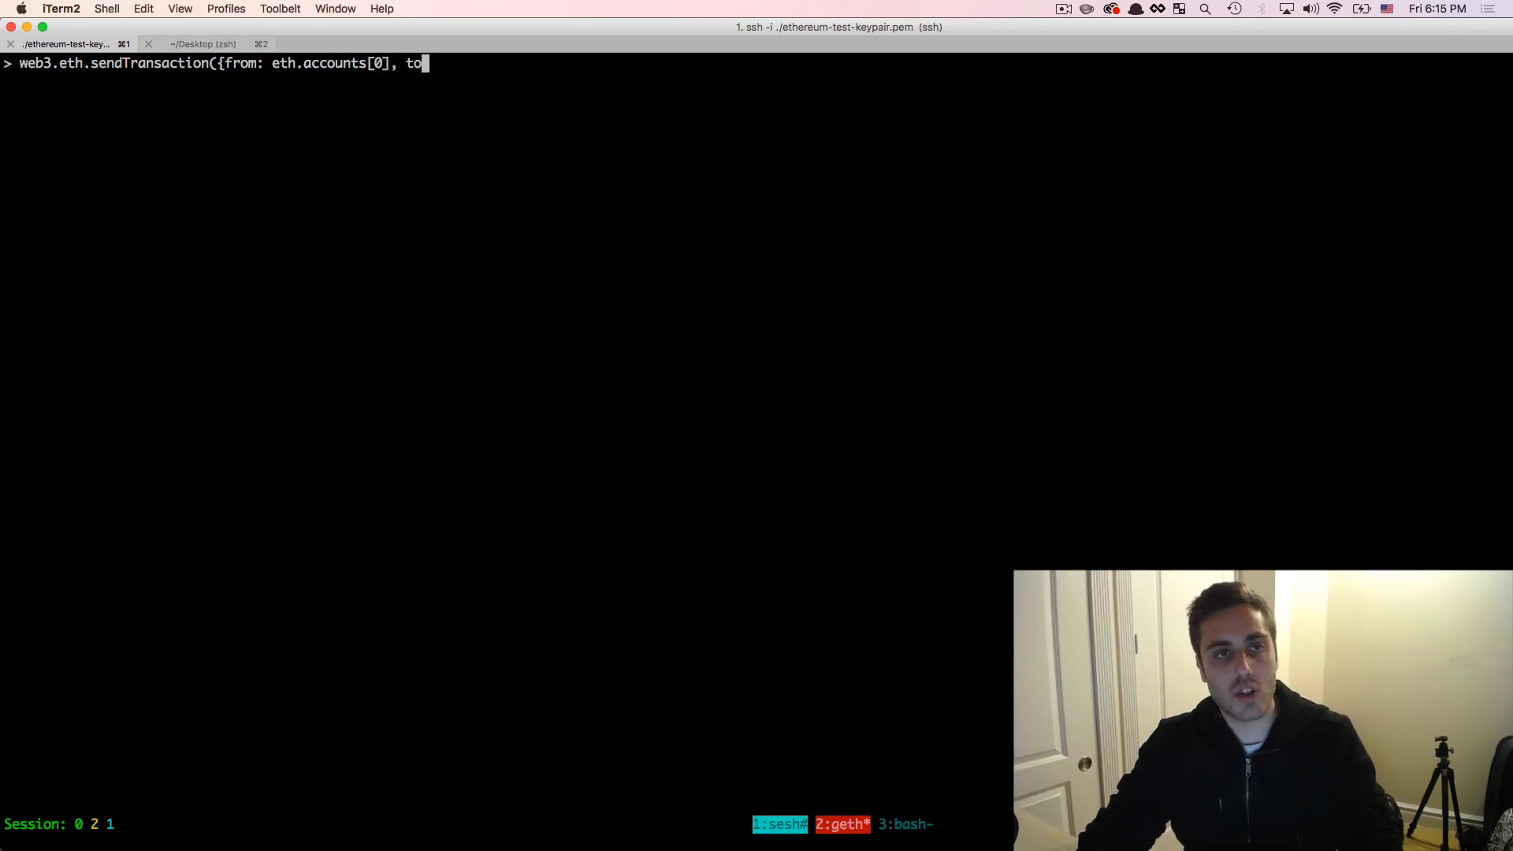
{"action": "type", "text": ": eth.accounts[1], value:"}
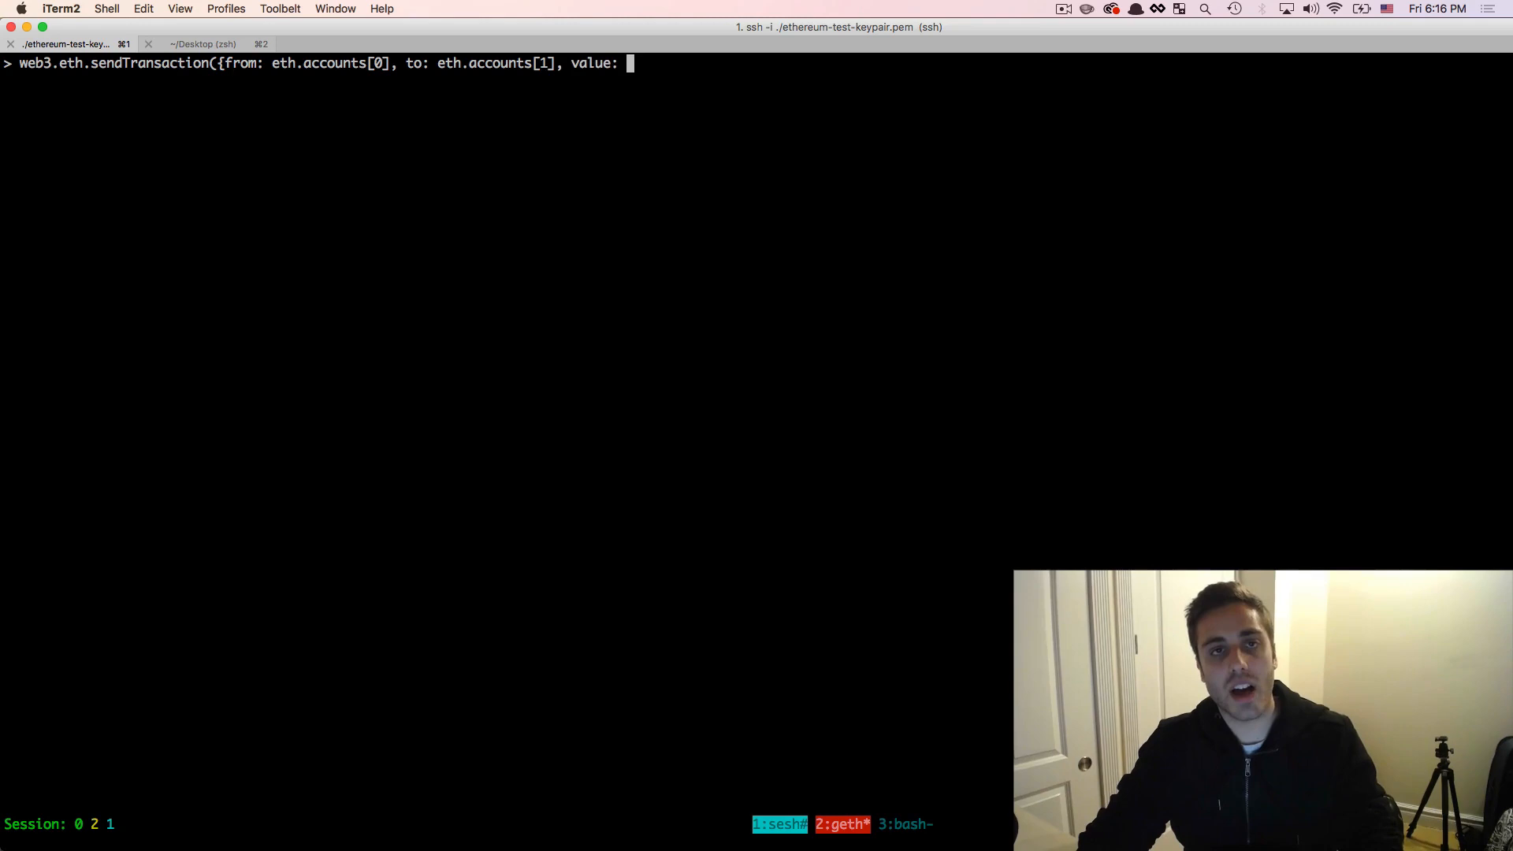
{"action": "type", "text": "web3.toWei(1,"}
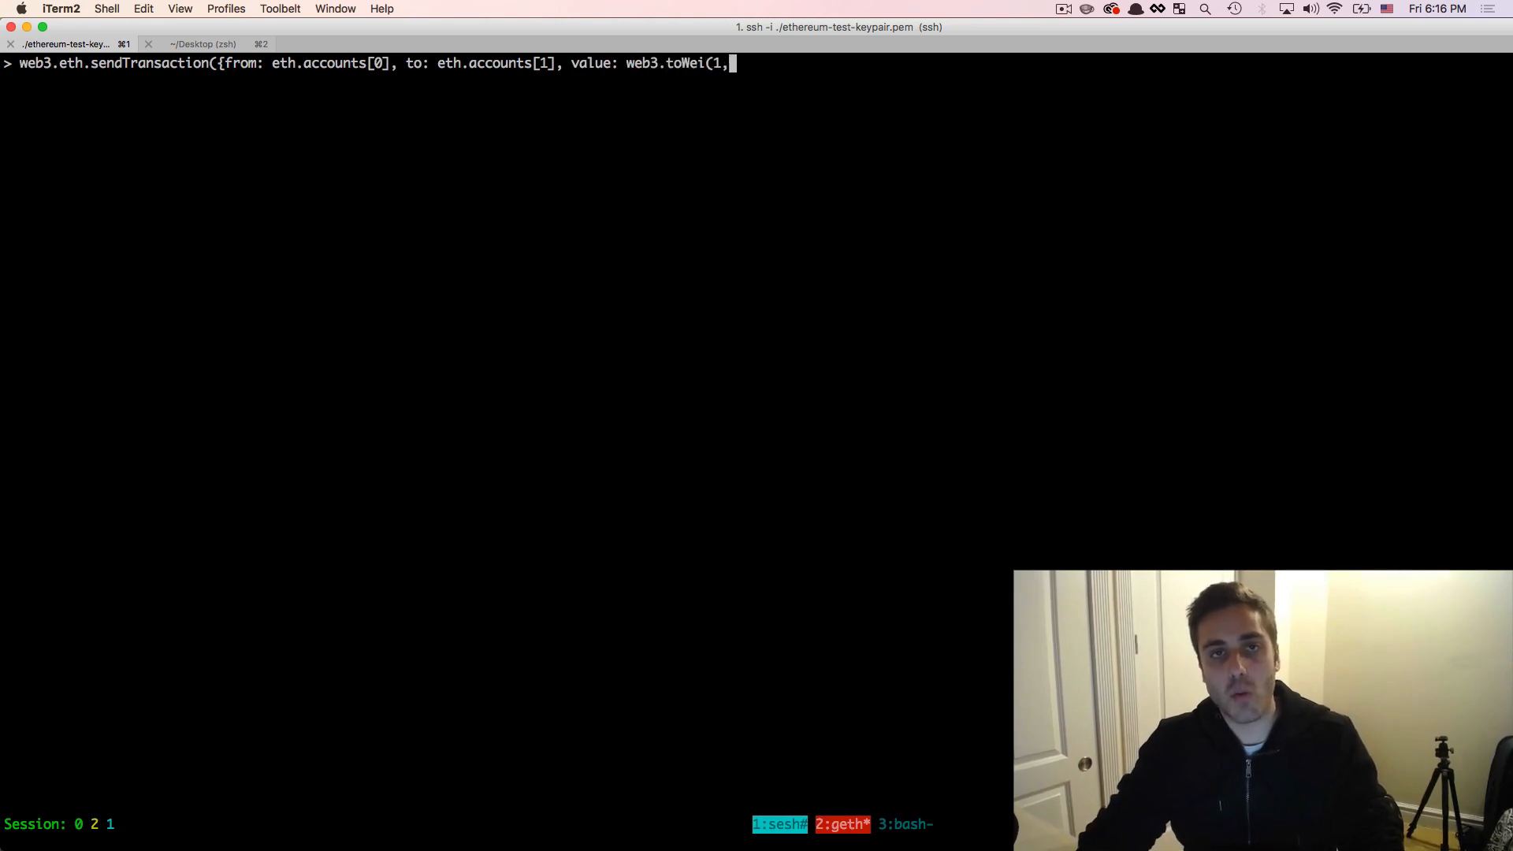
{"action": "key", "text": "Return"}
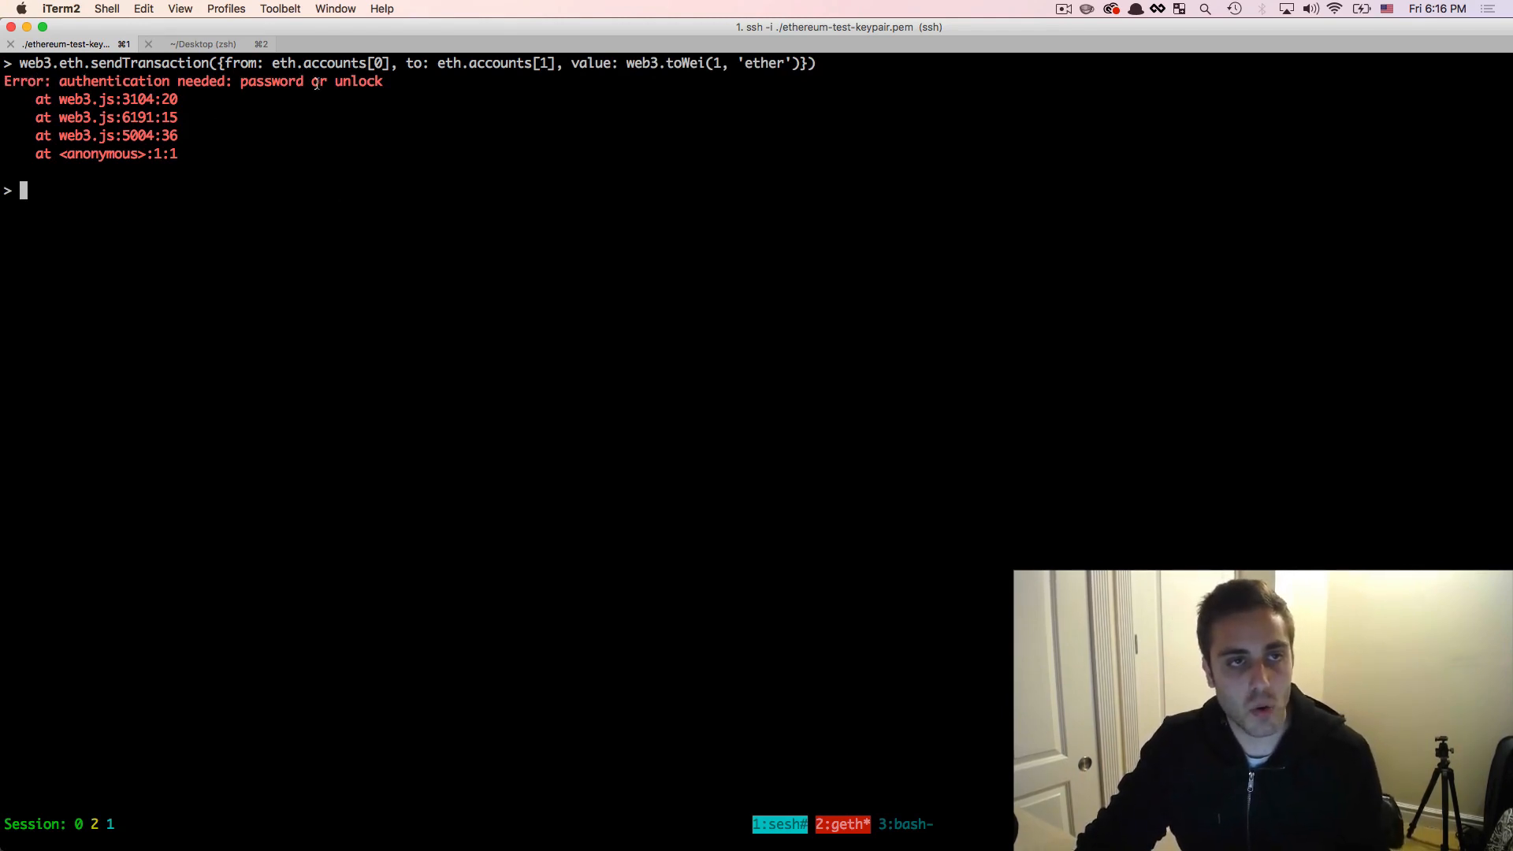
{"action": "type", "text": "per"}
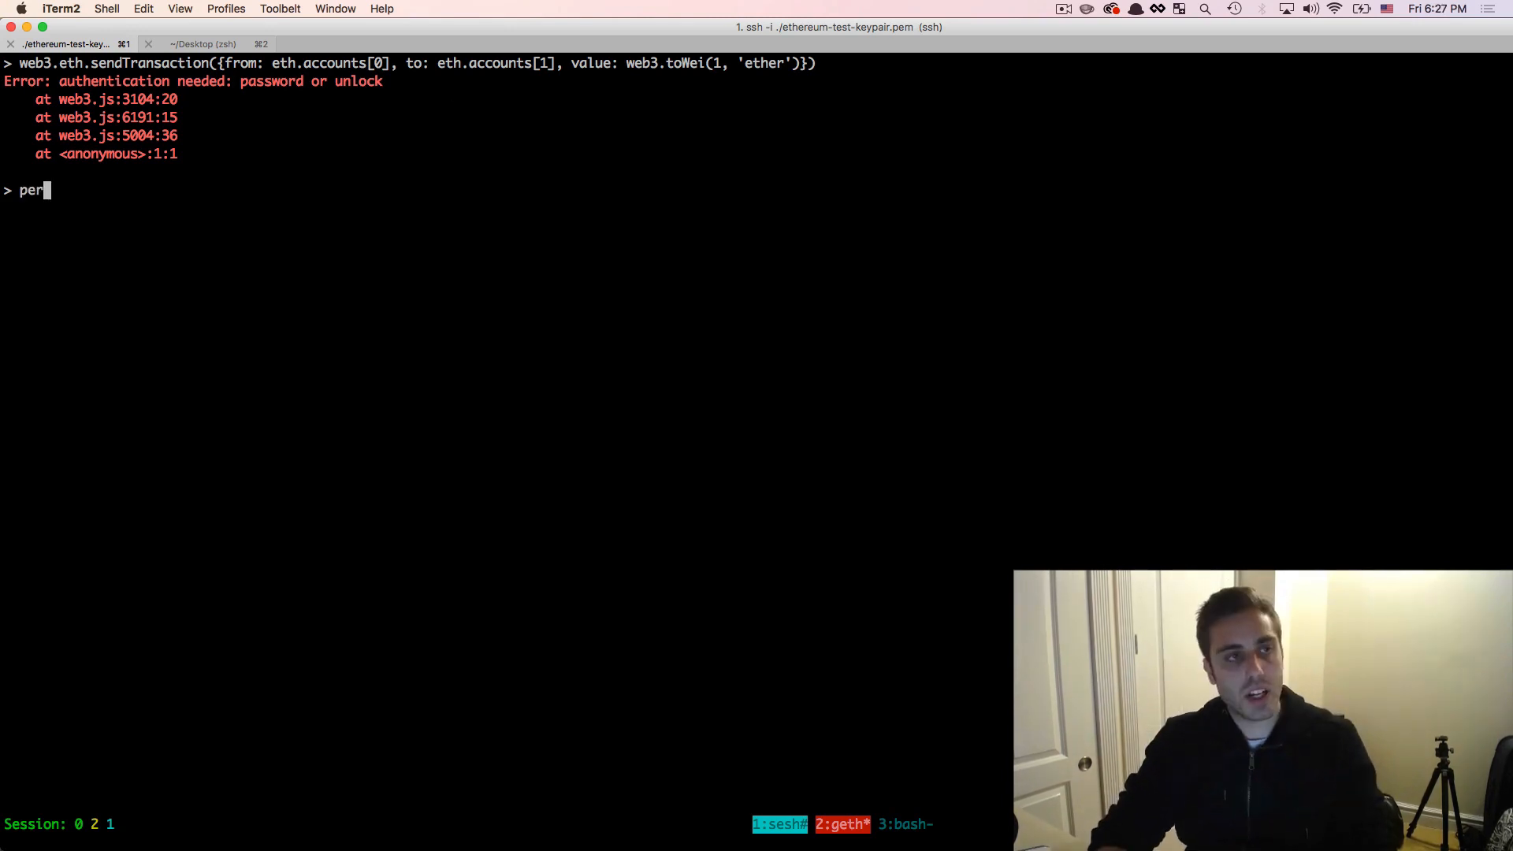
List wallet statuses with 'personal', then unlock eth.accounts[0] by entering its passphrase.
{"action": "key", "text": "Return"}
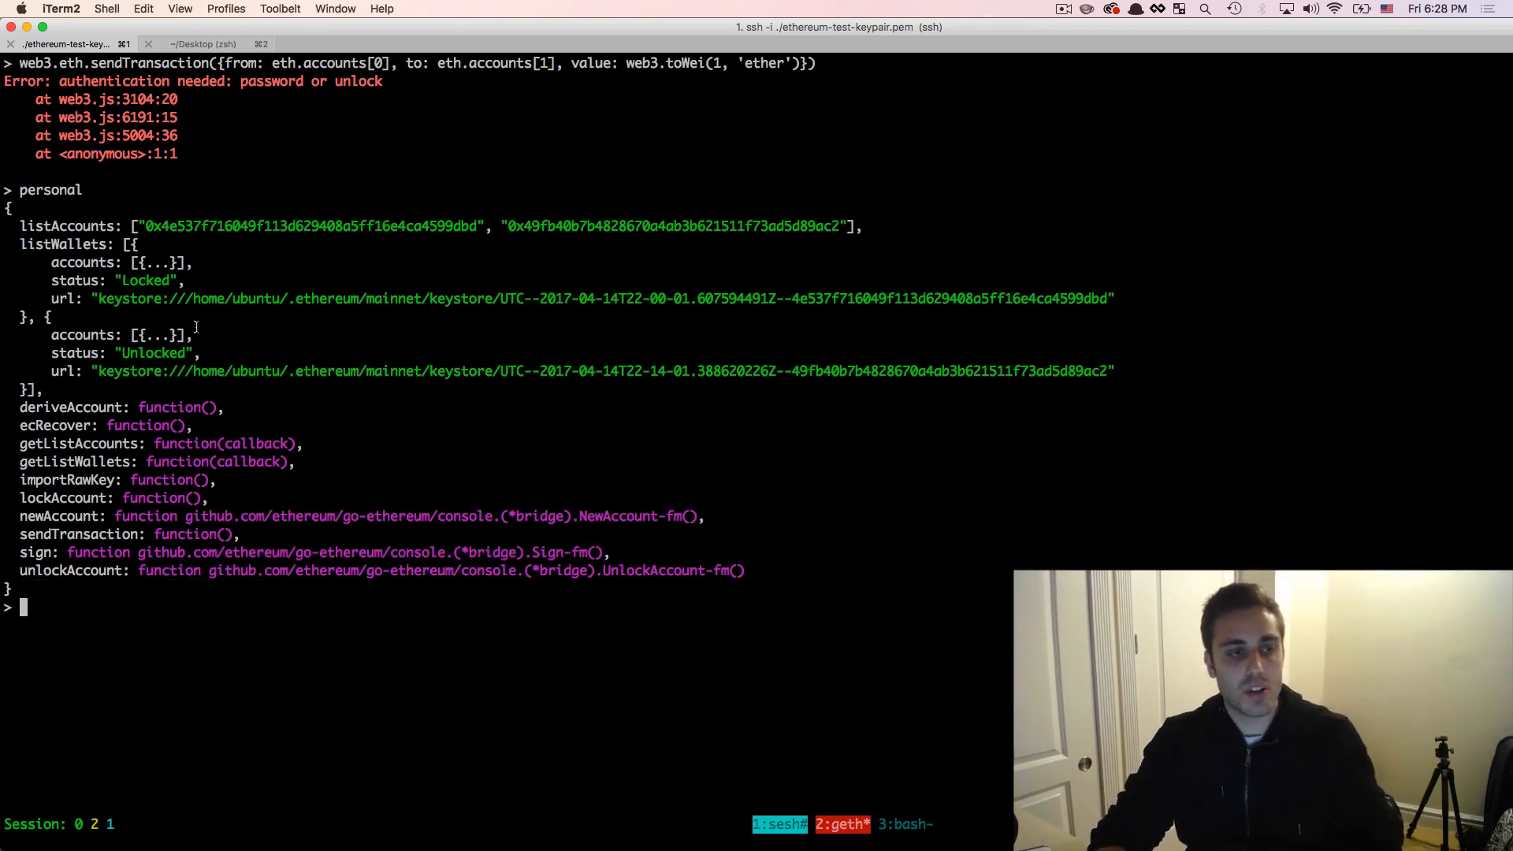
{"action": "type", "text": "personal.un"}
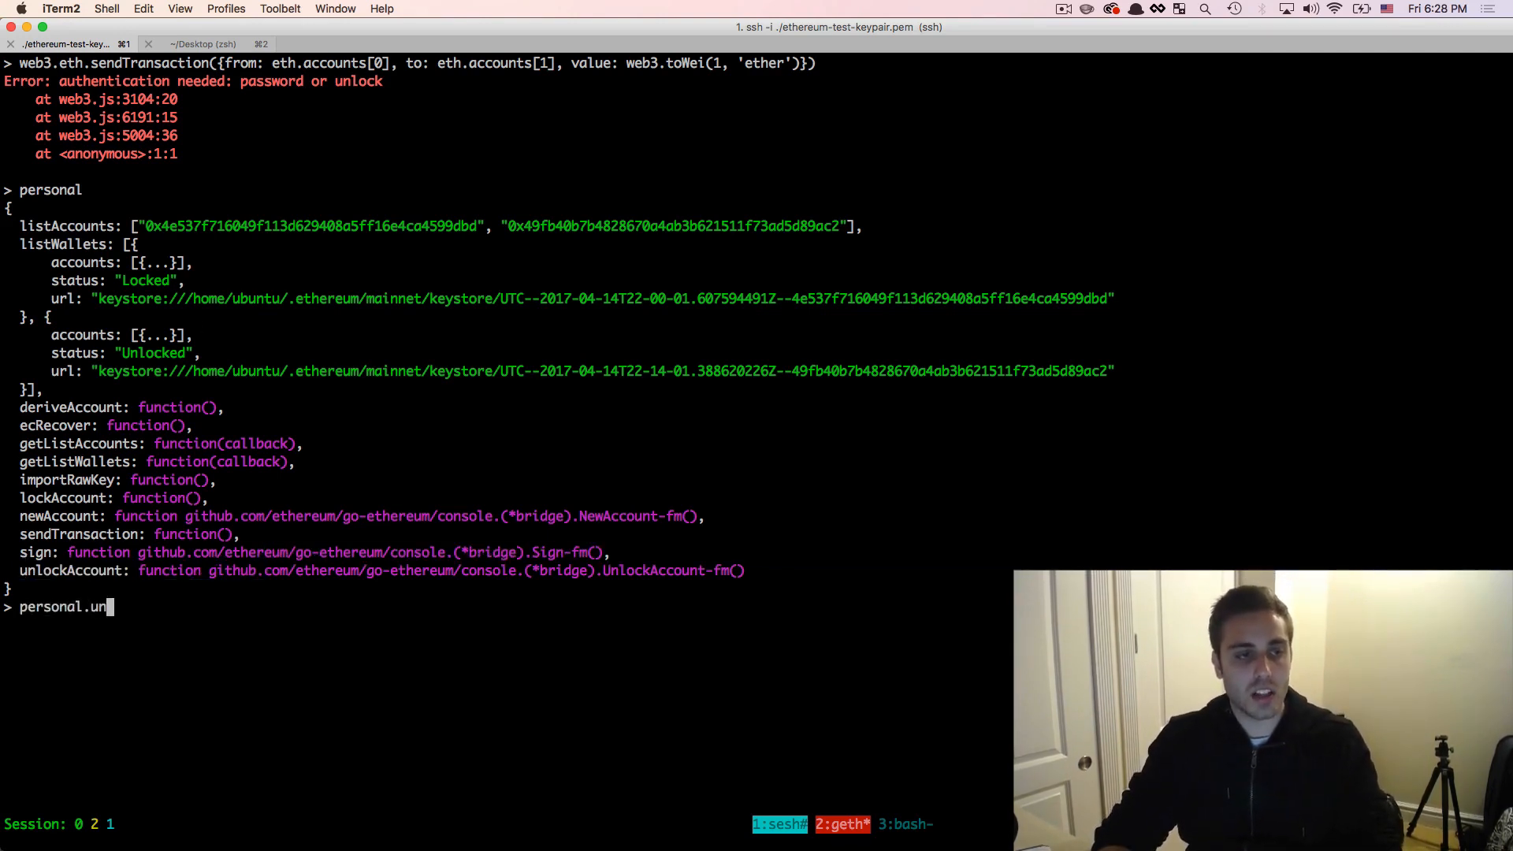
{"action": "type", "text": "lockaccount("}
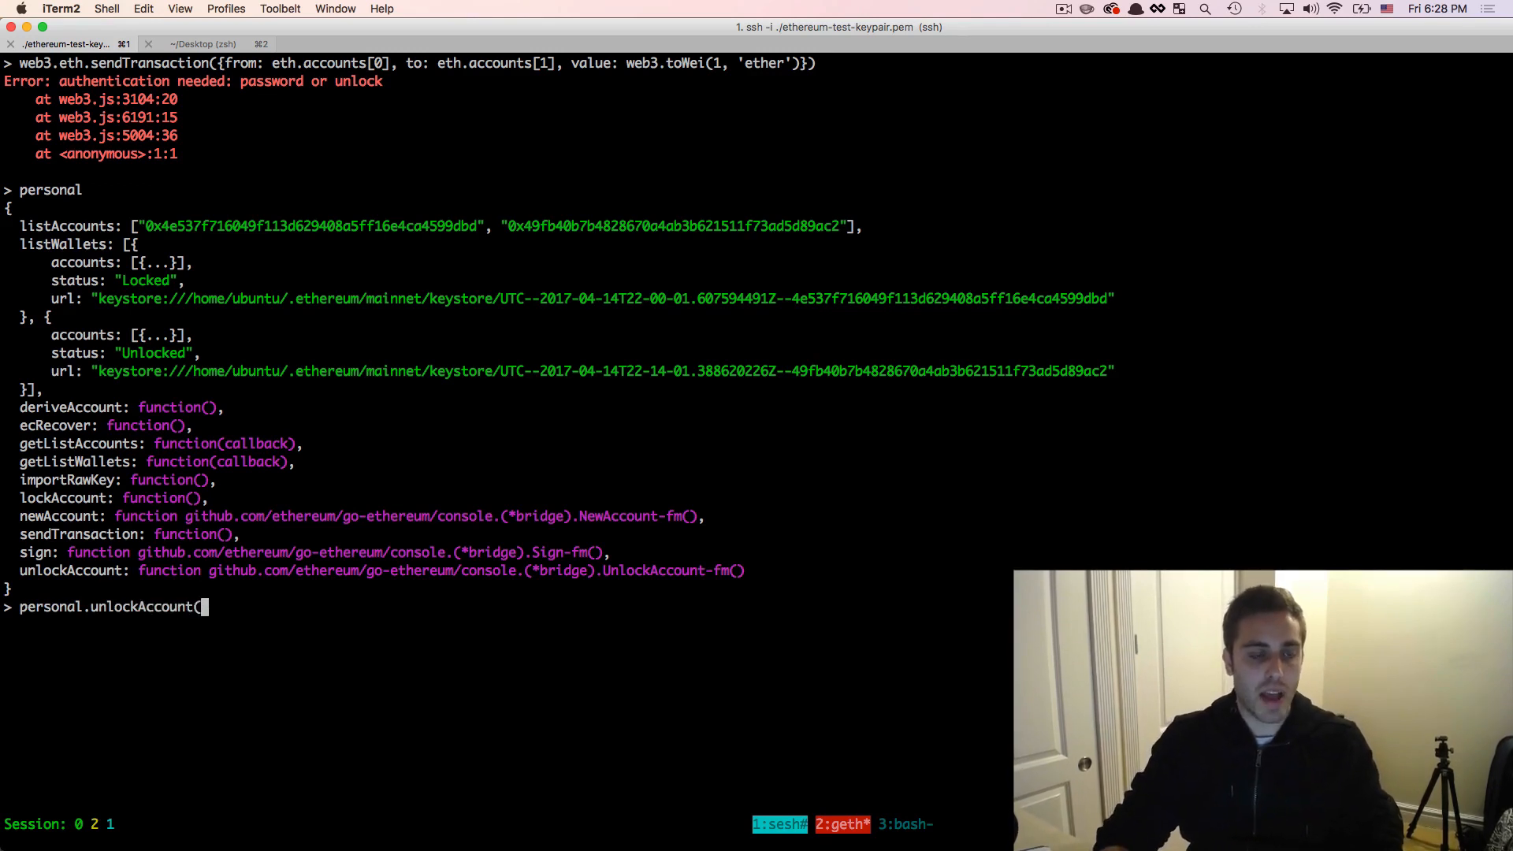
{"action": "type", "text": "eth.accounts["}
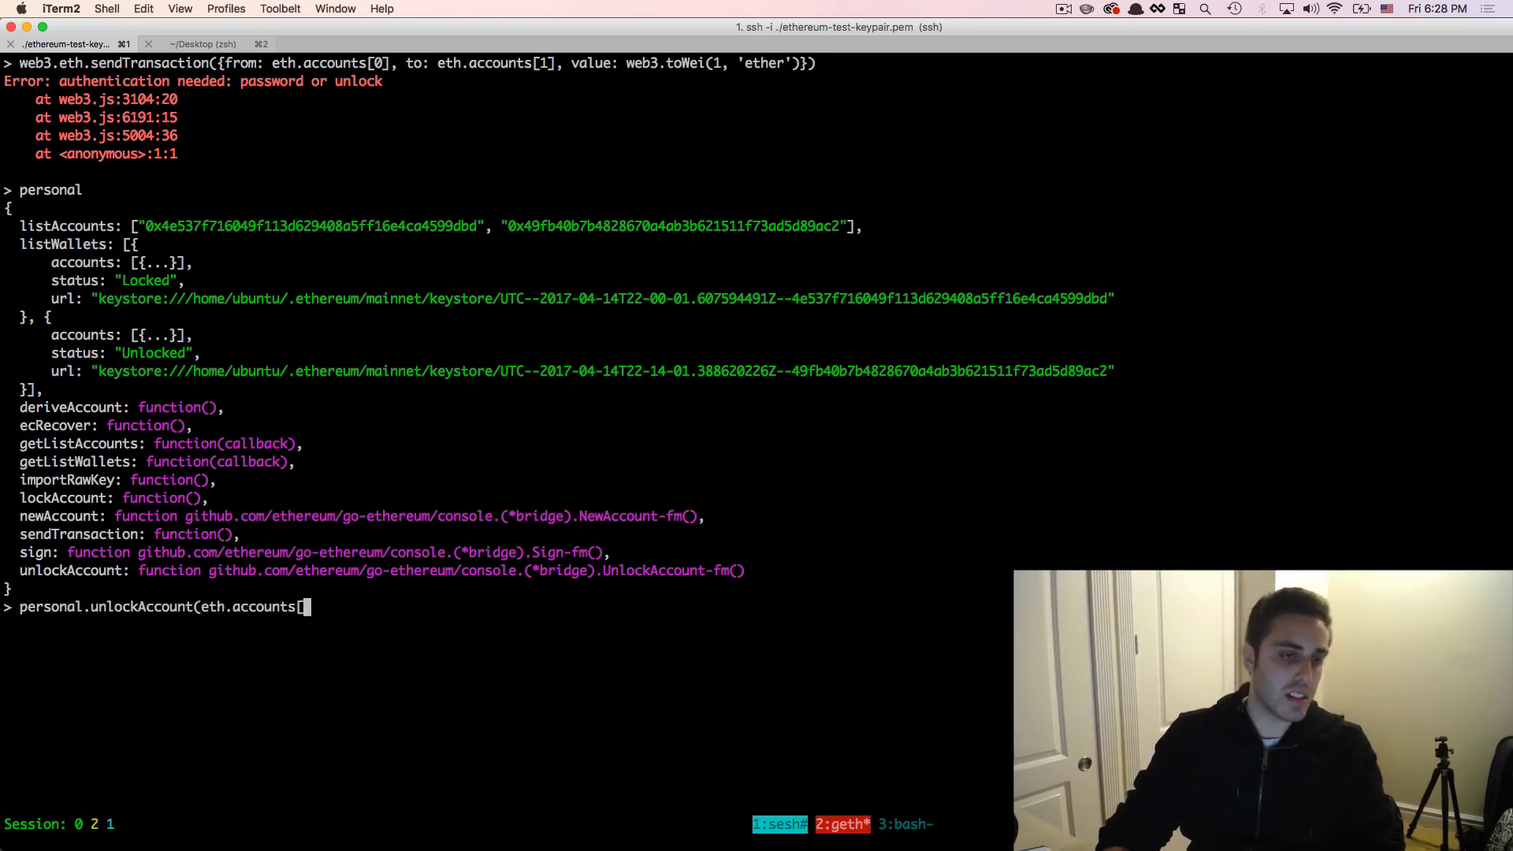
{"action": "type", "text": "0],"}
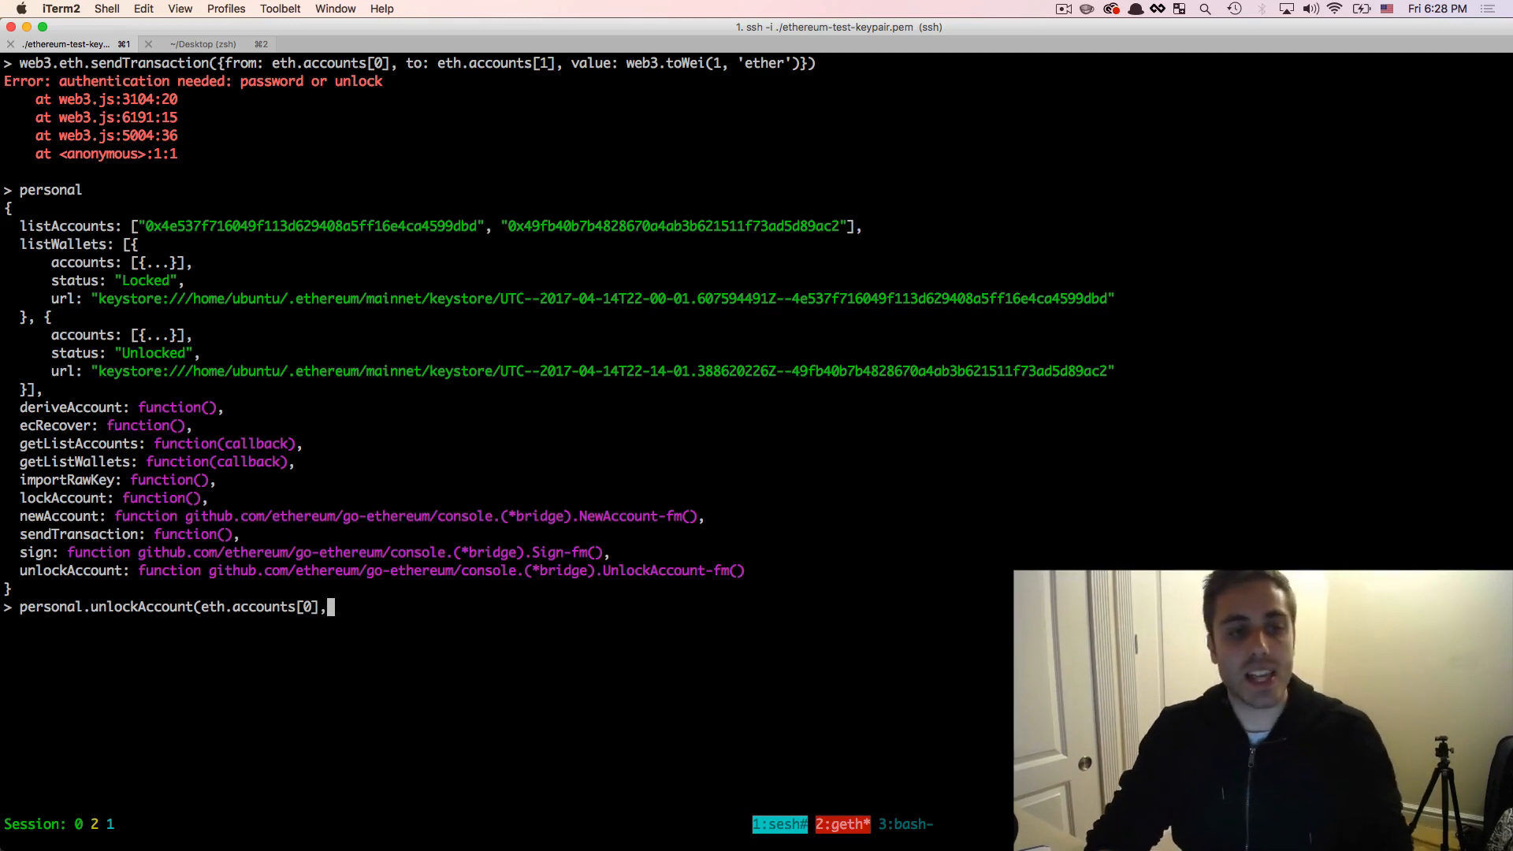
{"action": "type", "text": "\"\")"}
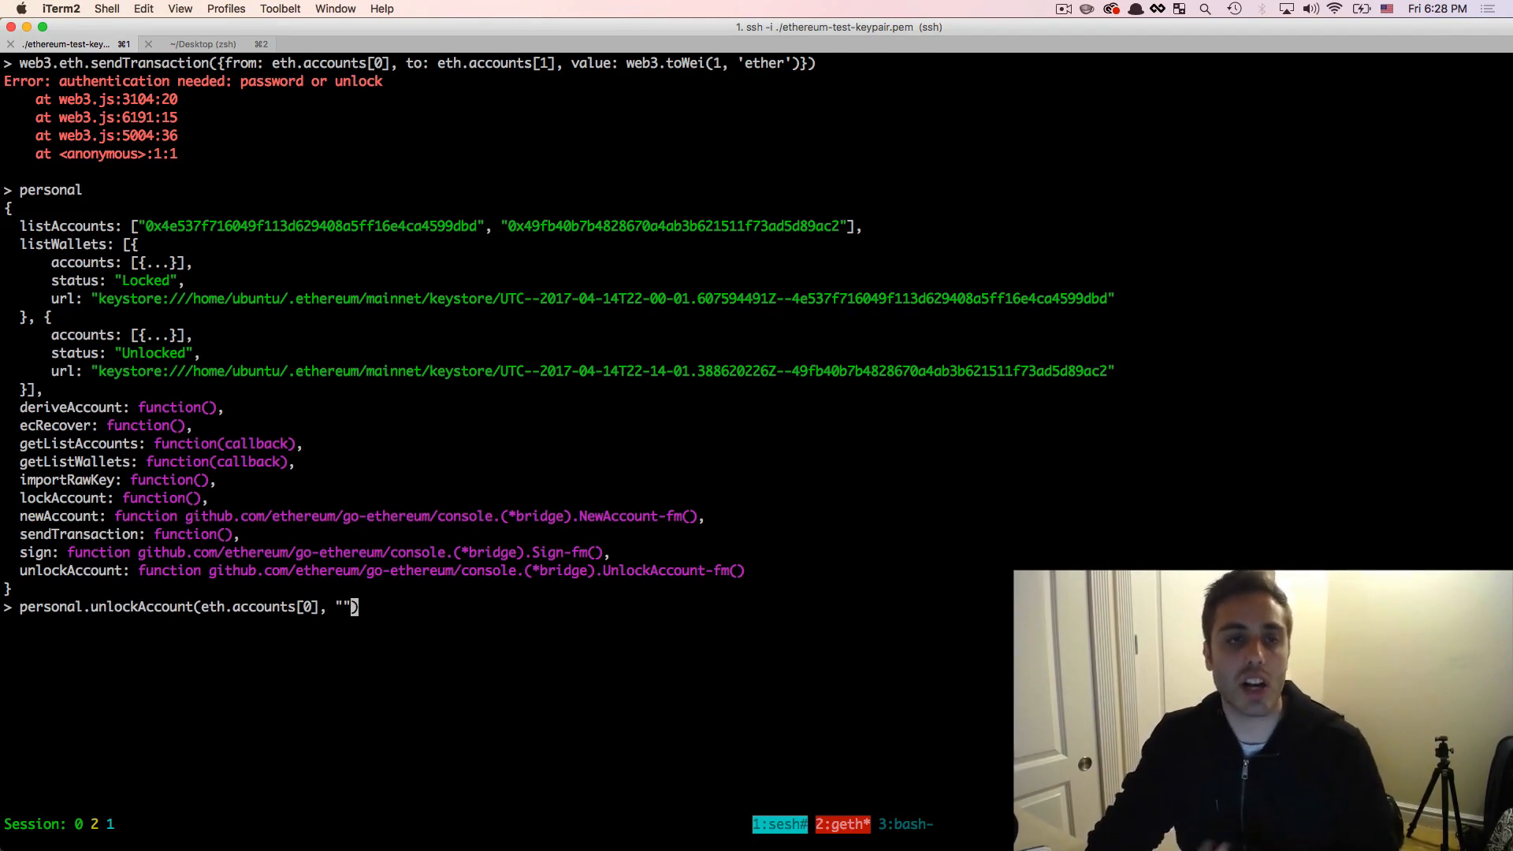
{"action": "key", "text": "Backspace"}
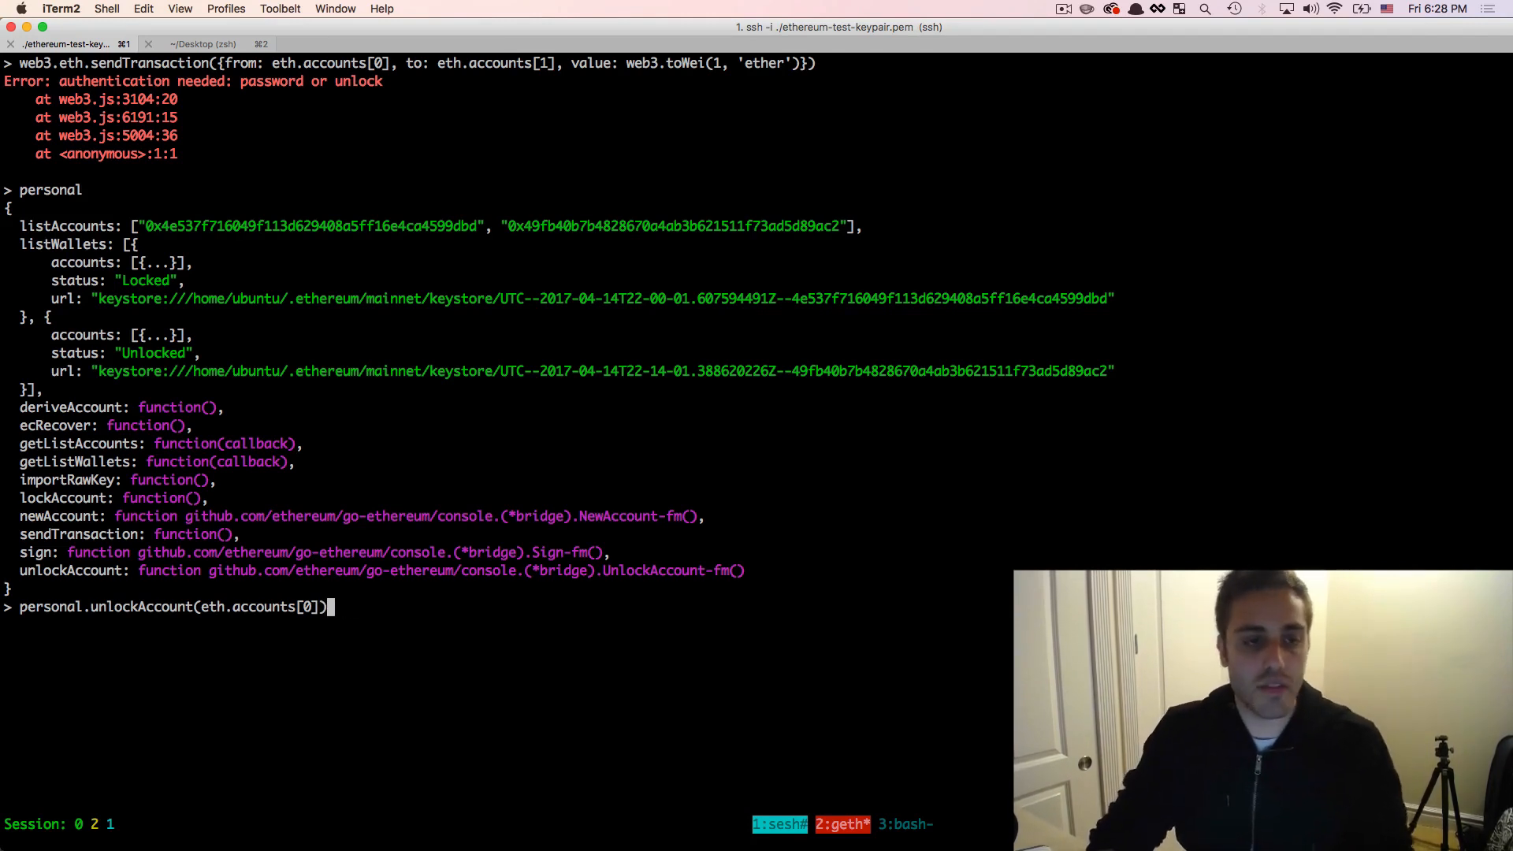
{"action": "key", "text": "Return"}
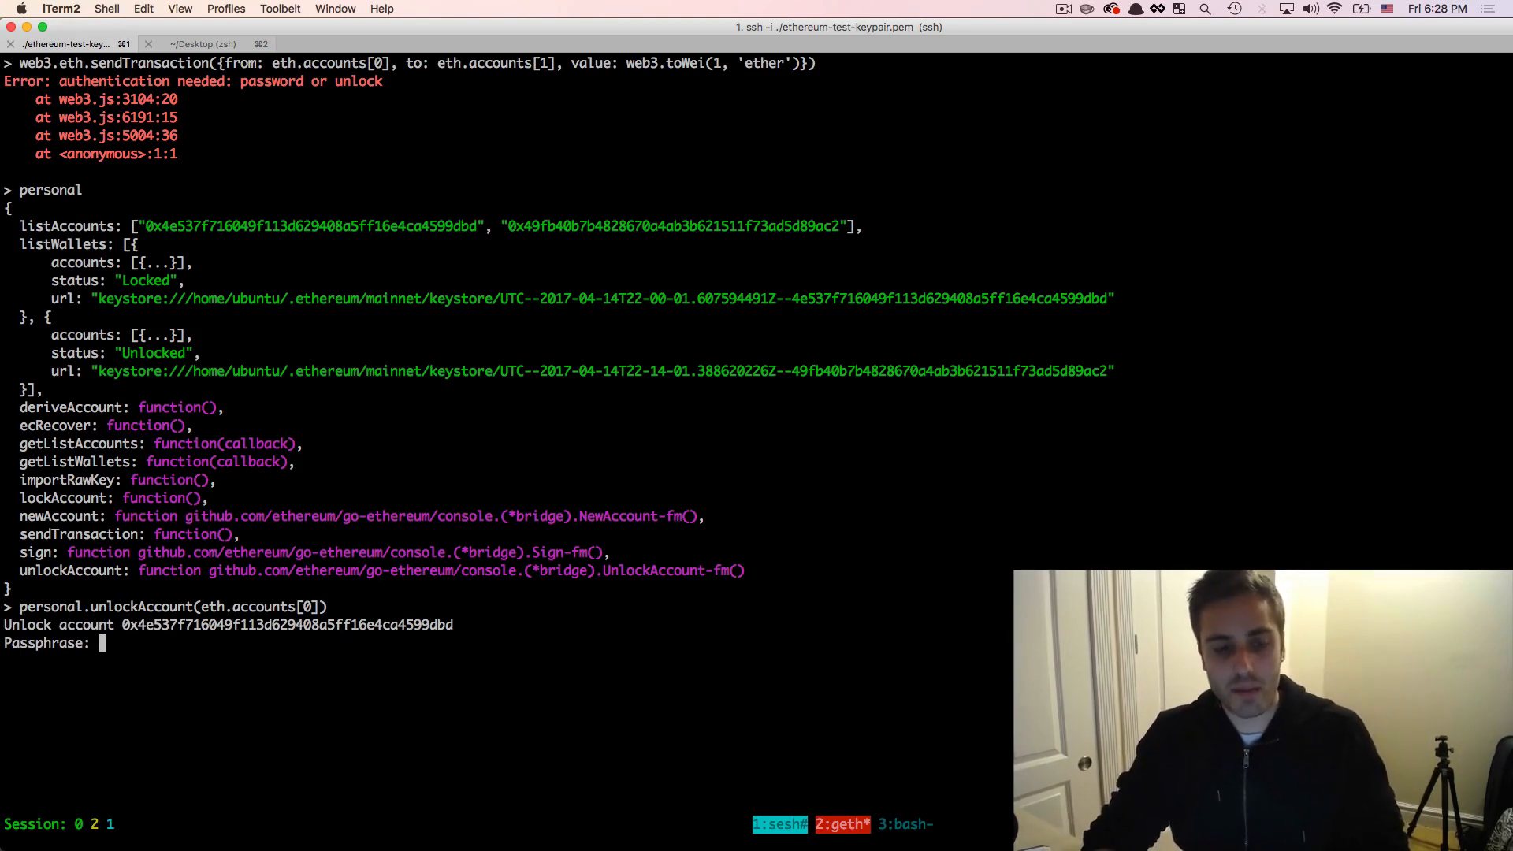
{"action": "key", "text": "Return"}
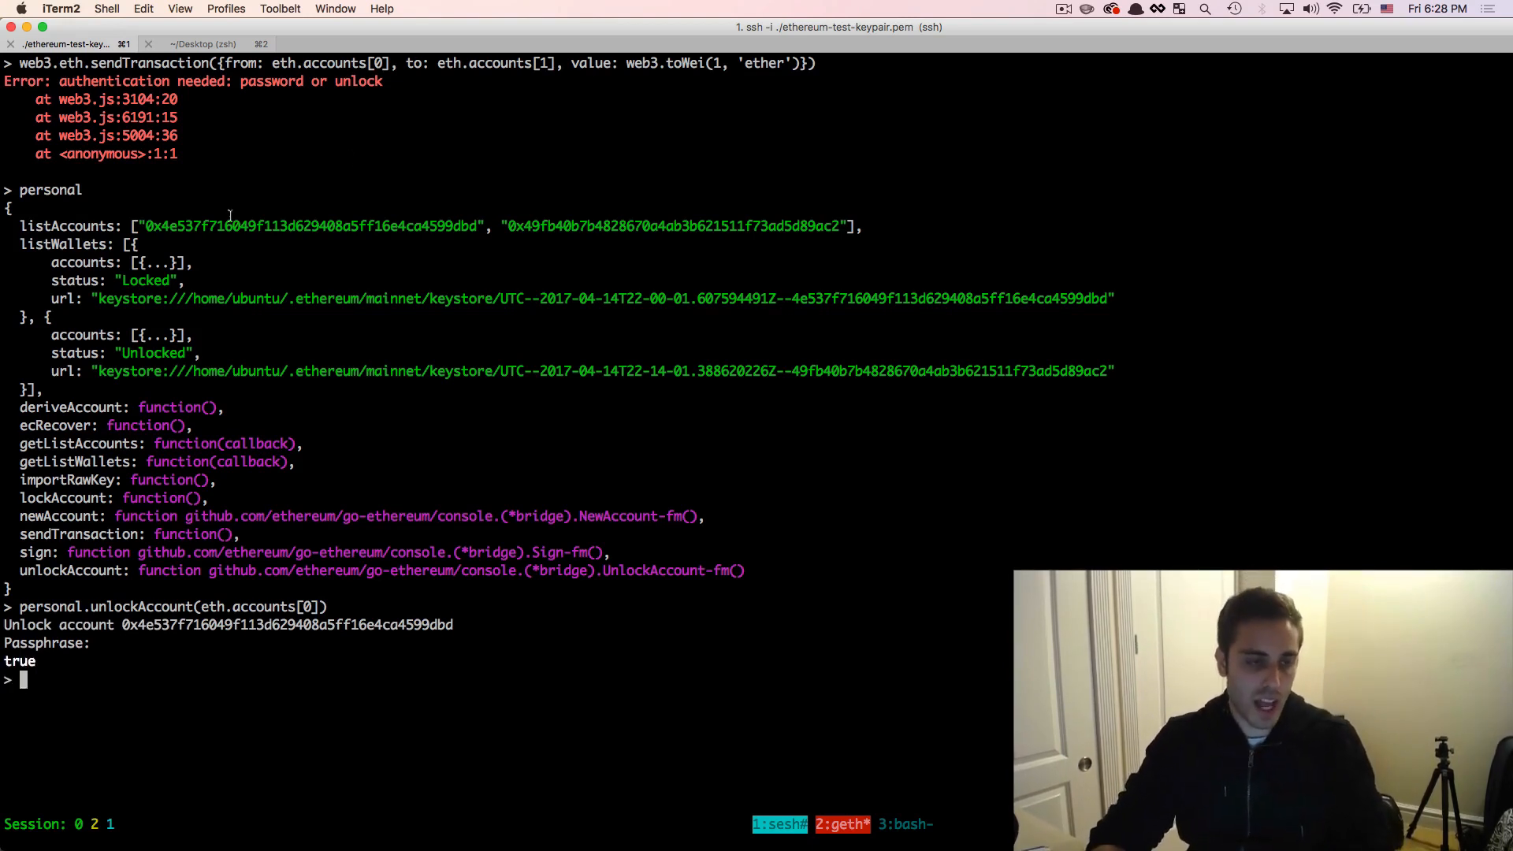
{"action": "mouse_move", "coordinate": [126, 666]}
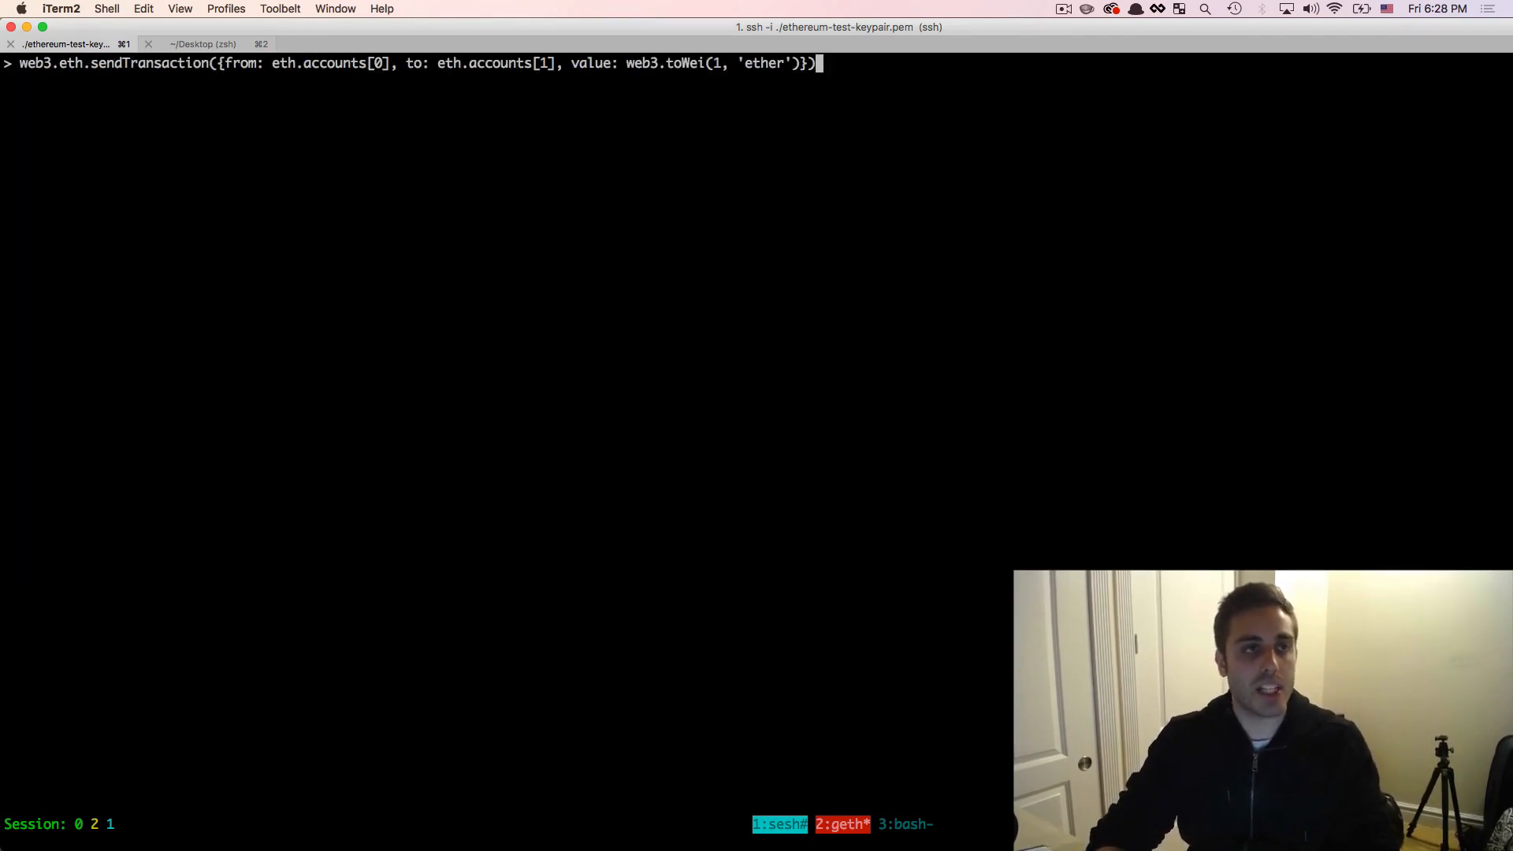
Rerun the recalled 1-ether sendTransaction, getting an insufficient funds for gas error.
{"action": "key", "text": "Return"}
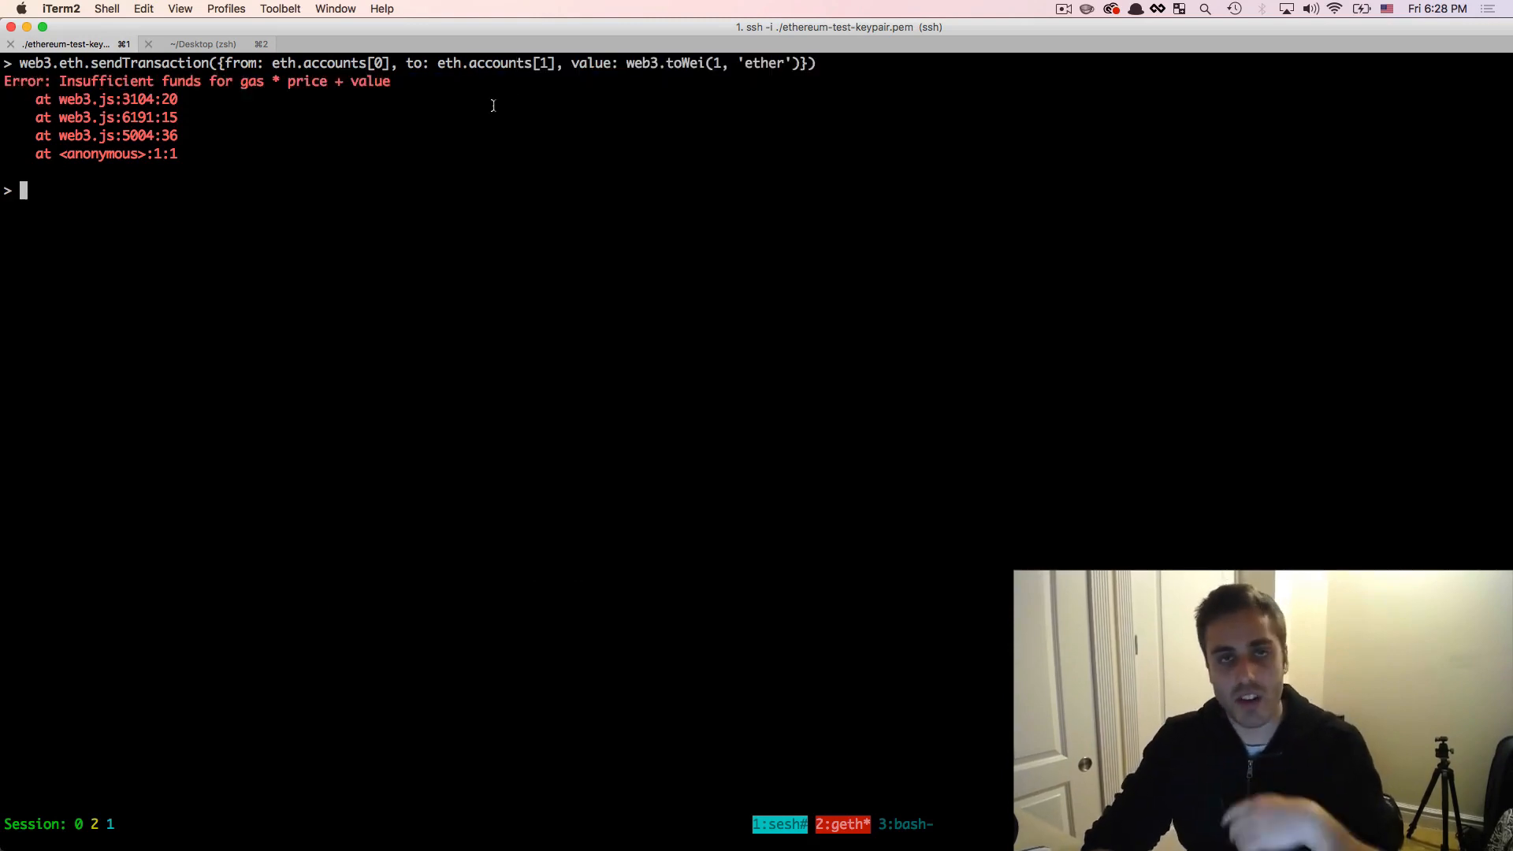
{"action": "mouse_move", "coordinate": [412, 322]}
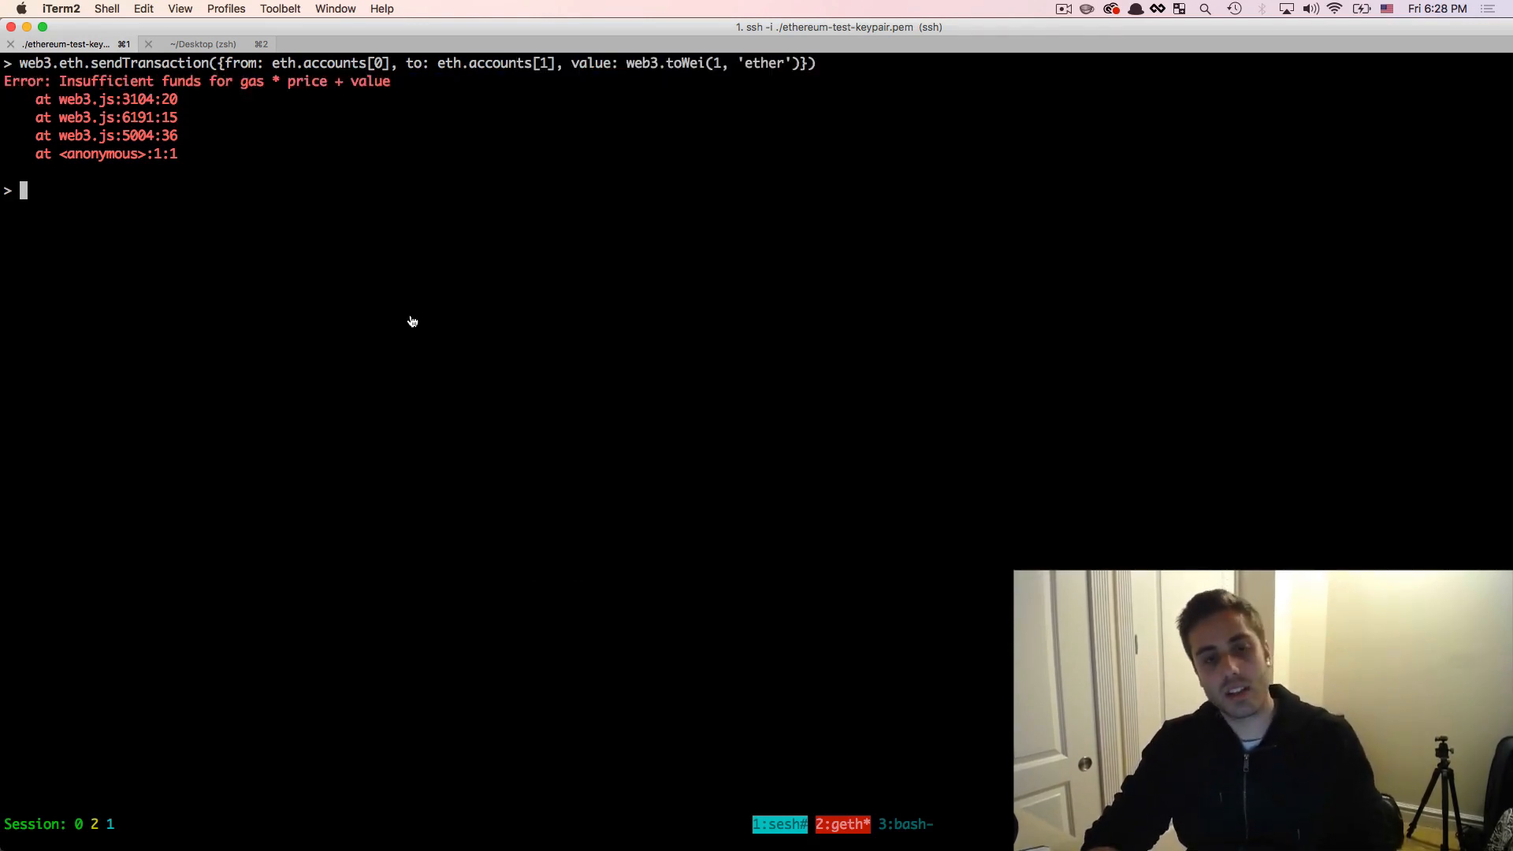